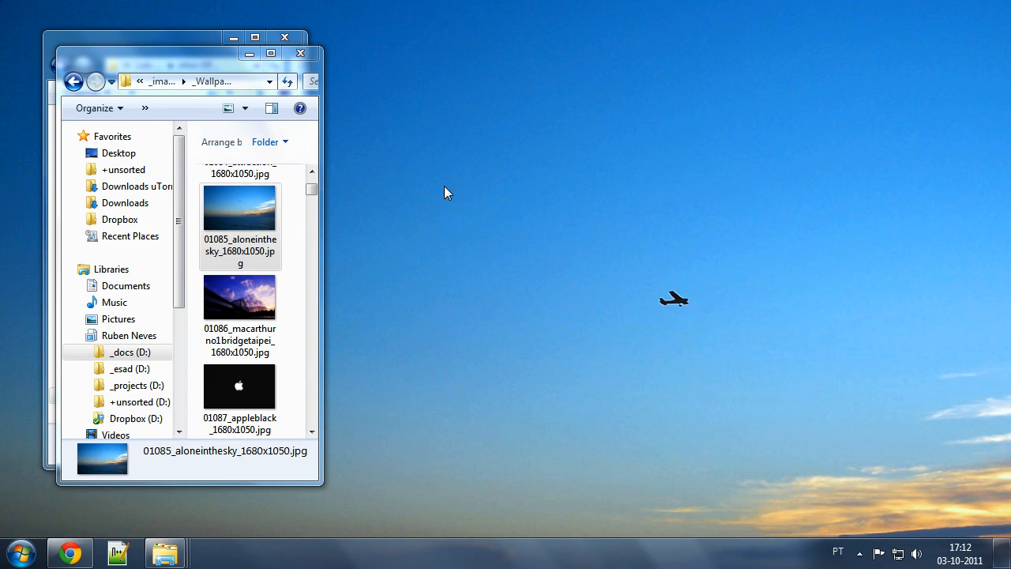
{"action": "mouse_move", "coordinate": [439, 221]}
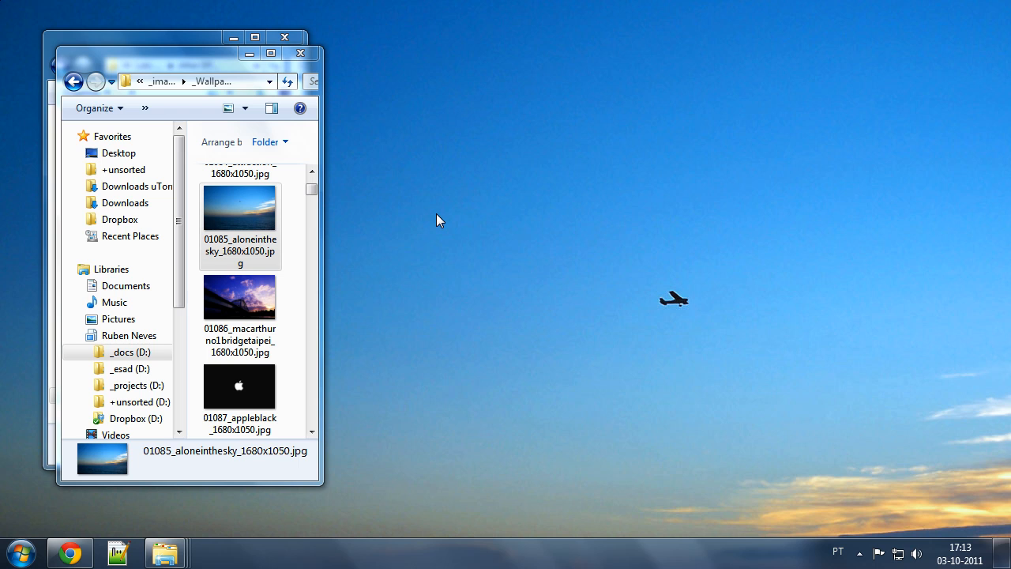
- Make the clover drops image the desktop background from the wallpaper folder
{"action": "left_click", "coordinate": [240, 297]}
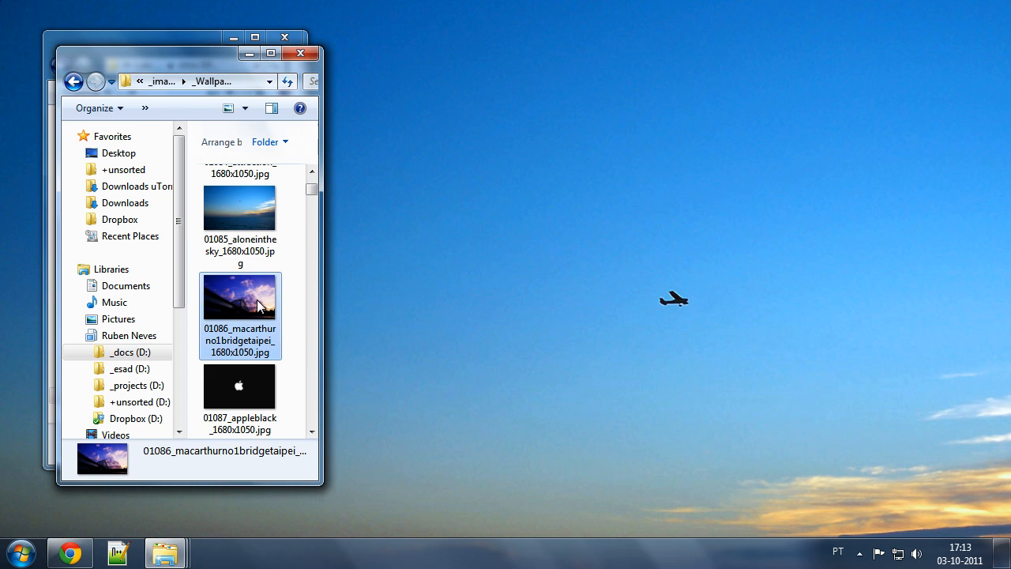
{"action": "scroll", "scroll_direction": "down", "scroll_amount": 3}
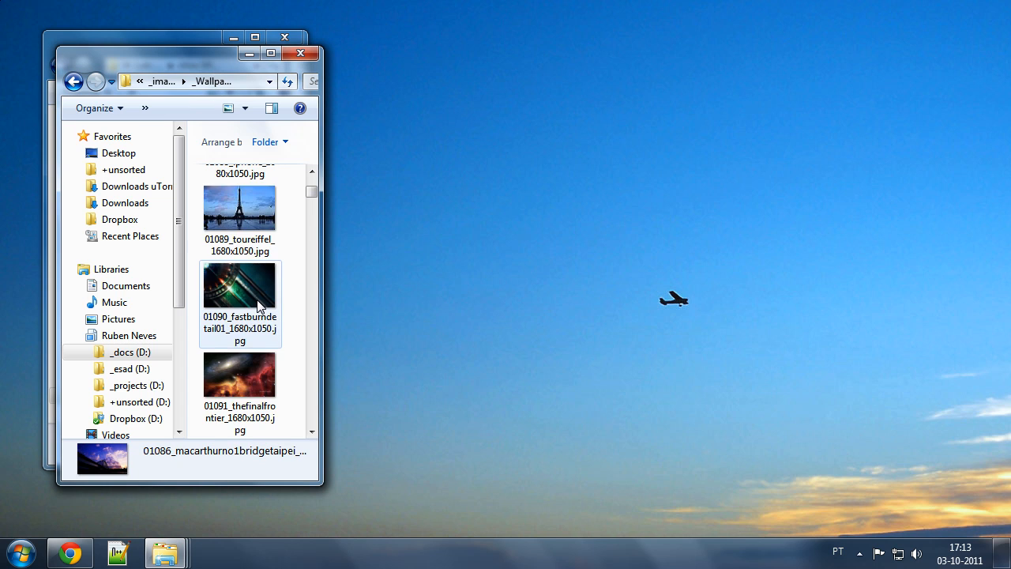
{"action": "scroll", "scroll_direction": "down", "scroll_amount": 3}
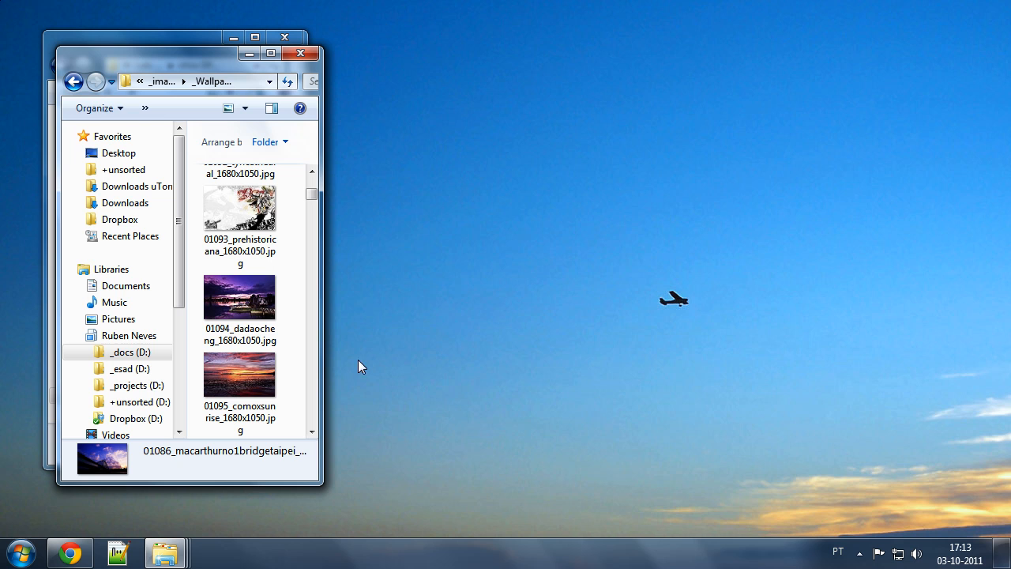
{"action": "mouse_move", "coordinate": [588, 171]}
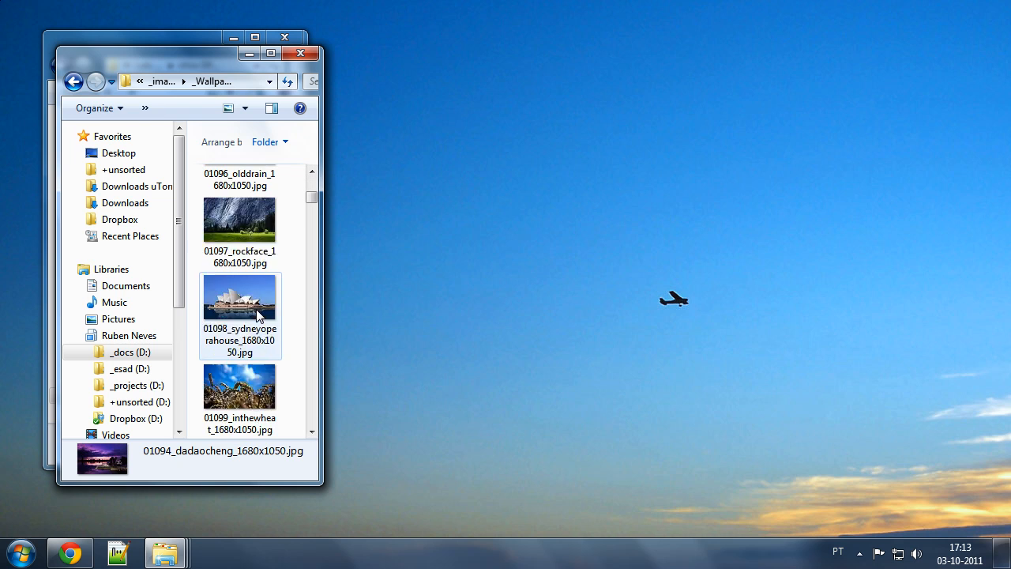
{"action": "right_click", "coordinate": [240, 297]}
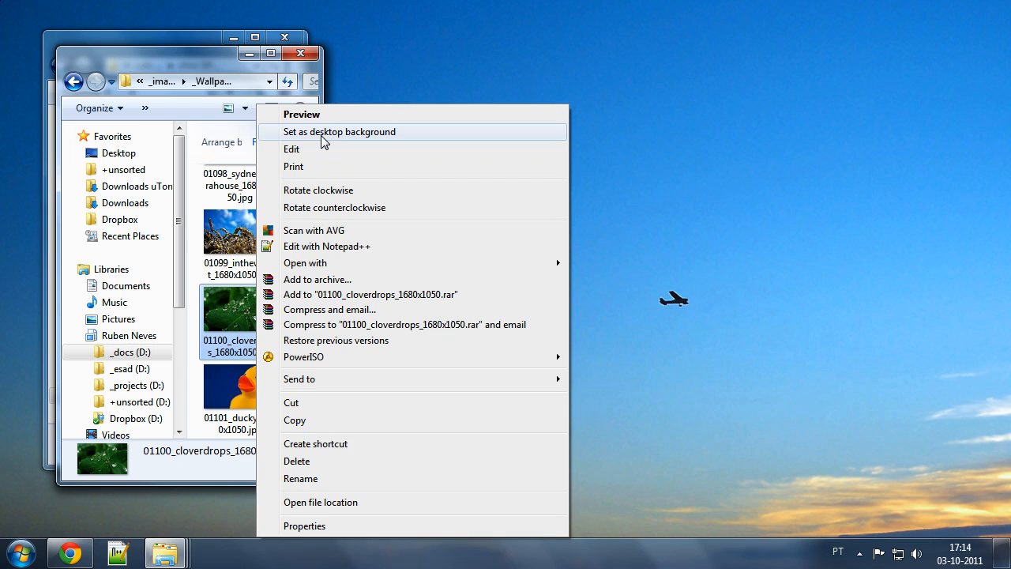
{"action": "left_click", "coordinate": [338, 132]}
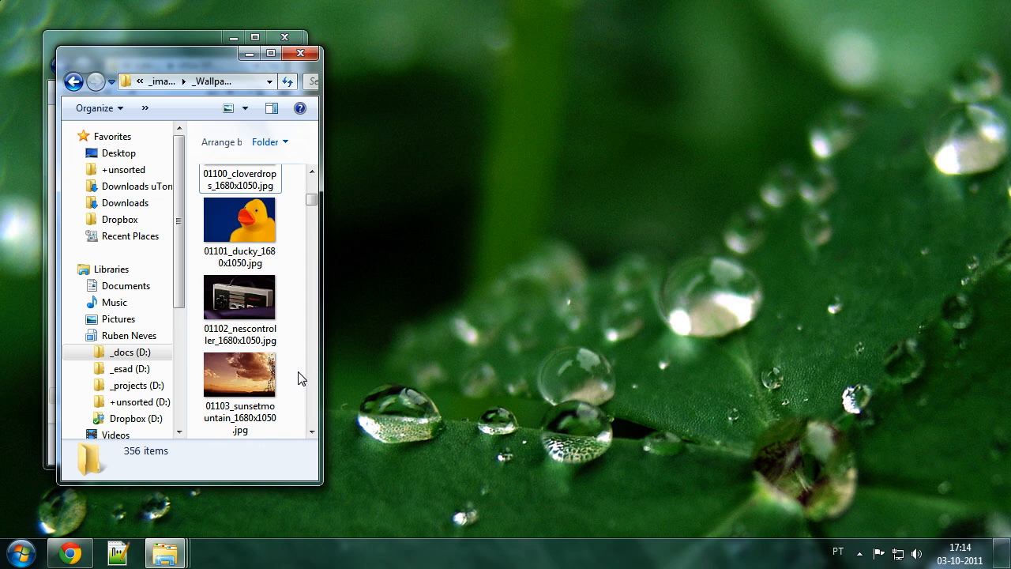
- Make the 01119_comoxsunrise sunset photo the desktop background instead
{"action": "scroll", "scroll_direction": "down", "scroll_amount": 3}
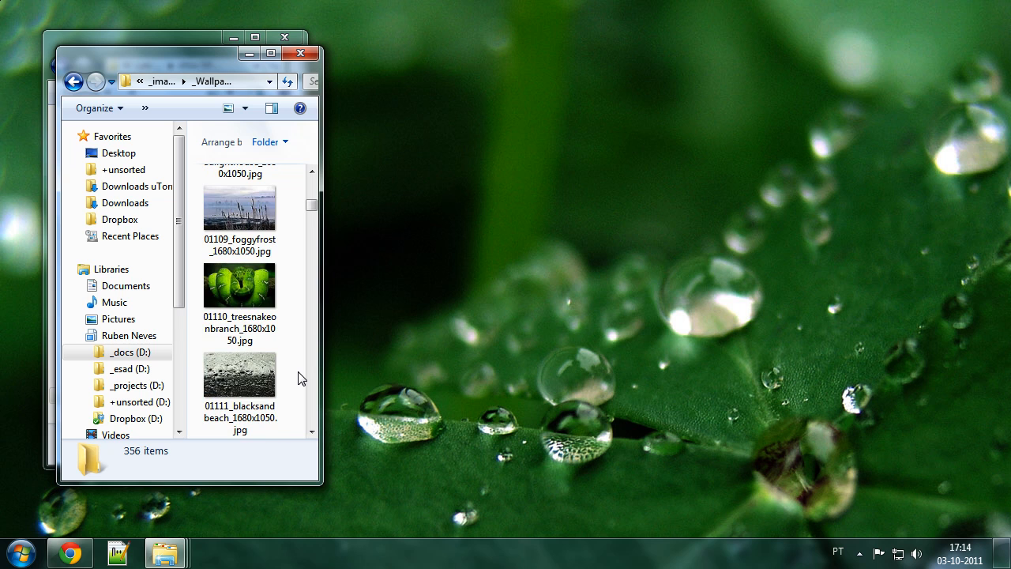
{"action": "scroll", "scroll_direction": "down", "scroll_amount": 3}
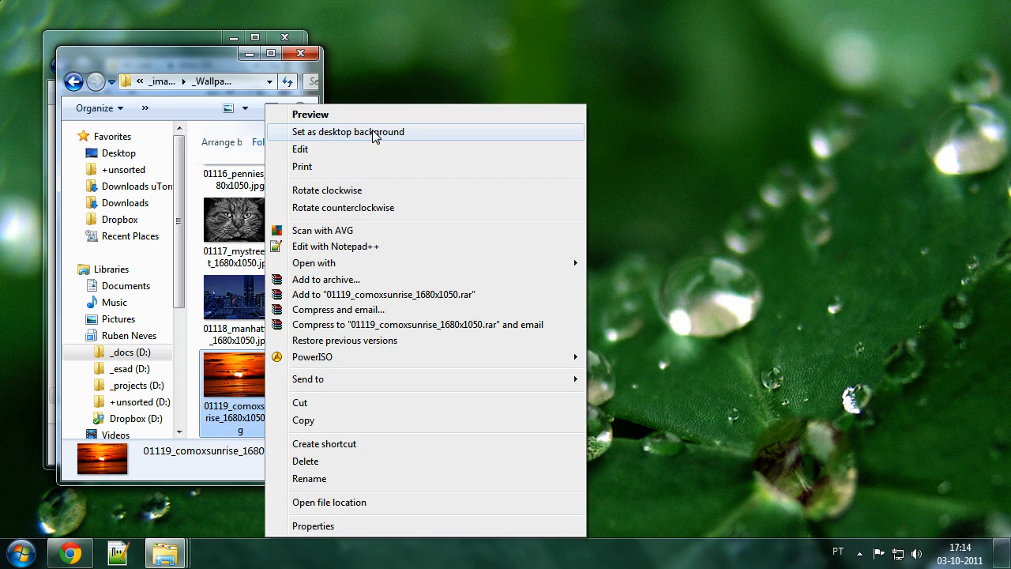
{"action": "left_click", "coordinate": [348, 132]}
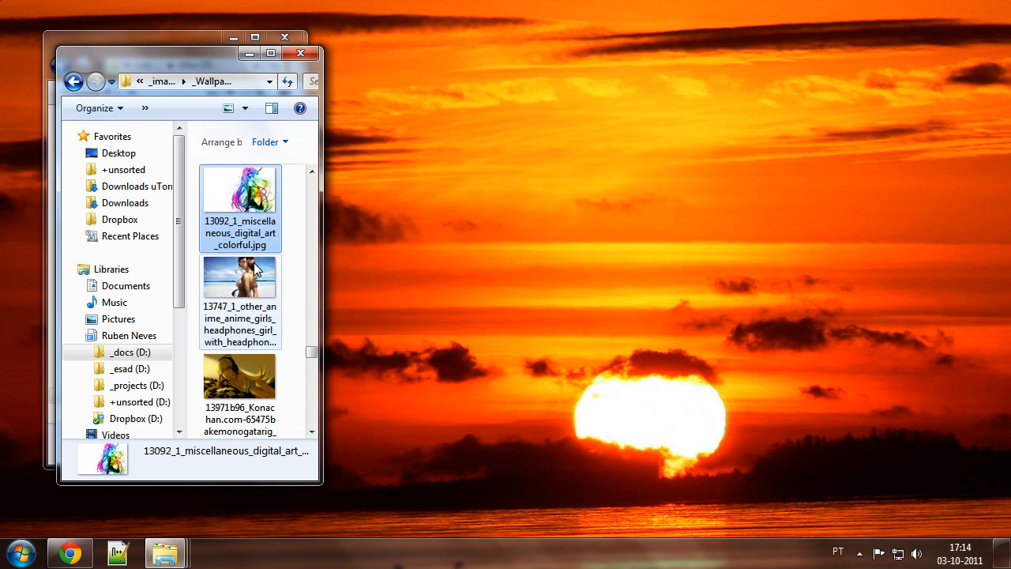
- Make 13092_1_miscellaneous_digital_art_colorful.jpg the desktop background
{"action": "right_click", "coordinate": [240, 190]}
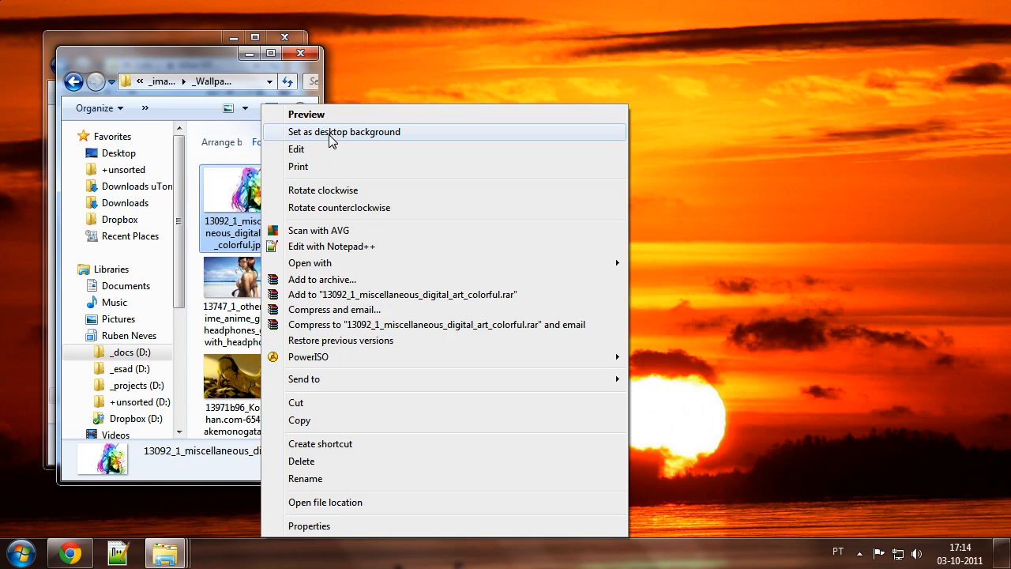
{"action": "left_click", "coordinate": [344, 133]}
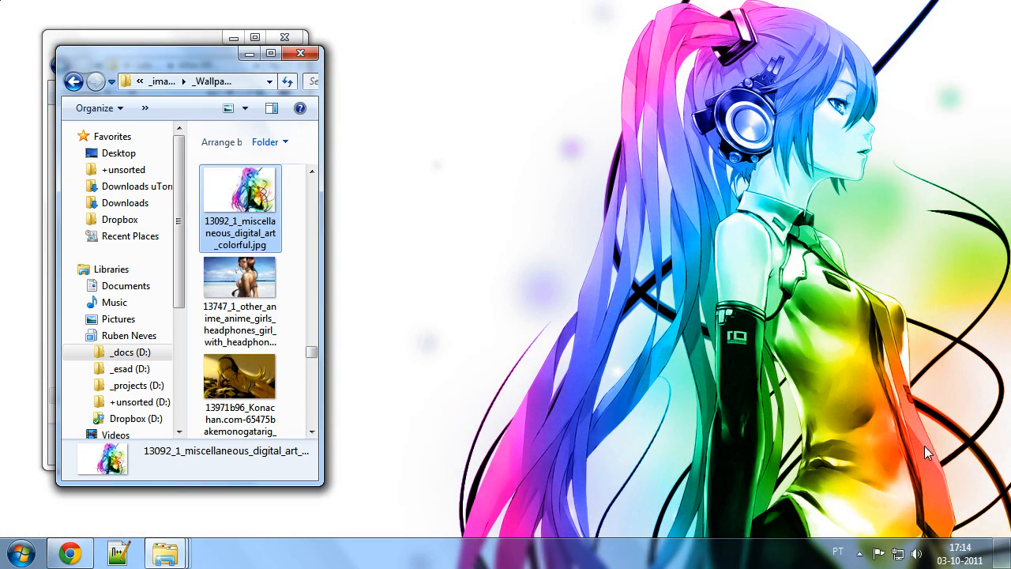
{"action": "mouse_move", "coordinate": [537, 370]}
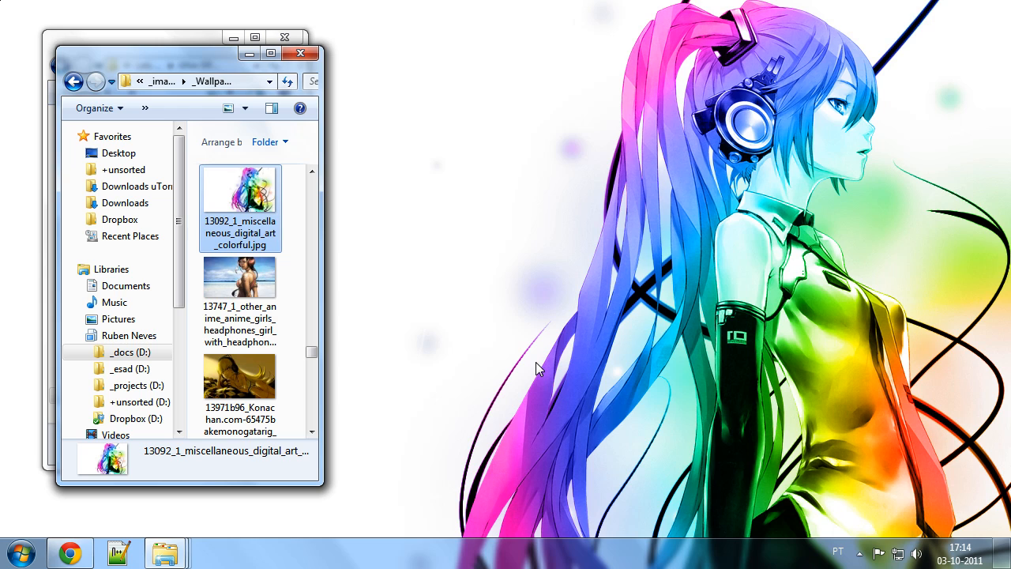
{"action": "mouse_move", "coordinate": [571, 300]}
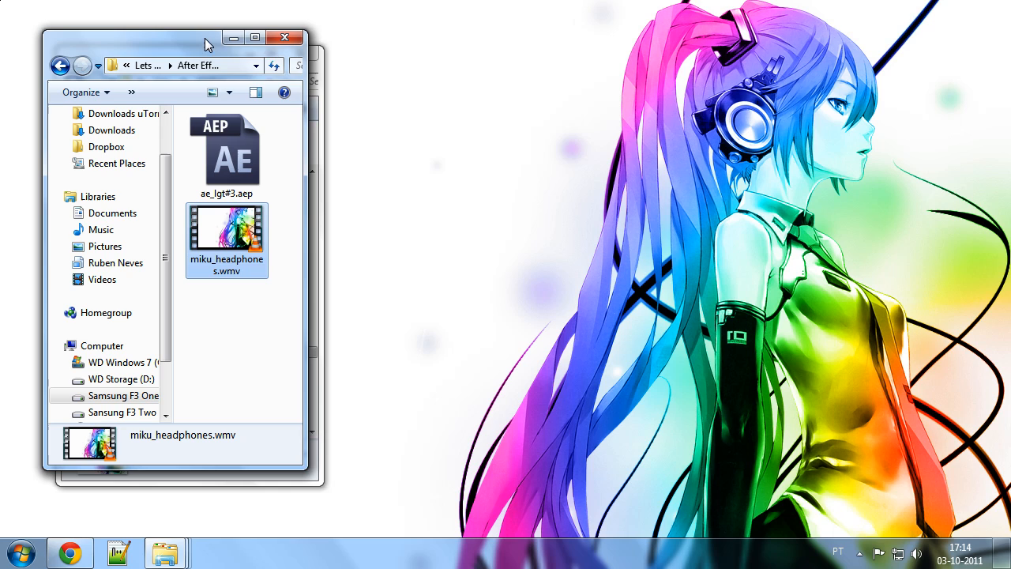
{"action": "mouse_move", "coordinate": [749, 39]}
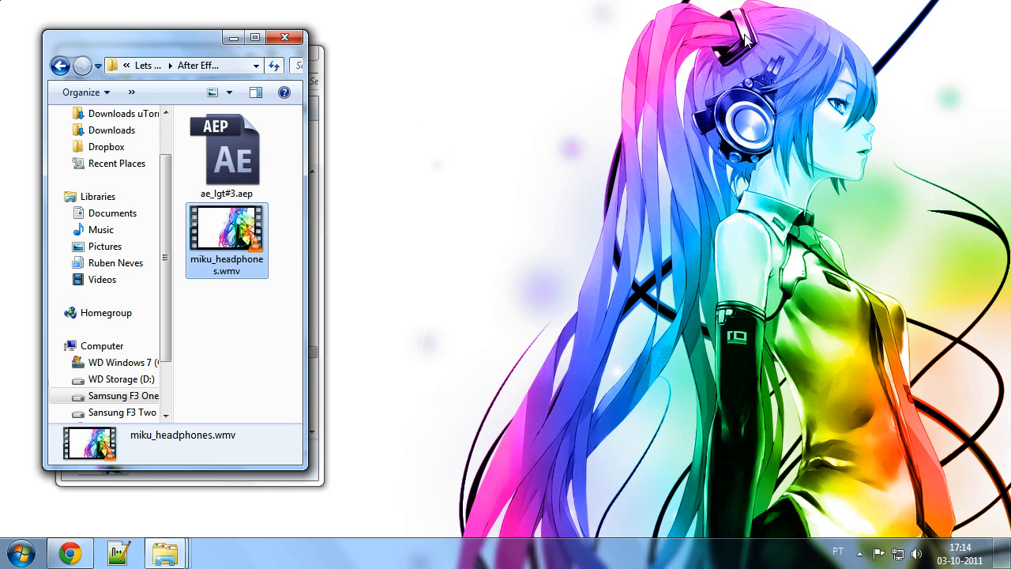
{"action": "mouse_move", "coordinate": [955, 275]}
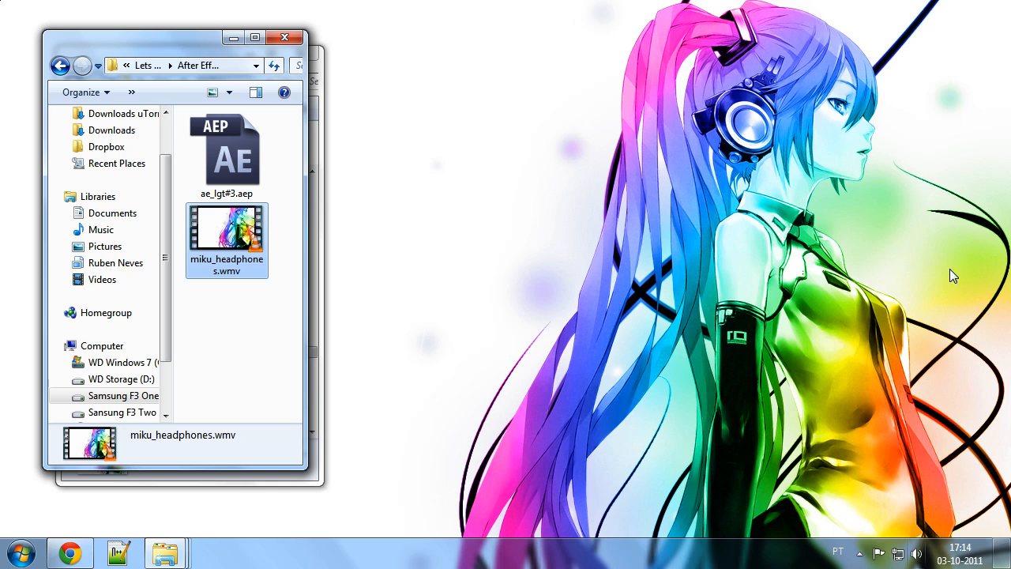
{"action": "mouse_move", "coordinate": [244, 234]}
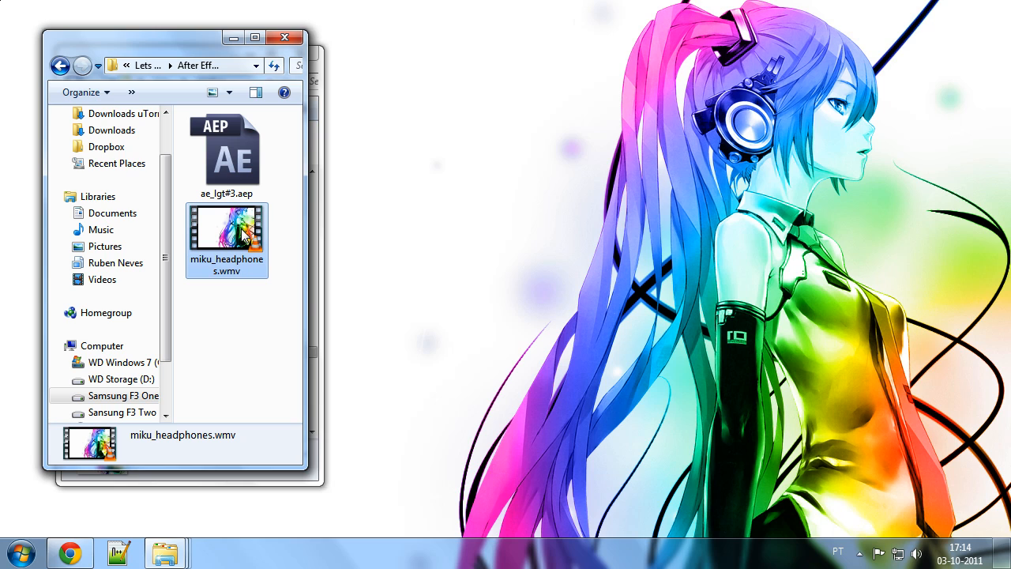
- Bring up the actions list for miku_headphones.wmv in the After Effects folder
{"action": "right_click", "coordinate": [227, 233]}
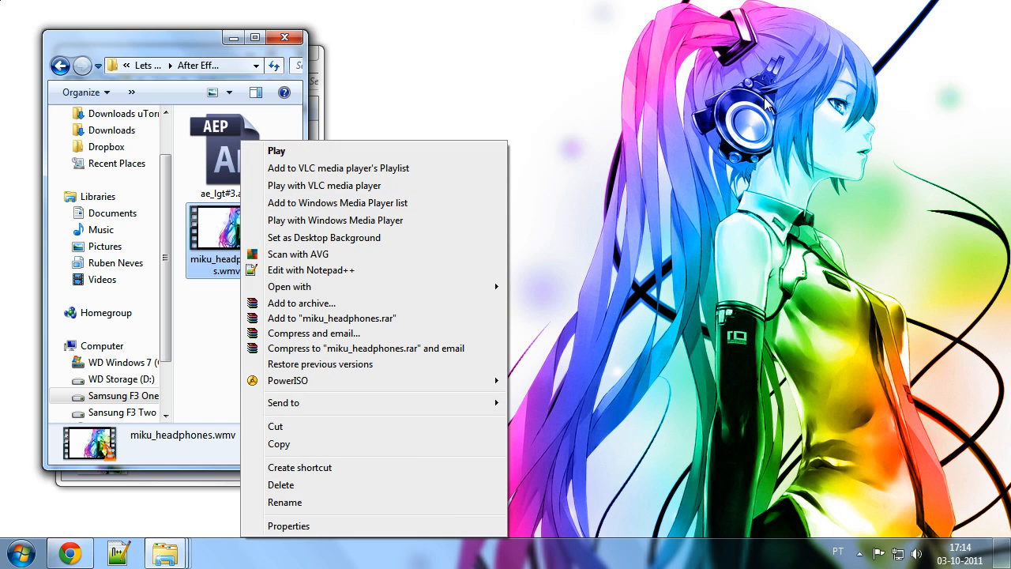
{"action": "mouse_move", "coordinate": [480, 126]}
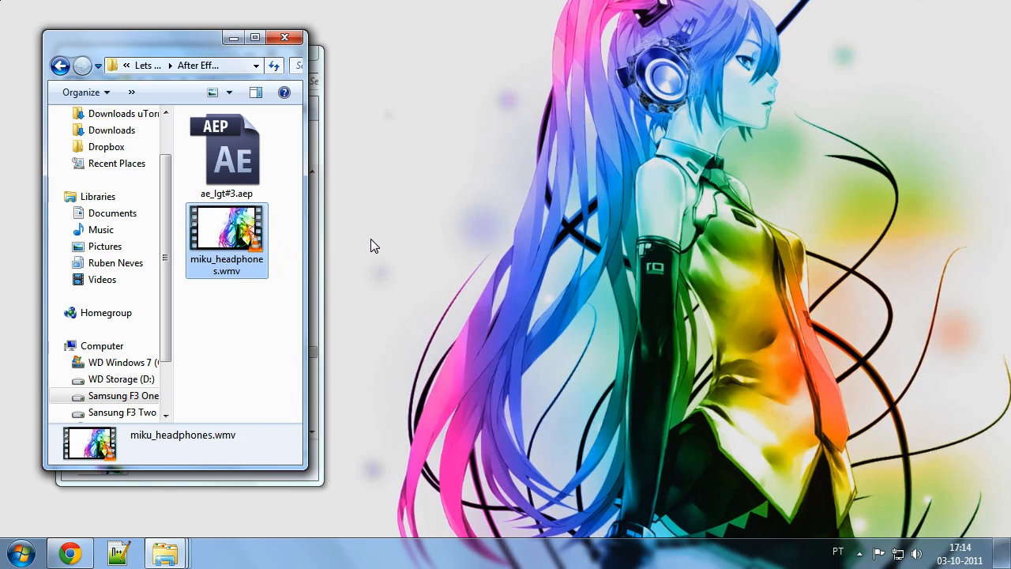
{"action": "mouse_move", "coordinate": [639, 88]}
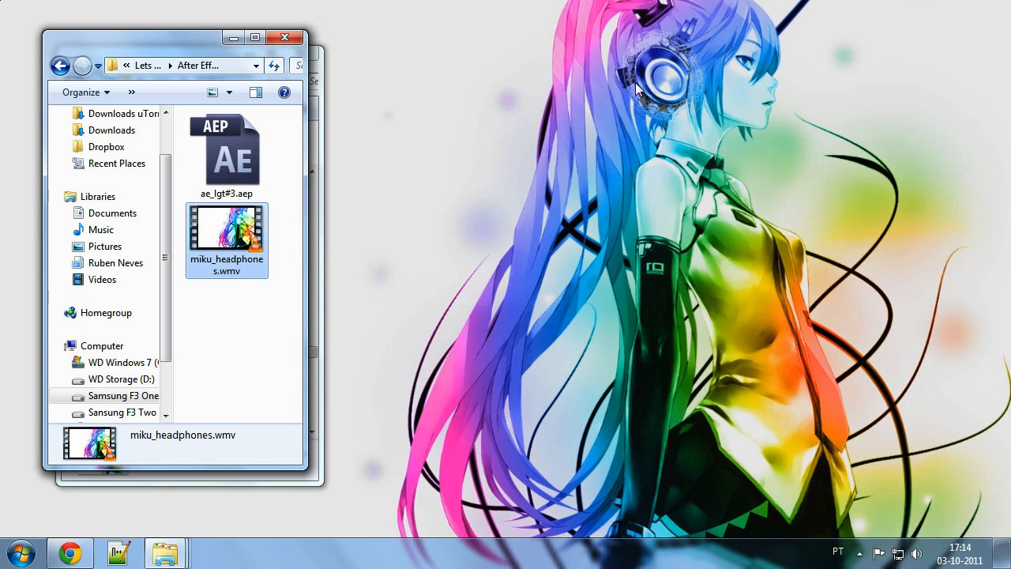
{"action": "mouse_move", "coordinate": [651, 47]}
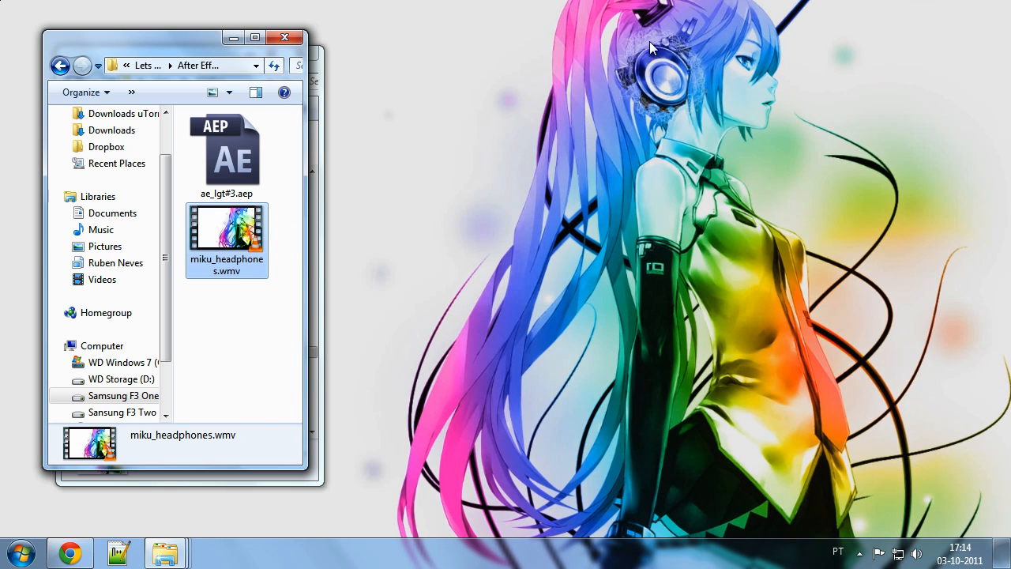
{"action": "mouse_move", "coordinate": [661, 30]}
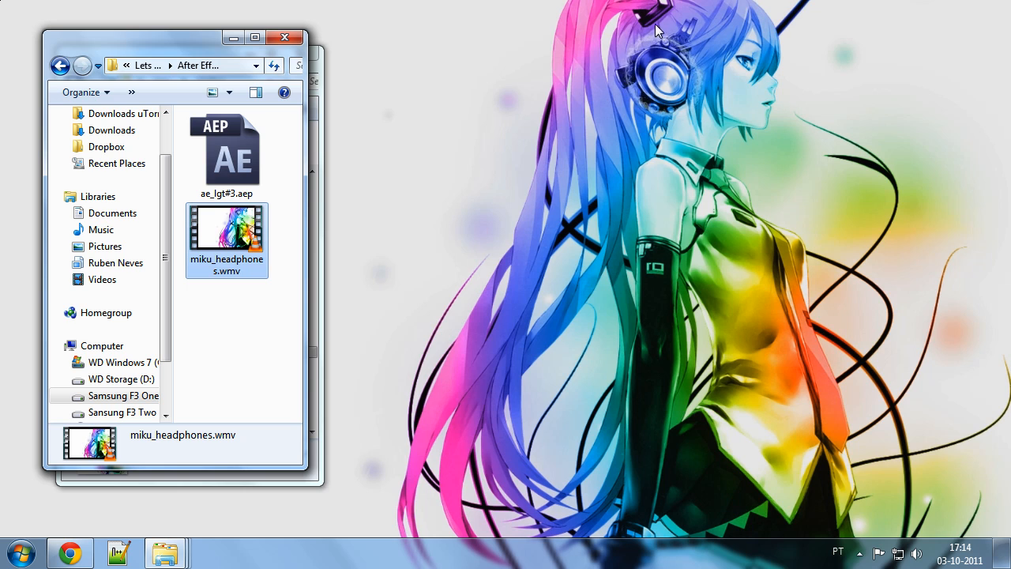
{"action": "mouse_move", "coordinate": [823, 32]}
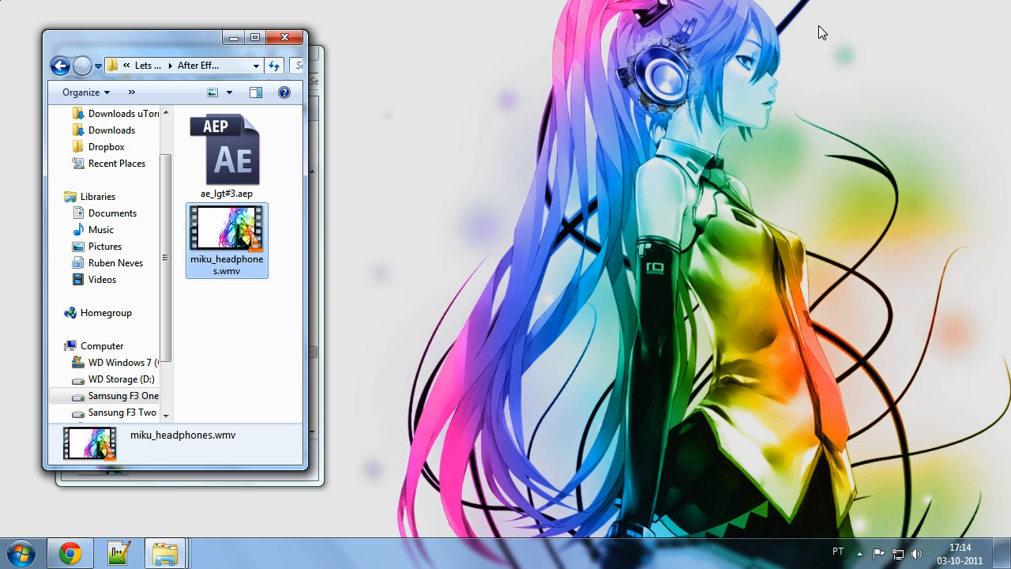
{"action": "mouse_move", "coordinate": [656, 86]}
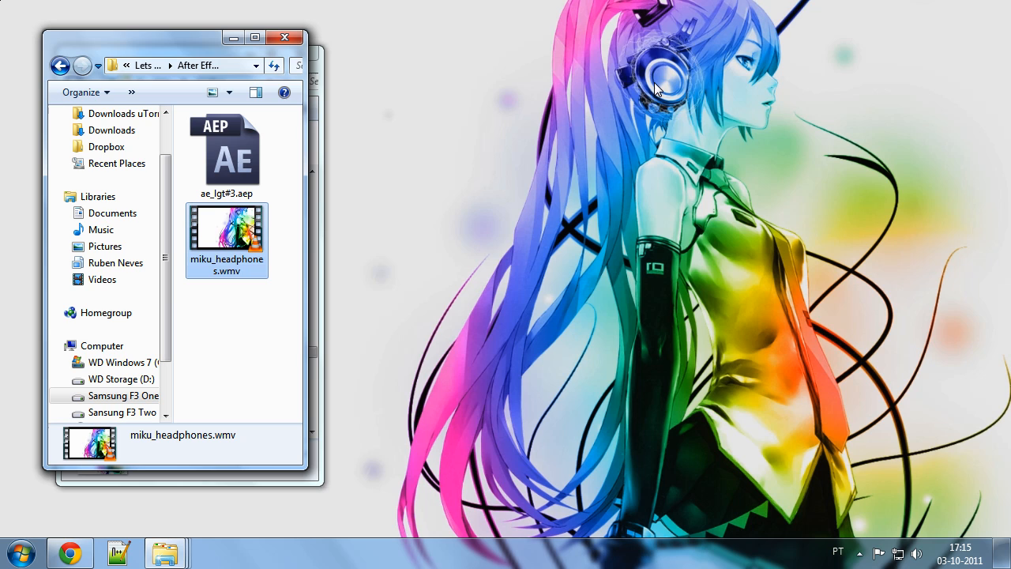
{"action": "mouse_move", "coordinate": [683, 165]}
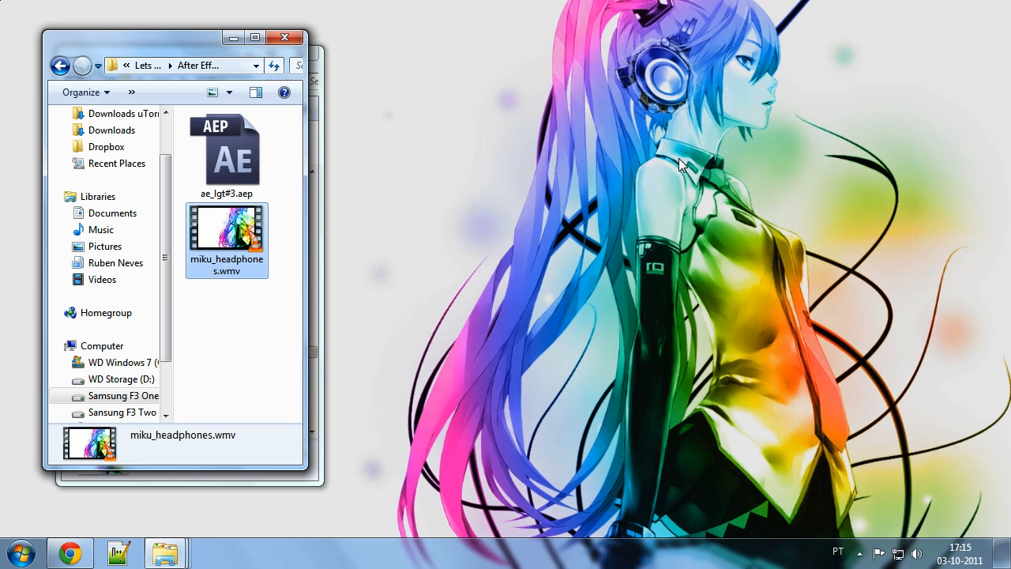
{"action": "mouse_move", "coordinate": [645, 110]}
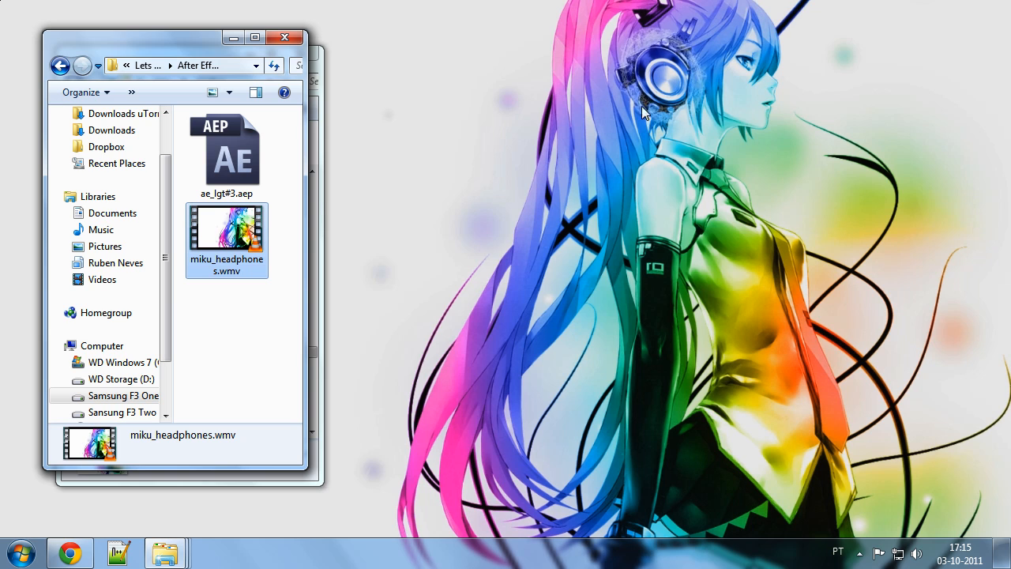
{"action": "mouse_move", "coordinate": [335, 44]}
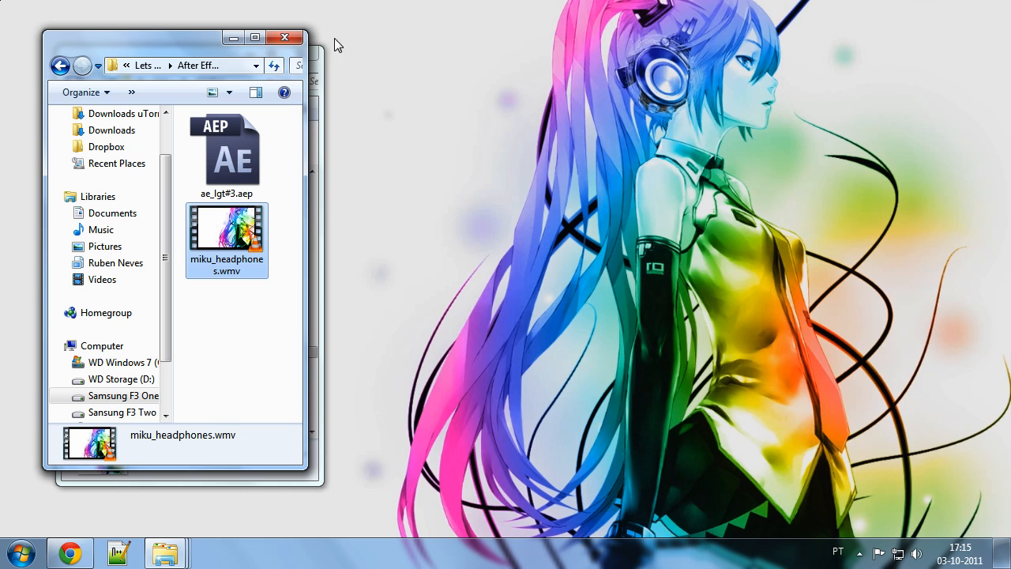
{"action": "left_click", "coordinate": [284, 38]}
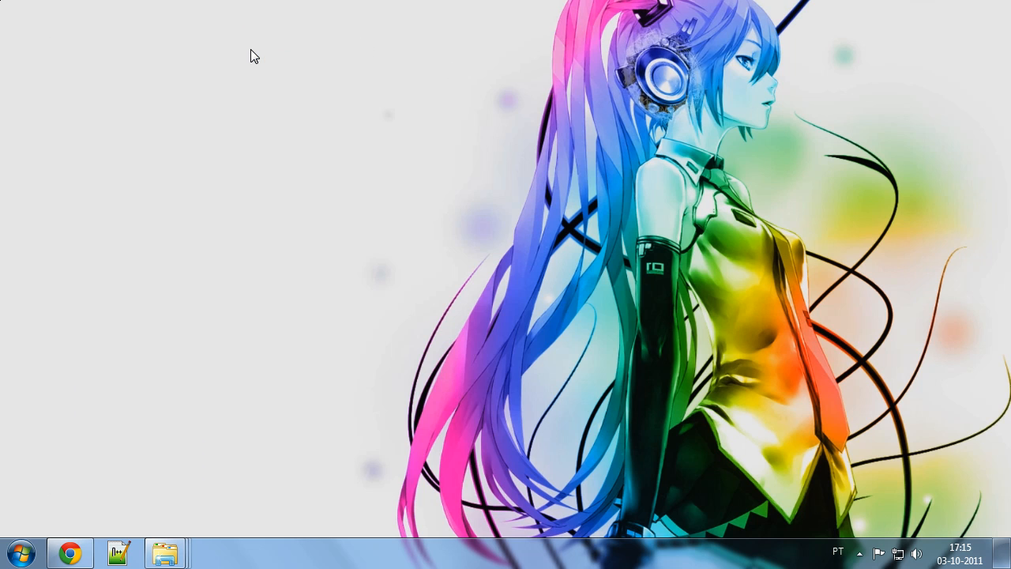
{"action": "mouse_move", "coordinate": [932, 297]}
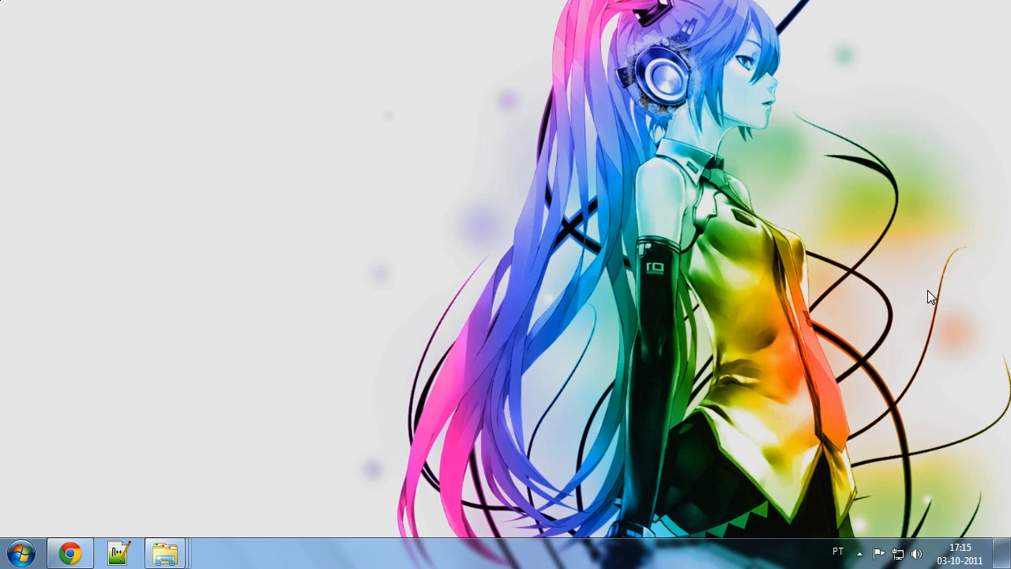
{"action": "mouse_move", "coordinate": [863, 227]}
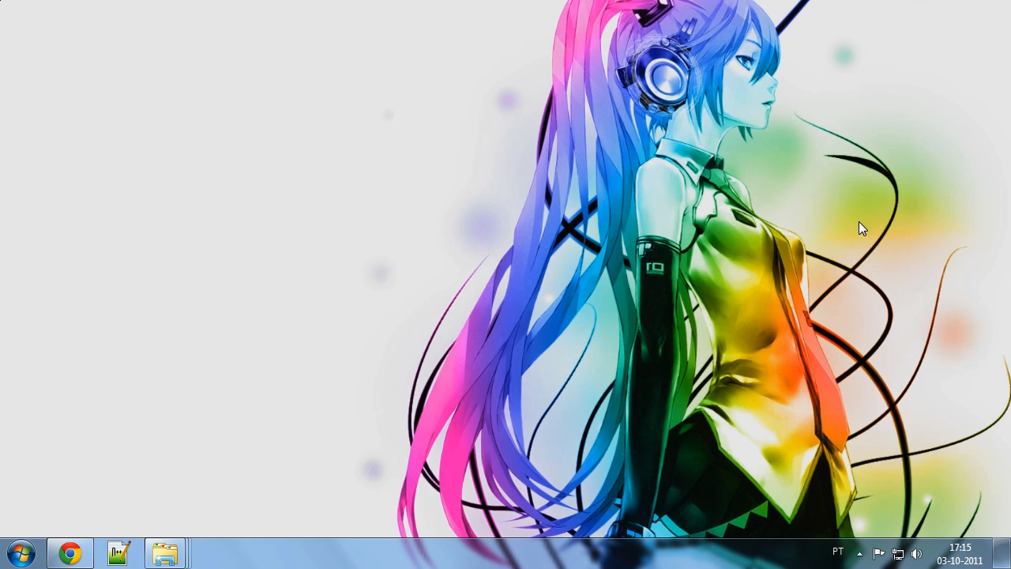
{"action": "mouse_move", "coordinate": [682, 41]}
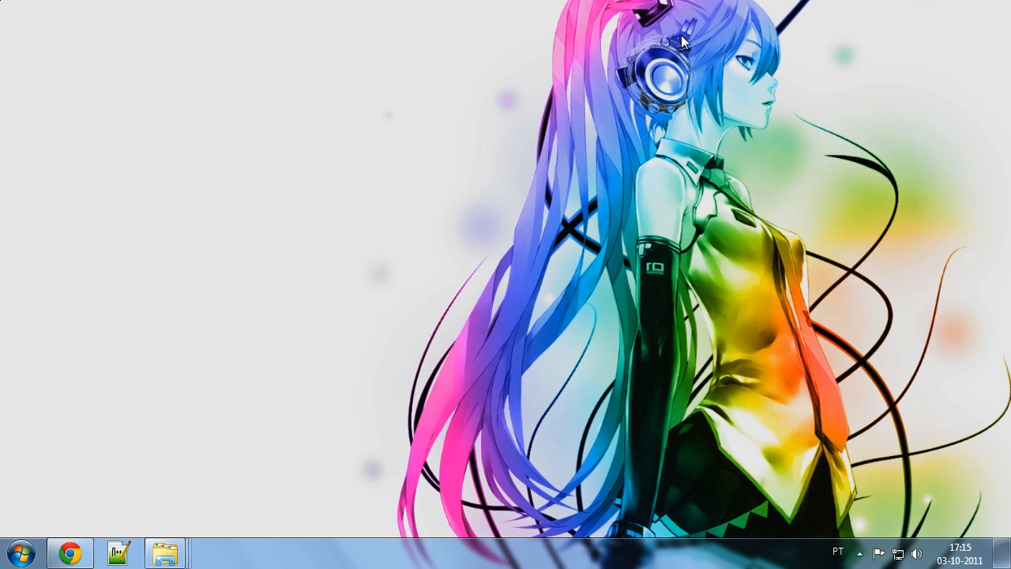
{"action": "mouse_move", "coordinate": [598, 164]}
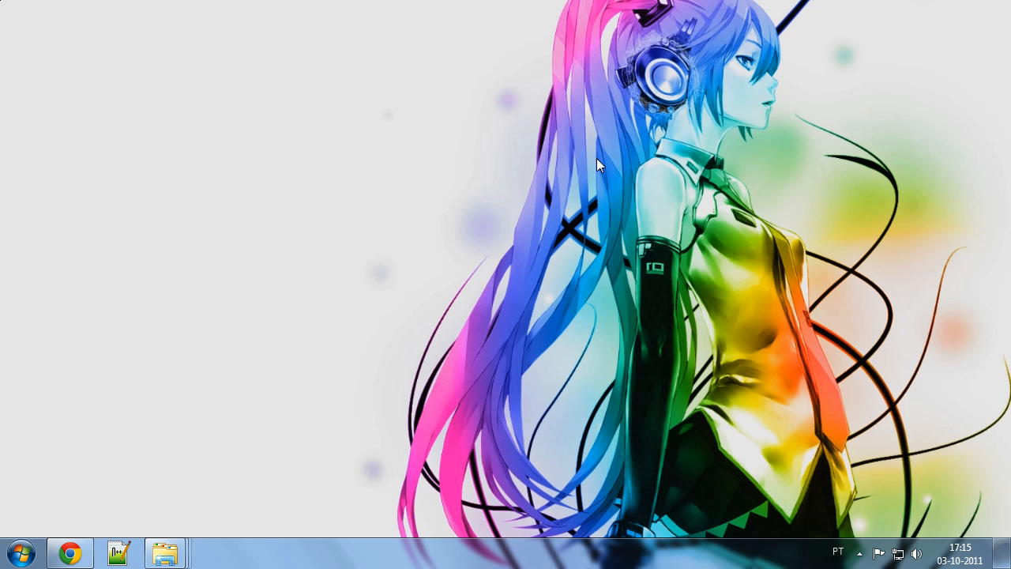
{"action": "mouse_move", "coordinate": [584, 30]}
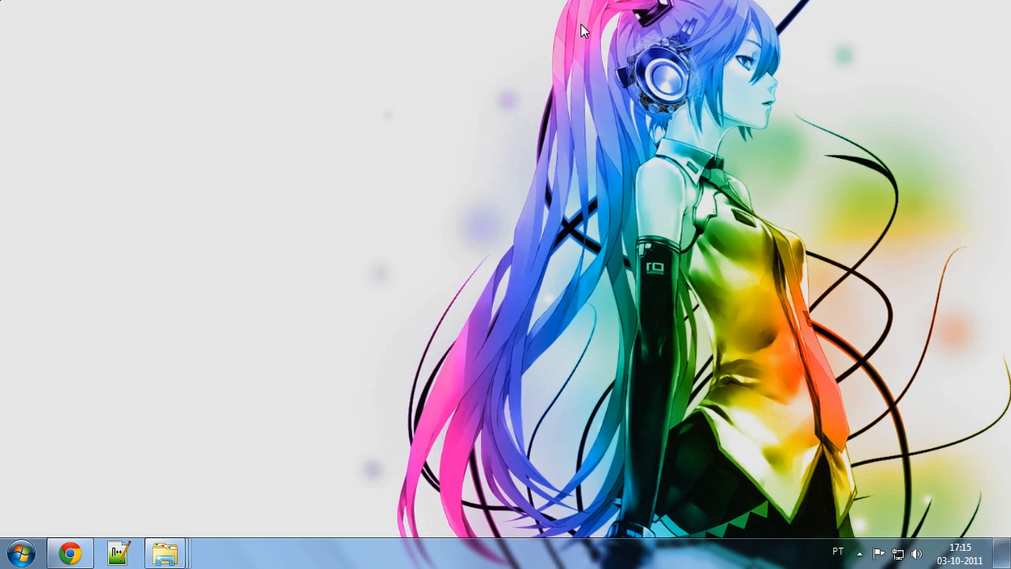
{"action": "mouse_move", "coordinate": [558, 354]}
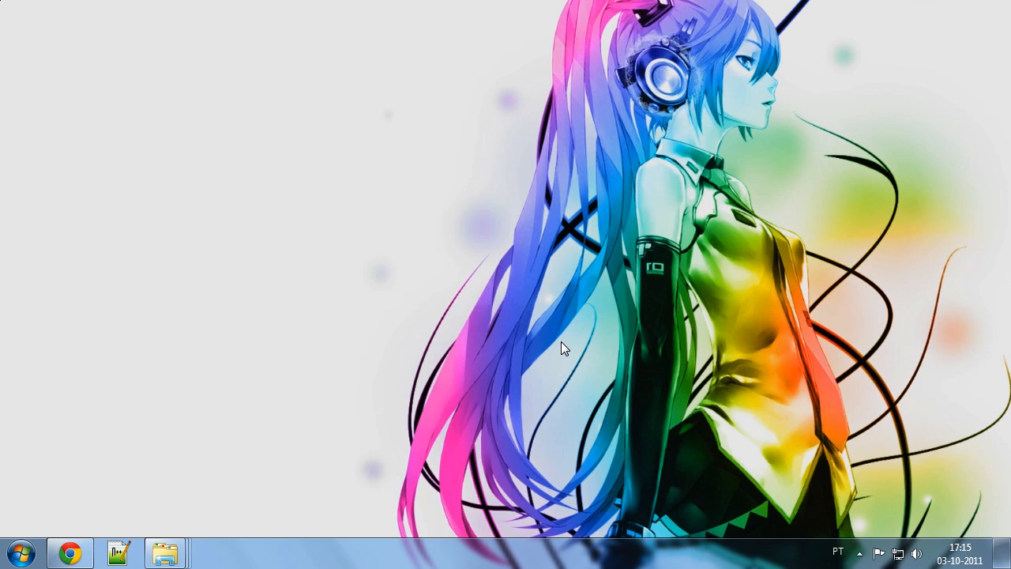
{"action": "mouse_move", "coordinate": [756, 66]}
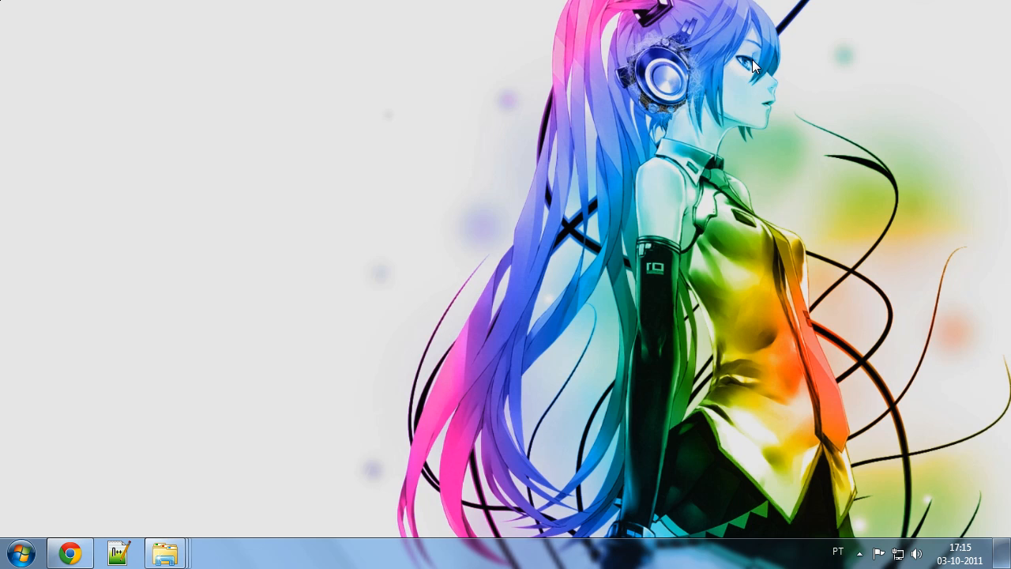
{"action": "mouse_move", "coordinate": [624, 277]}
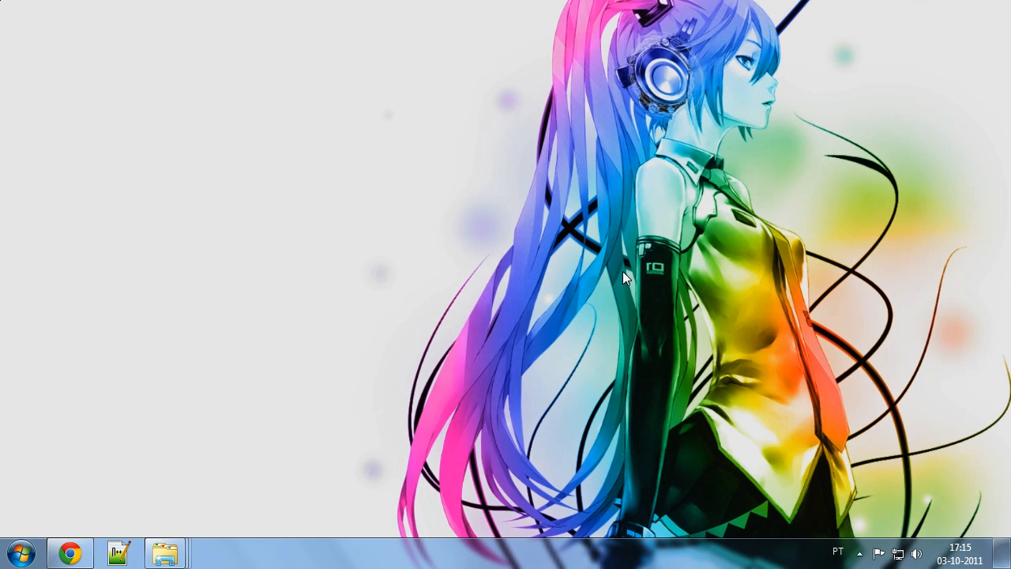
{"action": "mouse_move", "coordinate": [866, 310]}
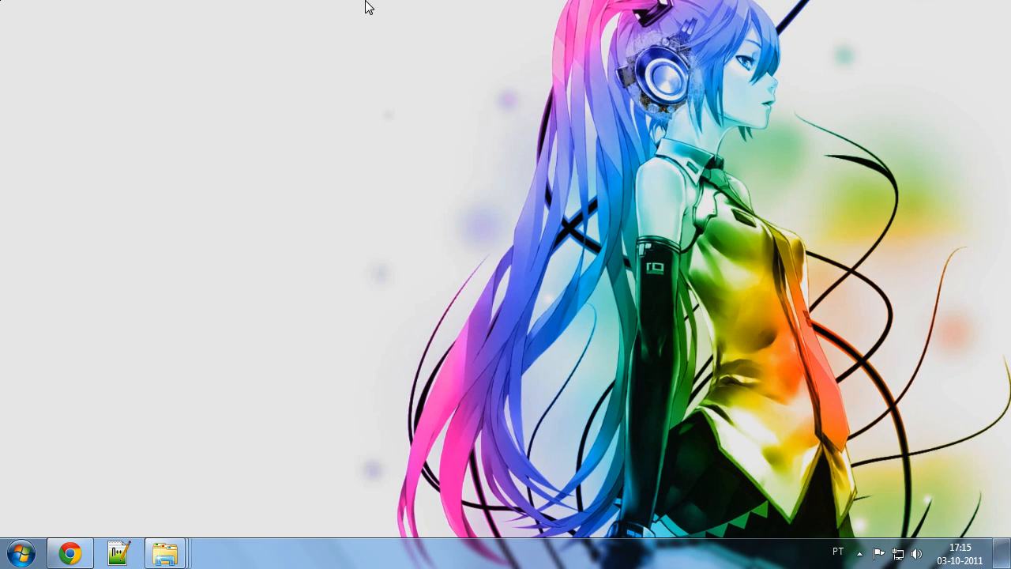
{"action": "mouse_move", "coordinate": [361, 129]}
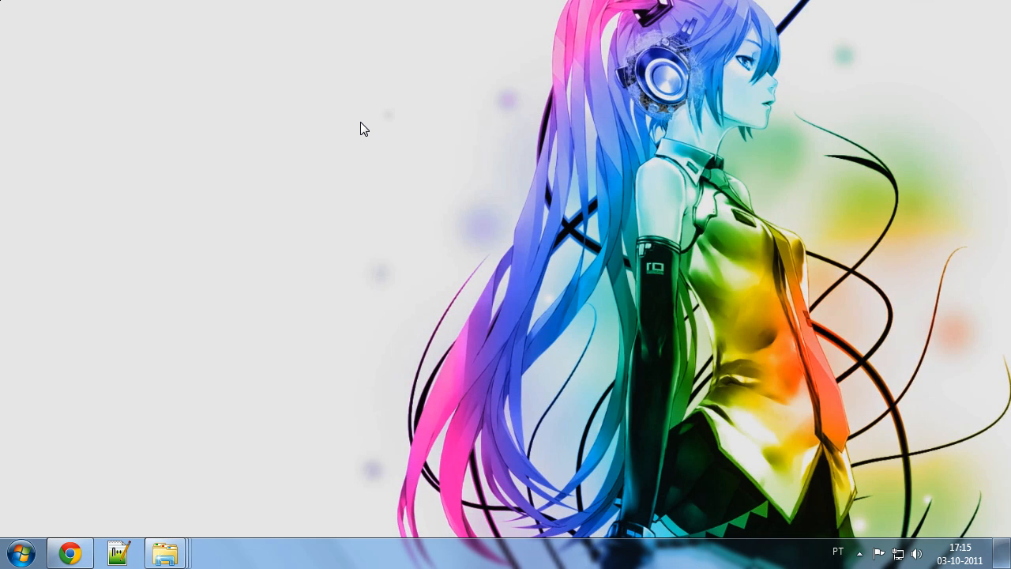
{"action": "mouse_move", "coordinate": [752, 151]}
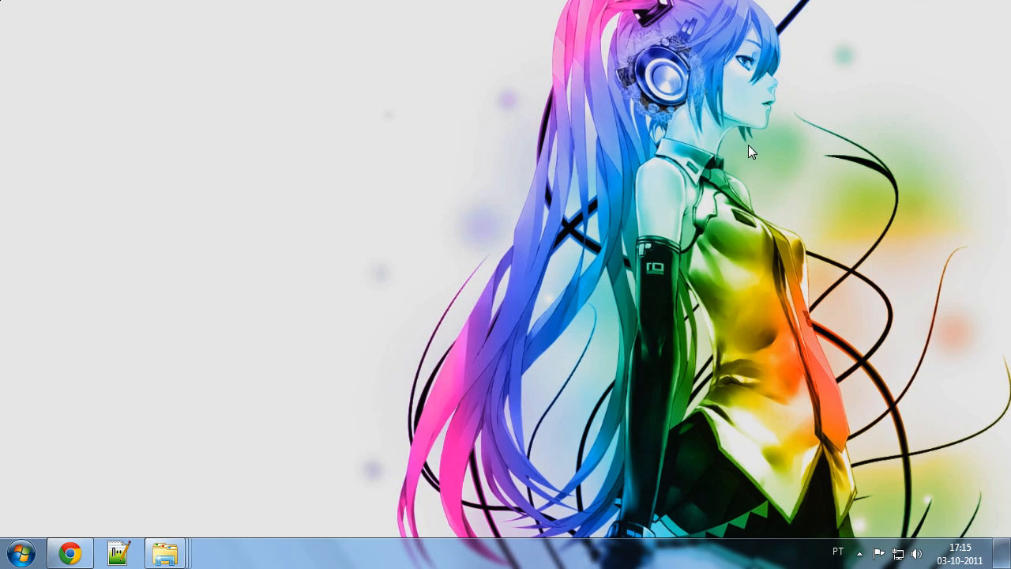
{"action": "mouse_move", "coordinate": [717, 12]}
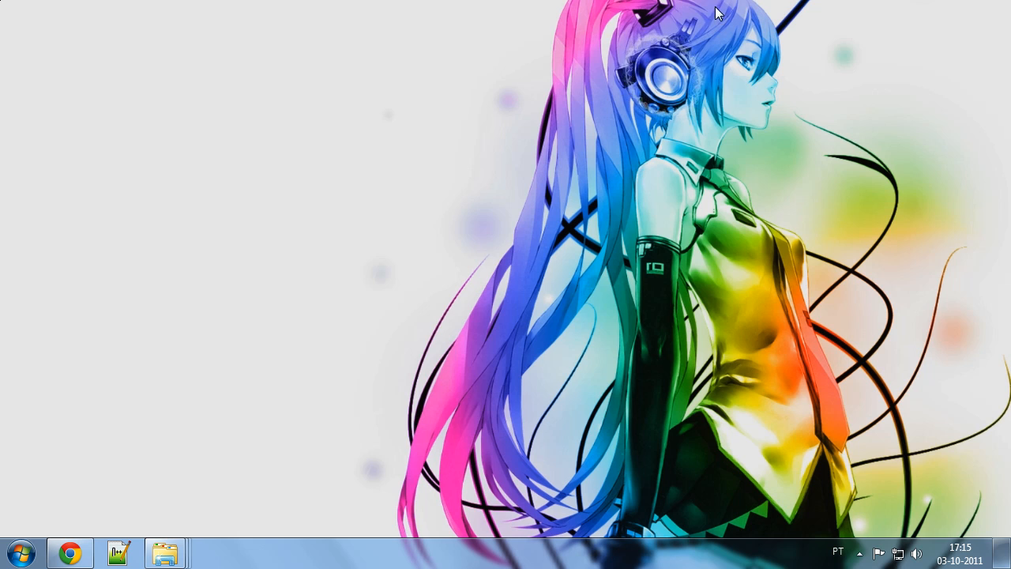
{"action": "mouse_move", "coordinate": [408, 221]}
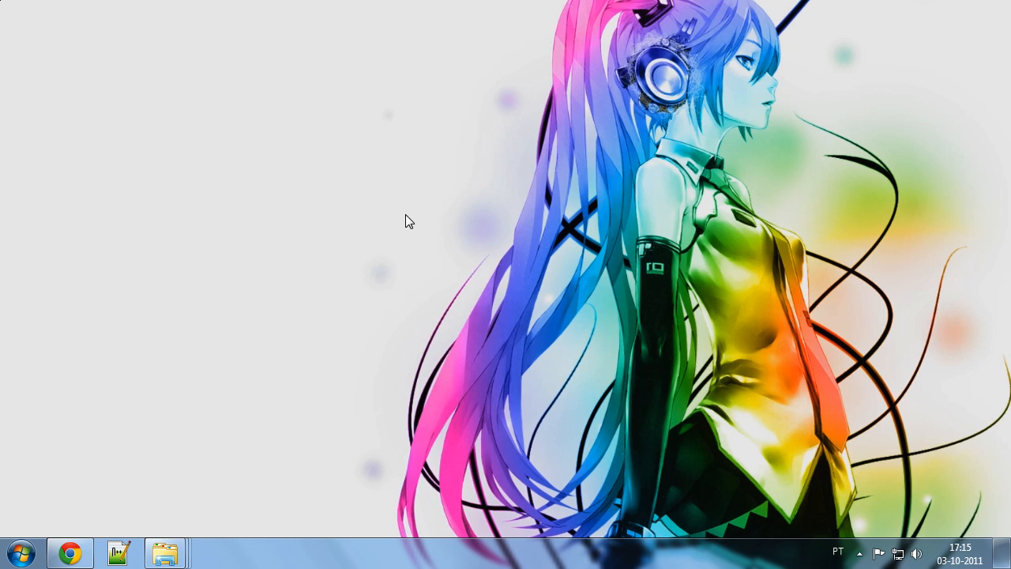
{"action": "mouse_move", "coordinate": [166, 553]}
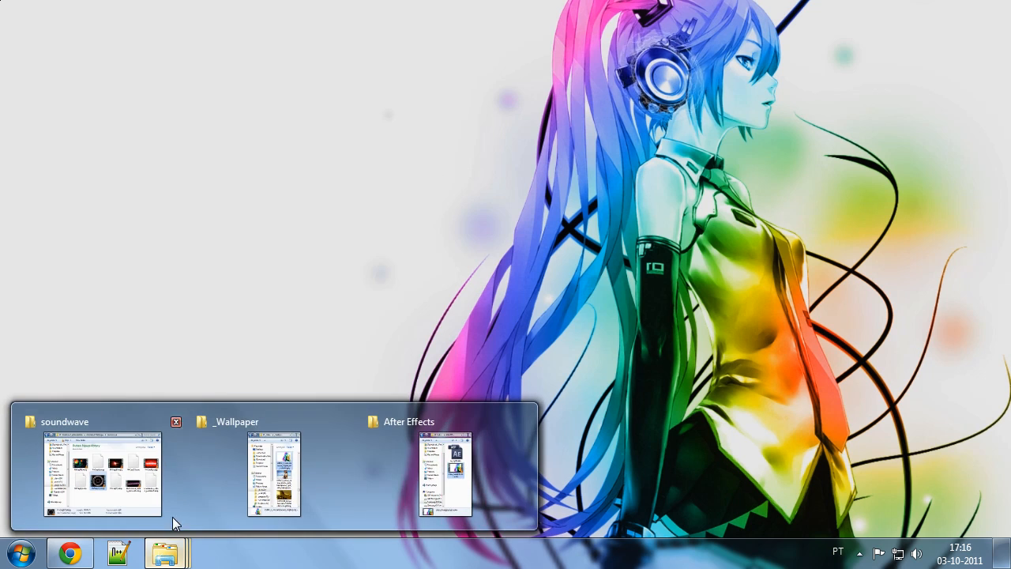
- Make the 02274_hongkongatnight_1680x1050 photo from _Wallpaper the desktop background
{"action": "left_click", "coordinate": [274, 474]}
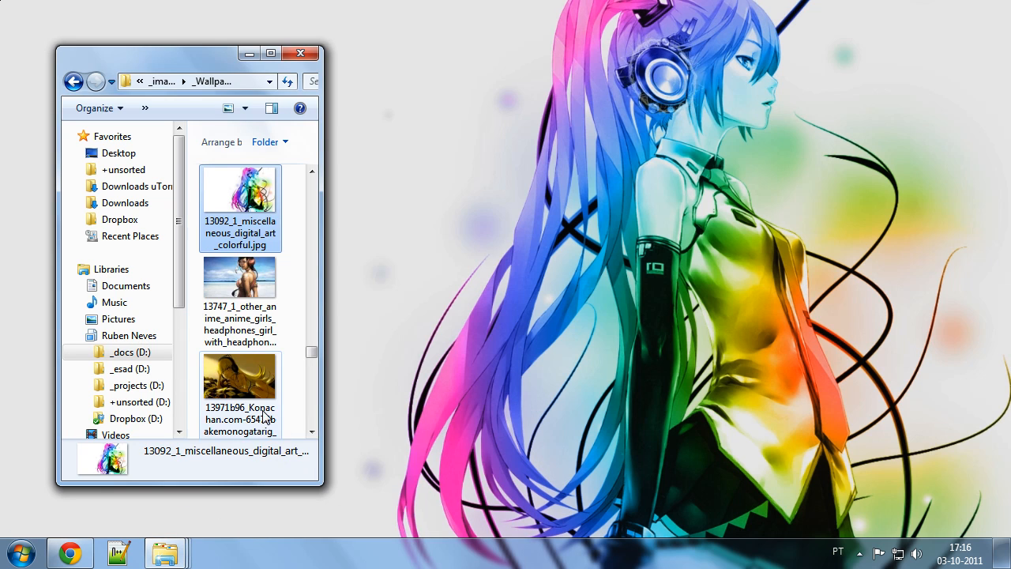
{"action": "scroll", "scroll_direction": "down", "scroll_amount": 3}
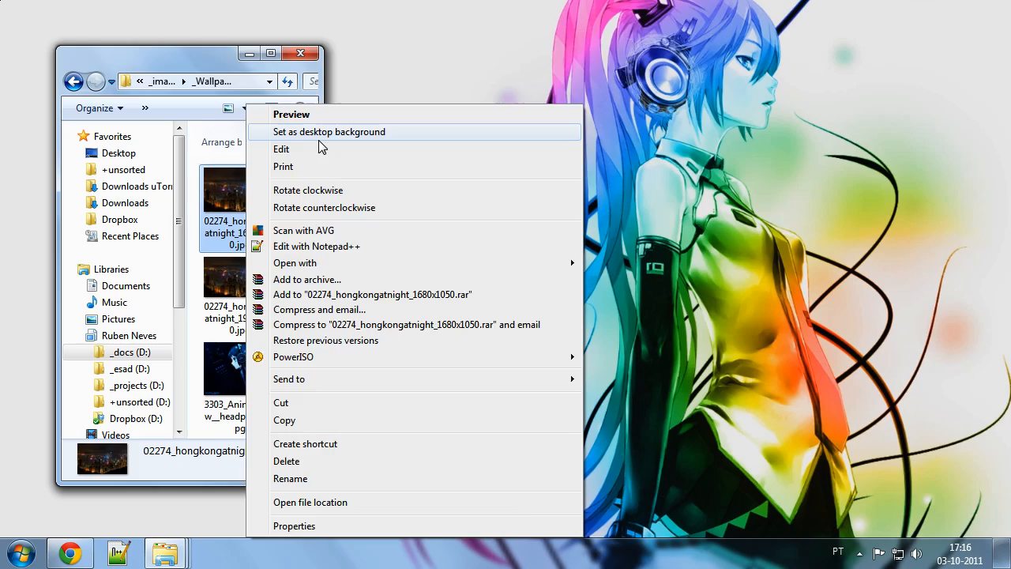
{"action": "left_click", "coordinate": [329, 132]}
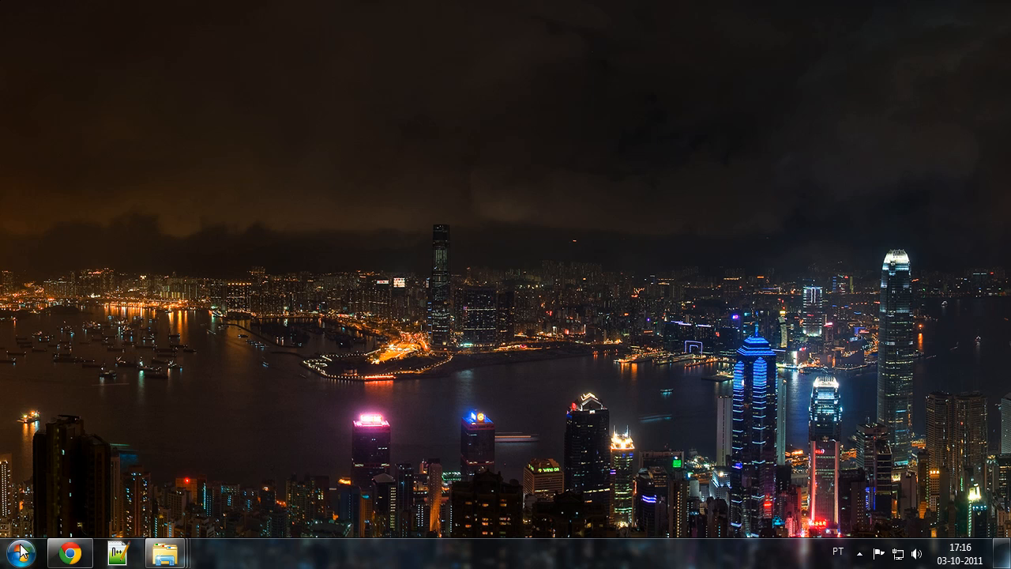
- Launch Adobe After Effects CS5 from a Start menu search for 'afte'
{"action": "type", "text": "afte"}
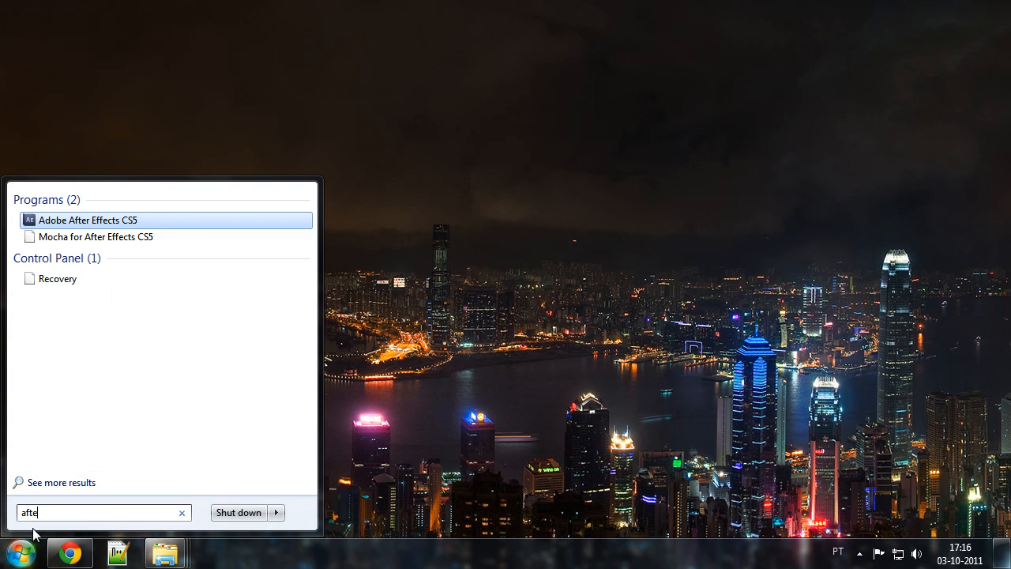
{"action": "left_click", "coordinate": [88, 220]}
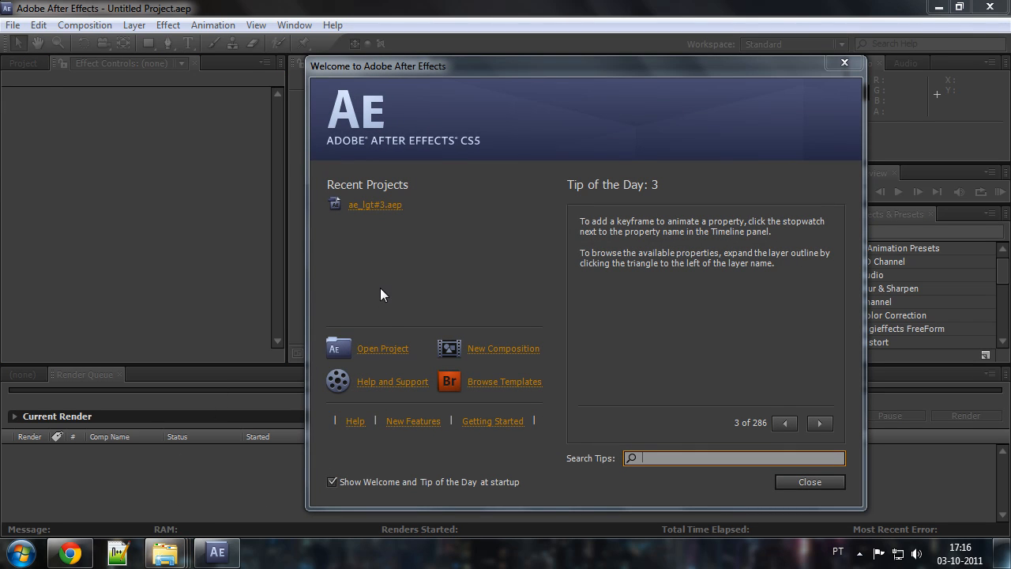
- Start a new composition named hatsunemiku_headphones
{"action": "left_click", "coordinate": [502, 349]}
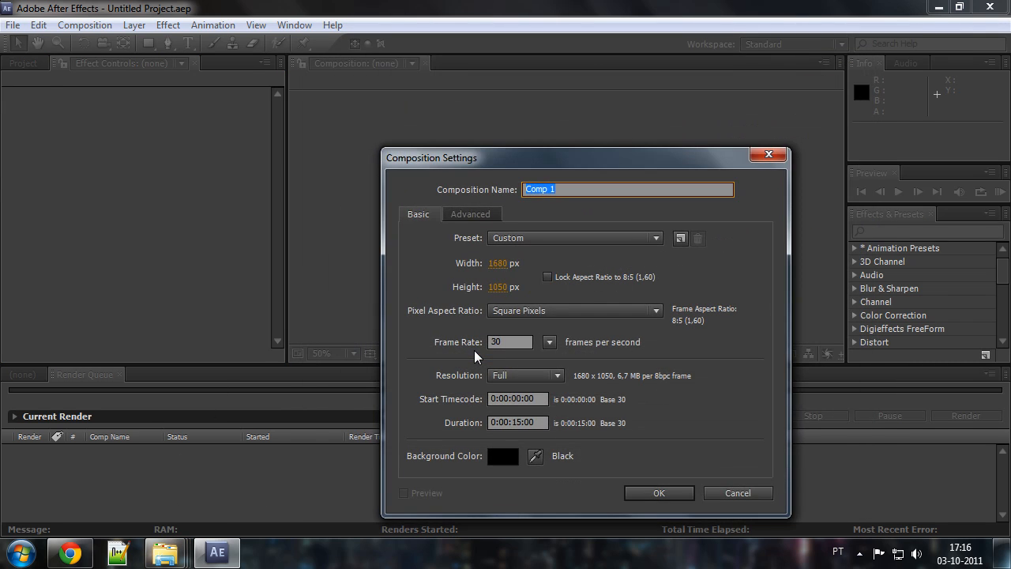
{"action": "mouse_move", "coordinate": [458, 193]}
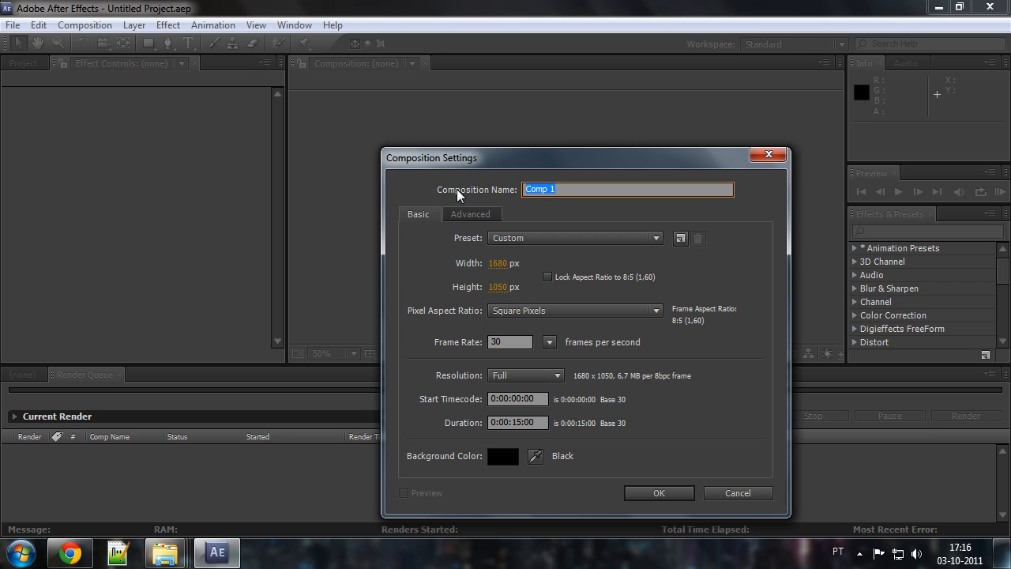
{"action": "type", "text": "hat"}
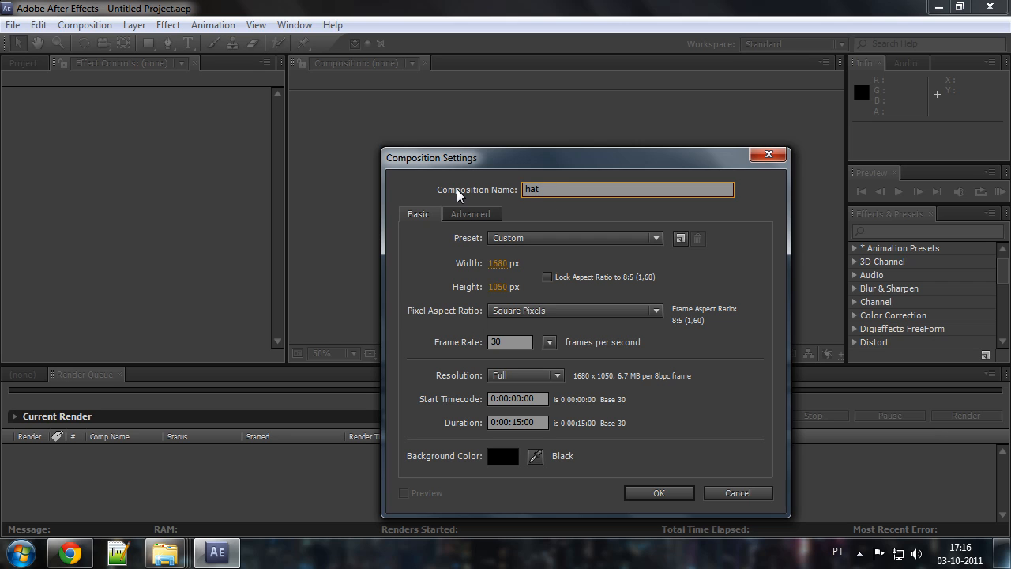
{"action": "type", "text": "sunemiku_"}
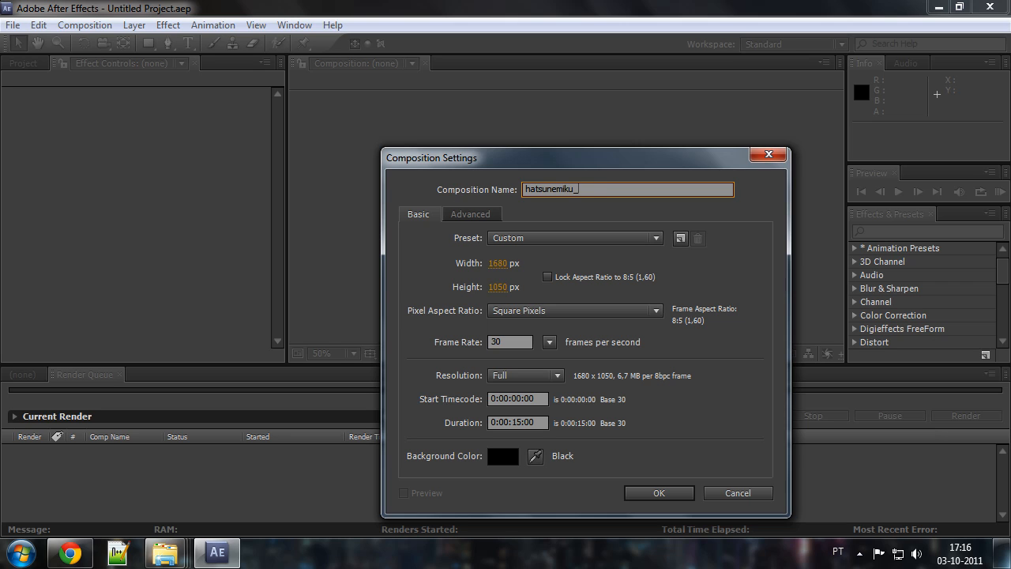
{"action": "type", "text": "headphones"}
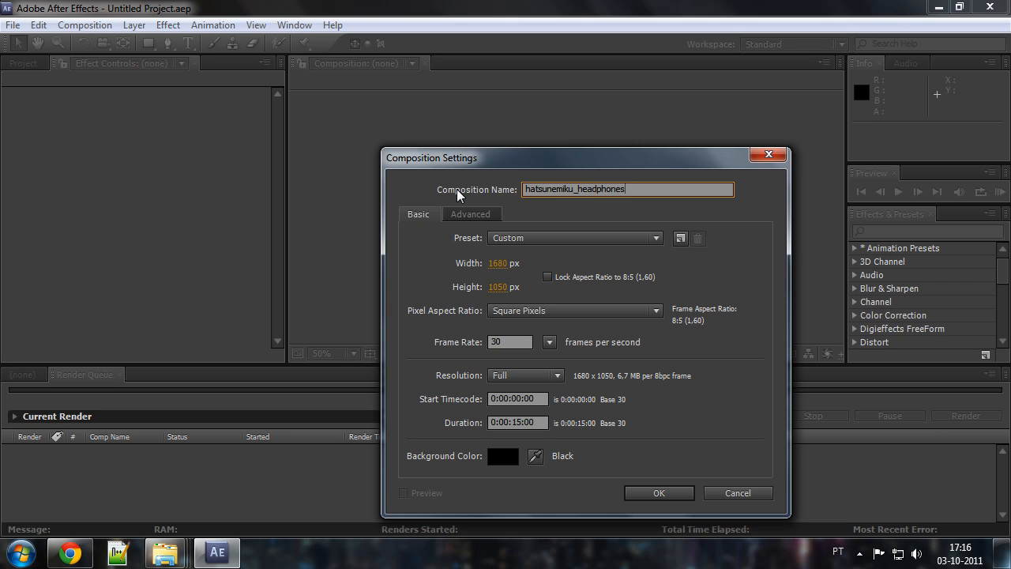
- Set the composition size to 1280×720
{"action": "left_click", "coordinate": [575, 237]}
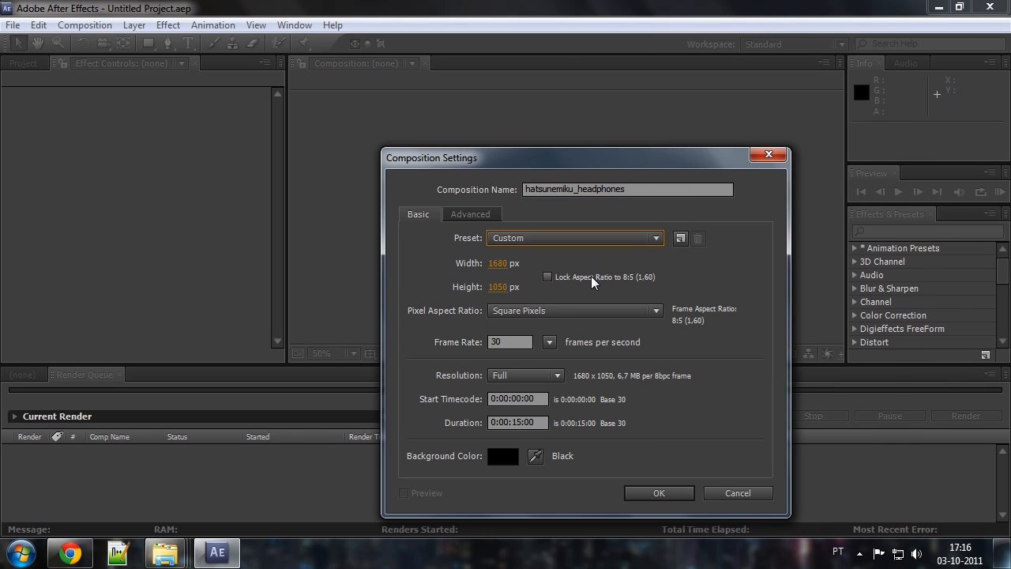
{"action": "type", "text": "12"}
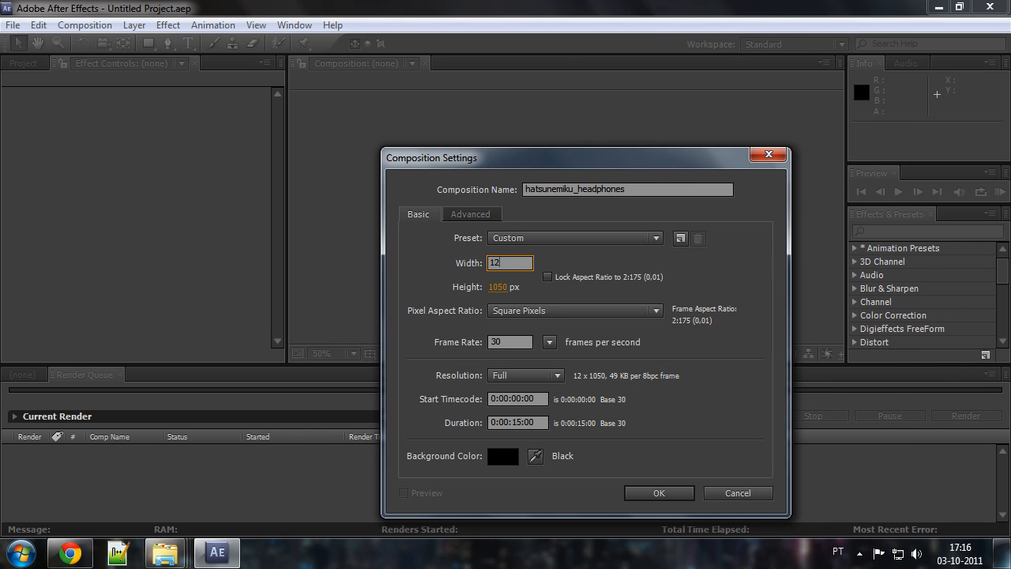
{"action": "type", "text": "1280"}
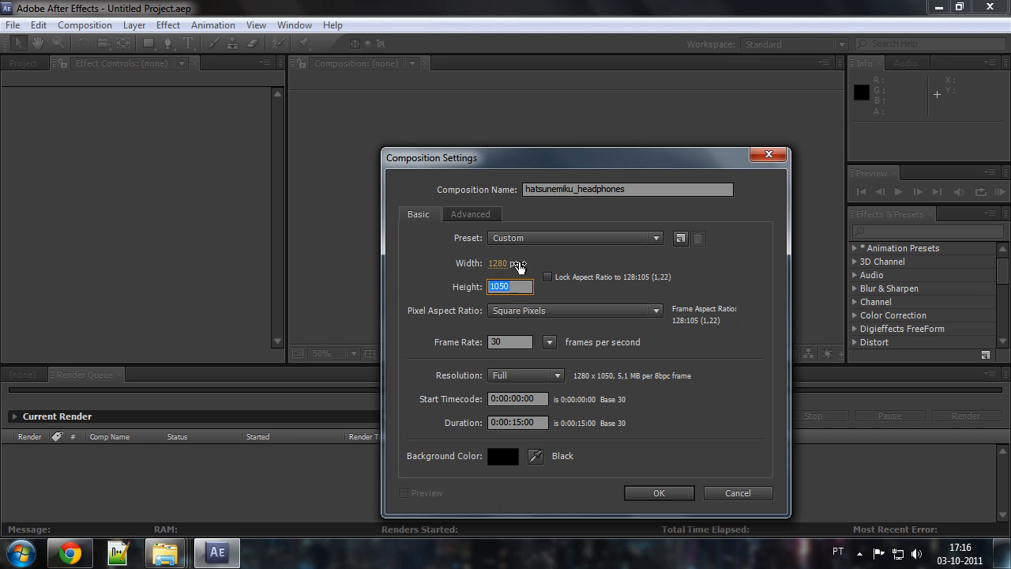
{"action": "type", "text": "720"}
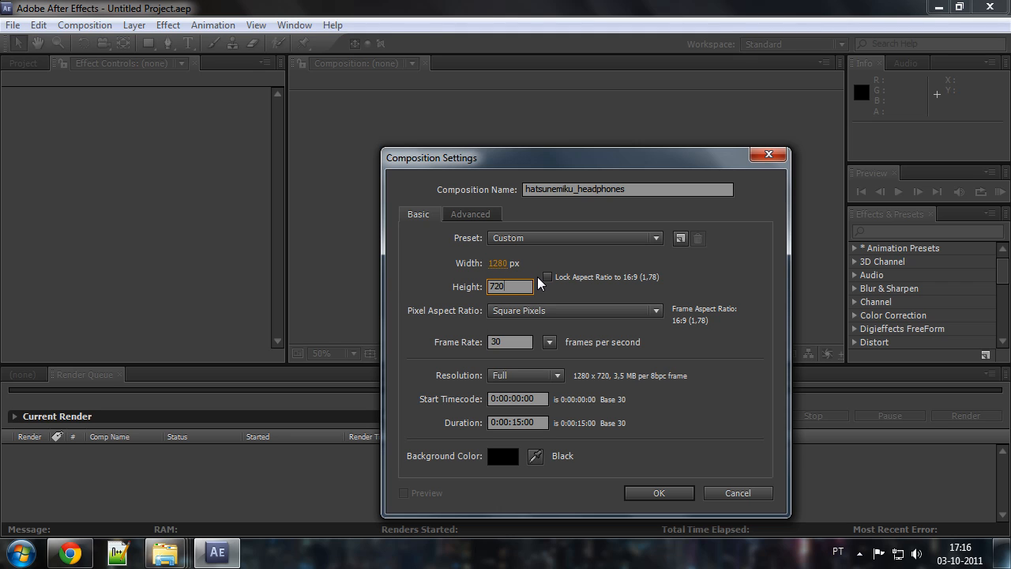
{"action": "left_click", "coordinate": [509, 287]}
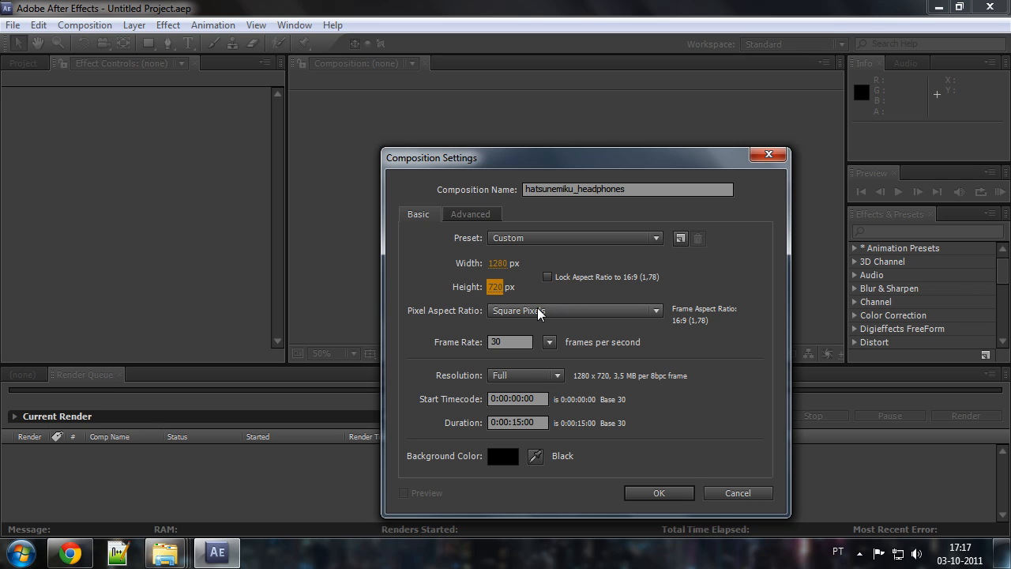
{"action": "left_click", "coordinate": [509, 341]}
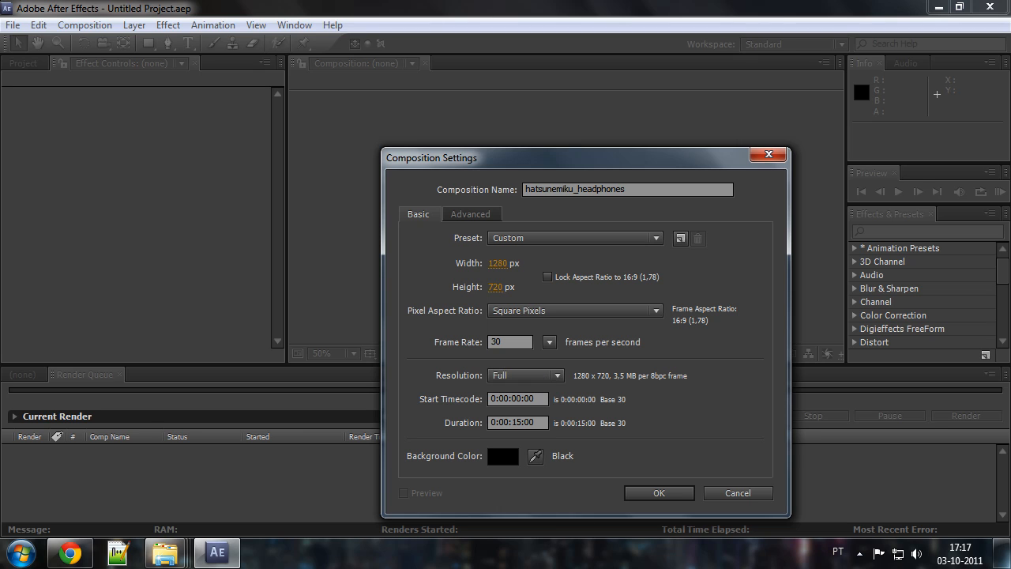
- Set the frame rate to 30 fps and the duration to 15:00
{"action": "left_click", "coordinate": [525, 376]}
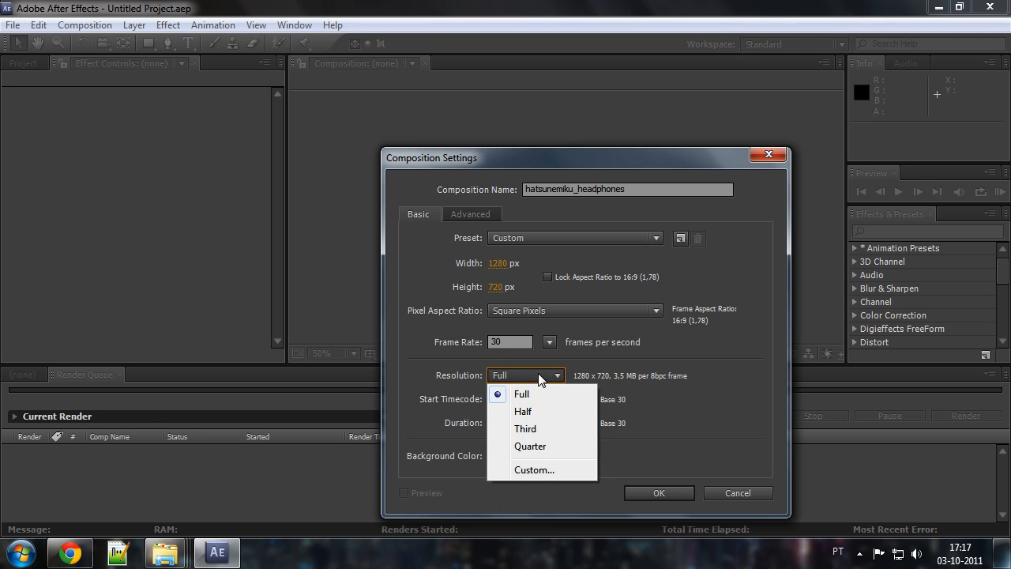
{"action": "left_click", "coordinate": [521, 394]}
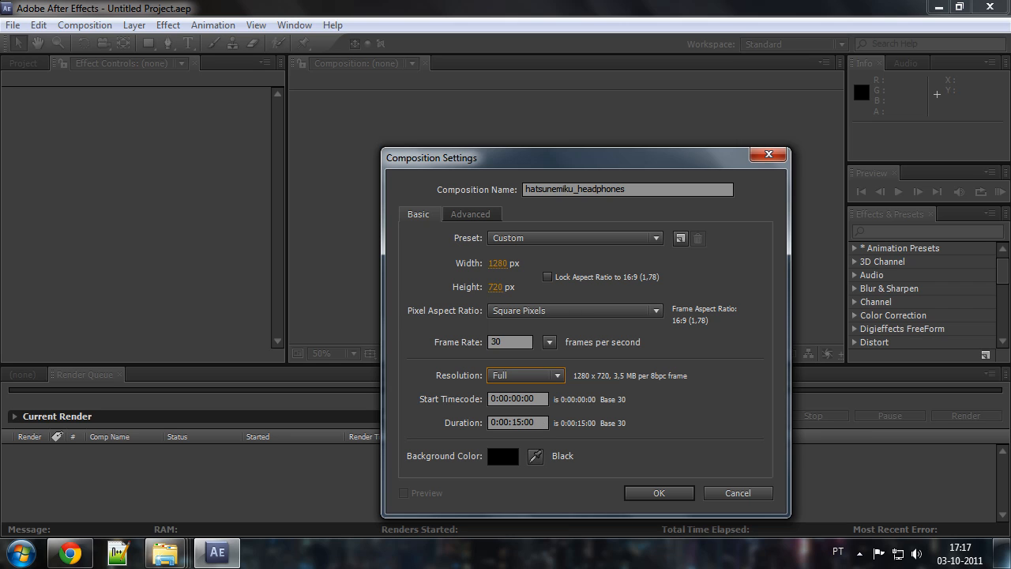
{"action": "left_click", "coordinate": [519, 398]}
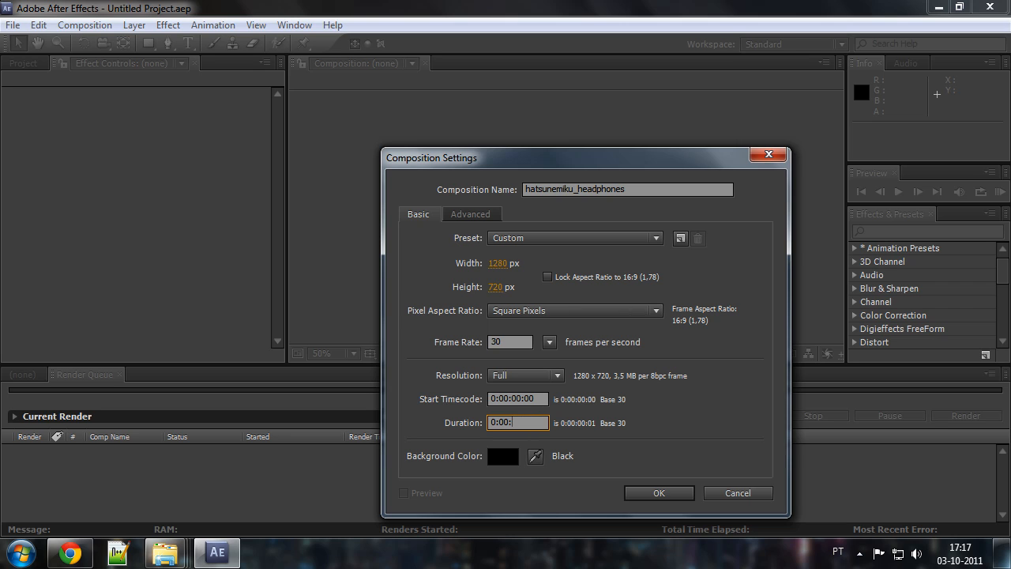
{"action": "type", "text": "15:00"}
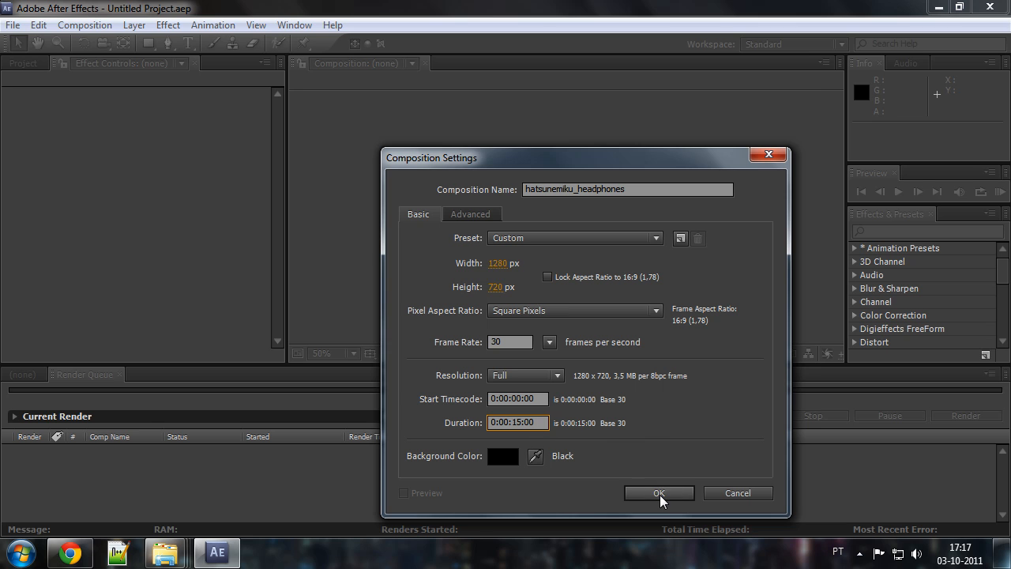
- Confirm the composition and save the project as ae_lgt#3_1.aep
{"action": "left_click", "coordinate": [12, 25]}
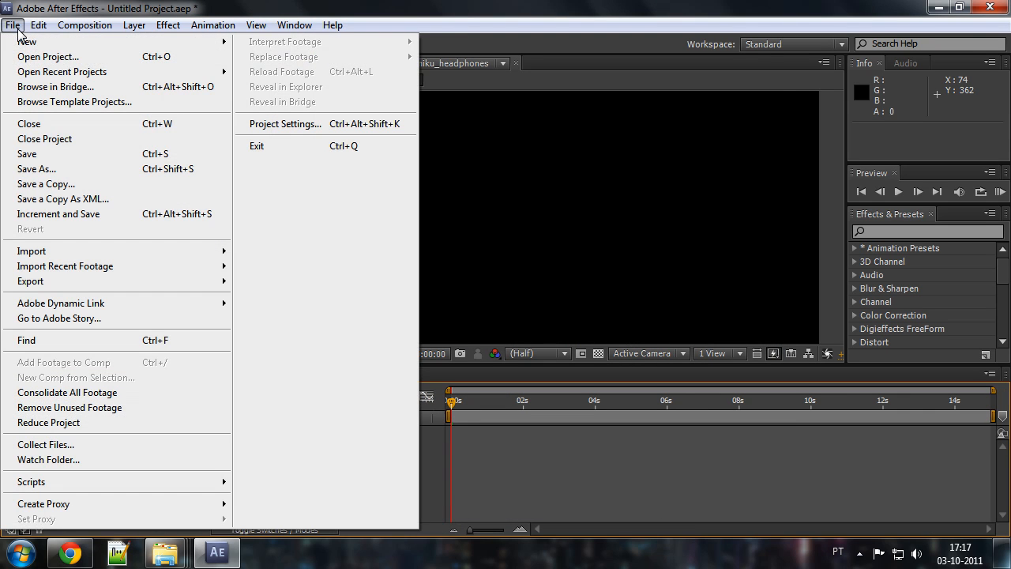
{"action": "left_click", "coordinate": [36, 167]}
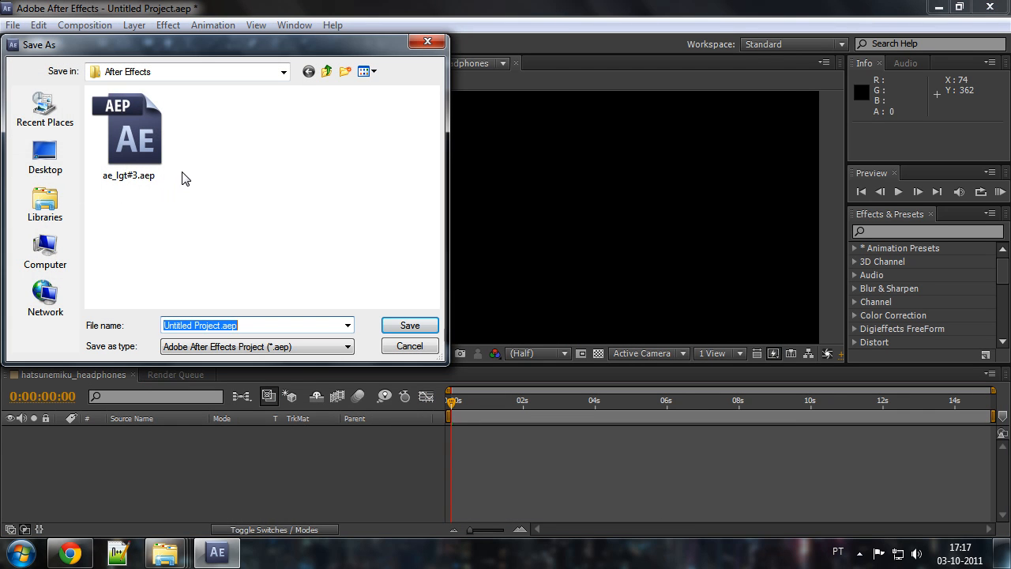
{"action": "left_click", "coordinate": [128, 134]}
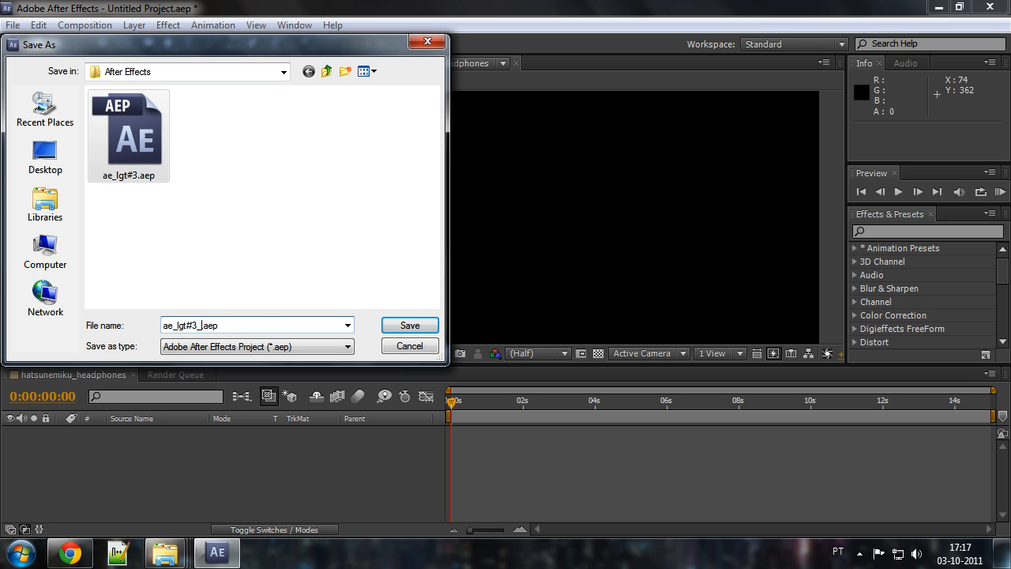
{"action": "left_click", "coordinate": [409, 325]}
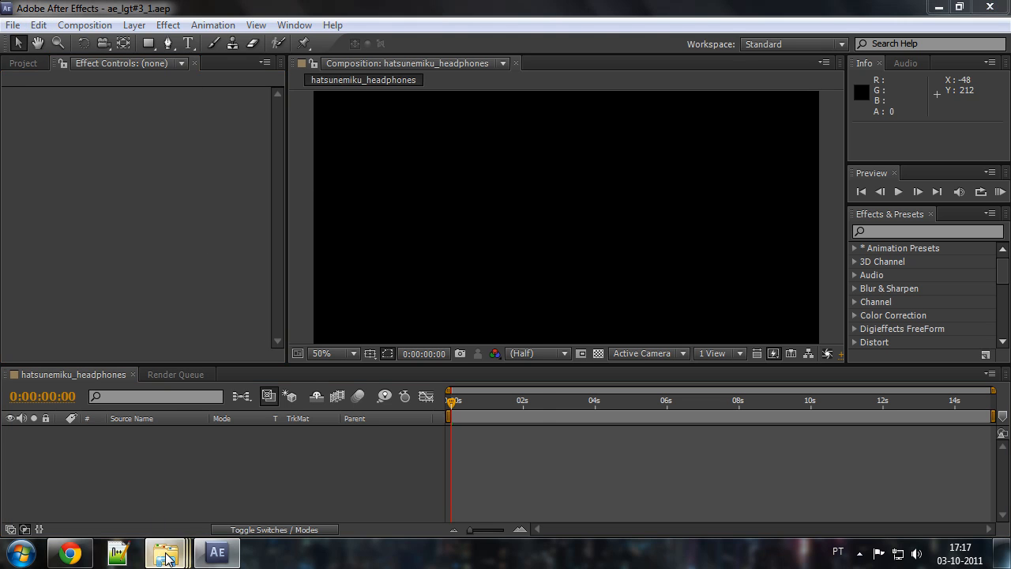
- Drag 13092_1_miscellaneous_digital_art_colorful.jpg from Explorer into the project and composition
{"action": "left_click", "coordinate": [166, 552]}
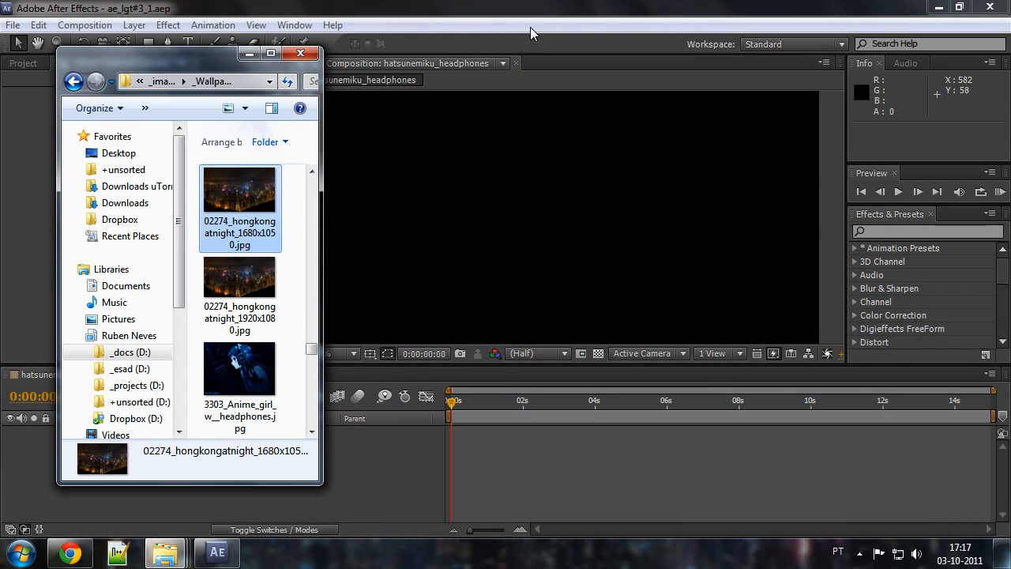
{"action": "left_click_drag", "start_coordinate": [190, 54], "coordinate": [809, 75]}
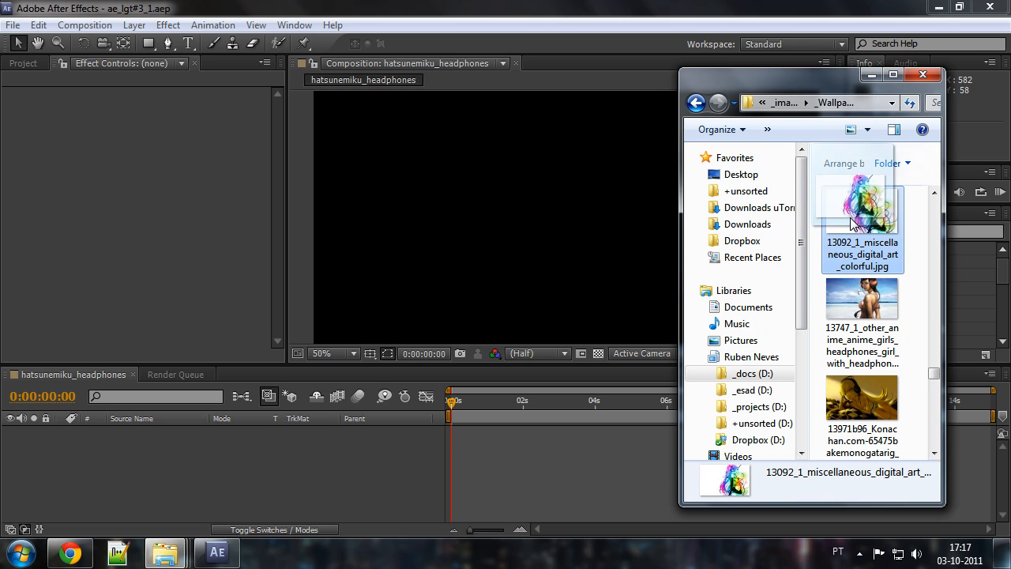
{"action": "left_click_drag", "start_coordinate": [862, 206], "coordinate": [135, 284]}
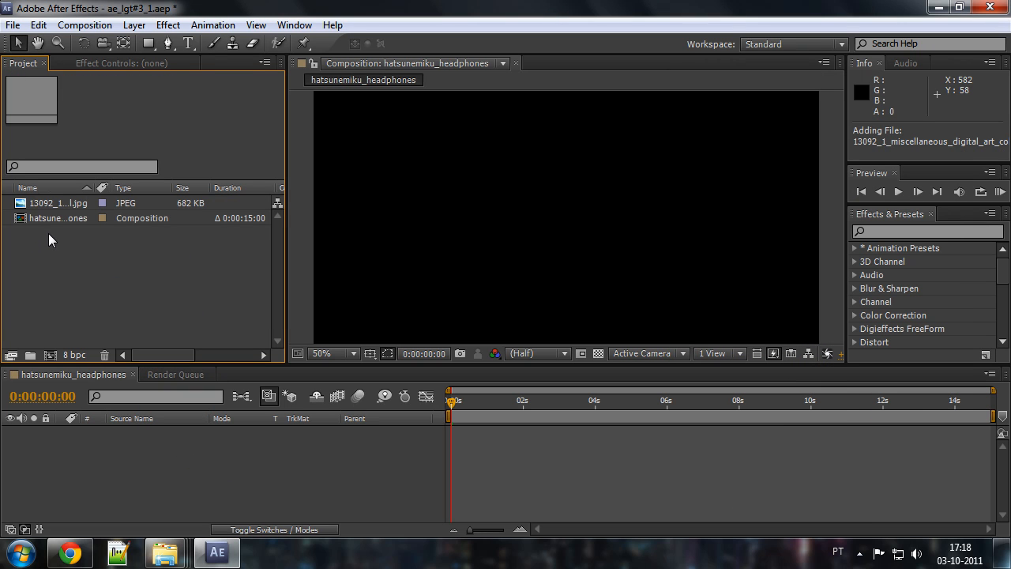
{"action": "left_click", "coordinate": [57, 202]}
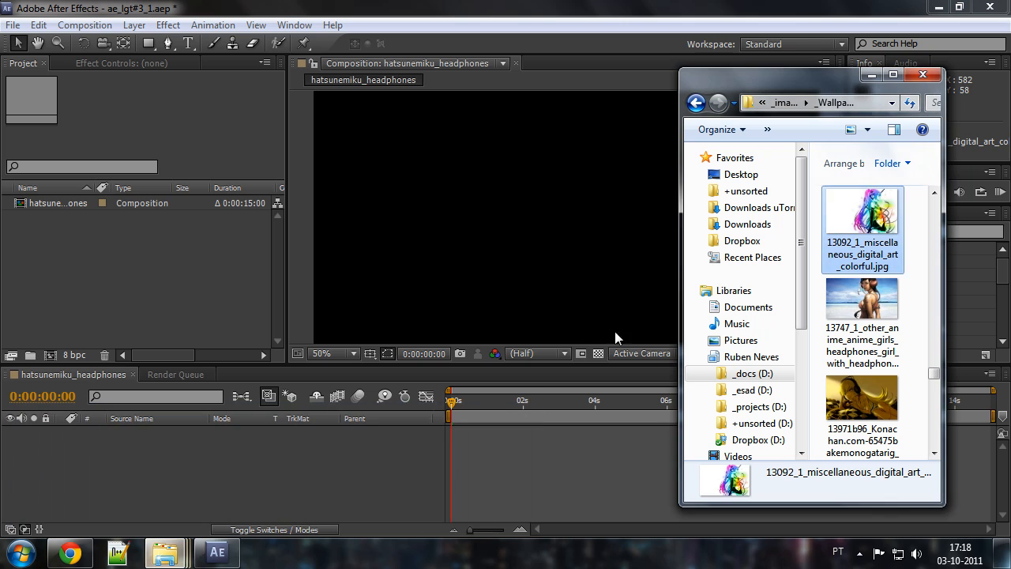
{"action": "mouse_move", "coordinate": [86, 268]}
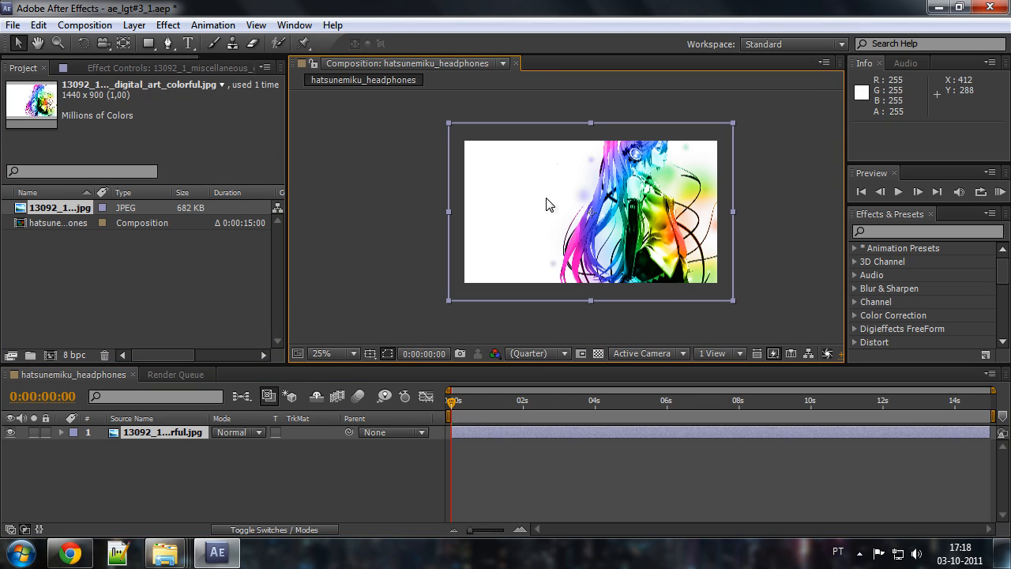
- Scale the colorful image to about 86 percent and shift it right, leaving a dark left strip
{"action": "left_click", "coordinate": [344, 354]}
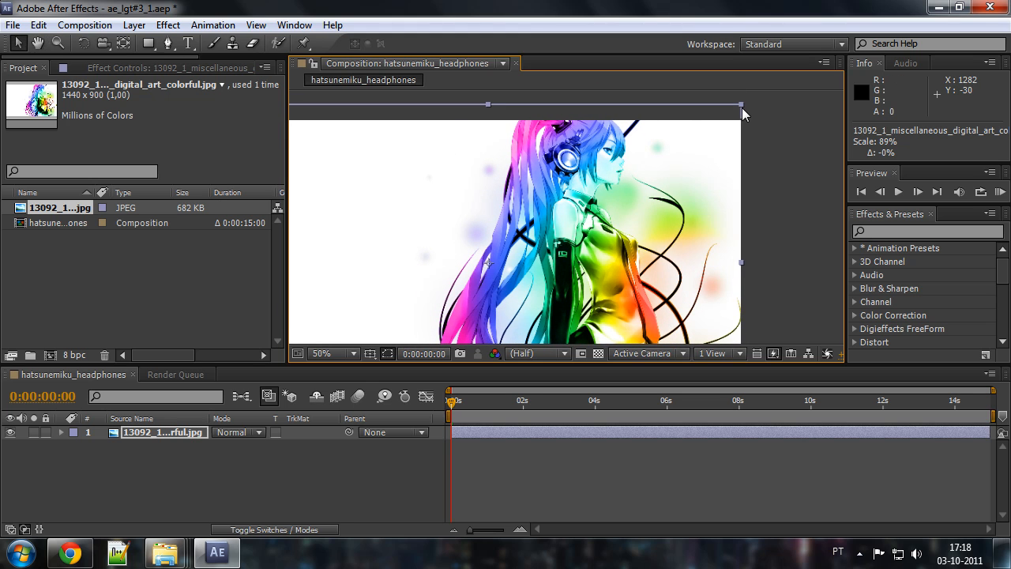
{"action": "left_click_drag", "start_coordinate": [739, 104], "coordinate": [725, 107]}
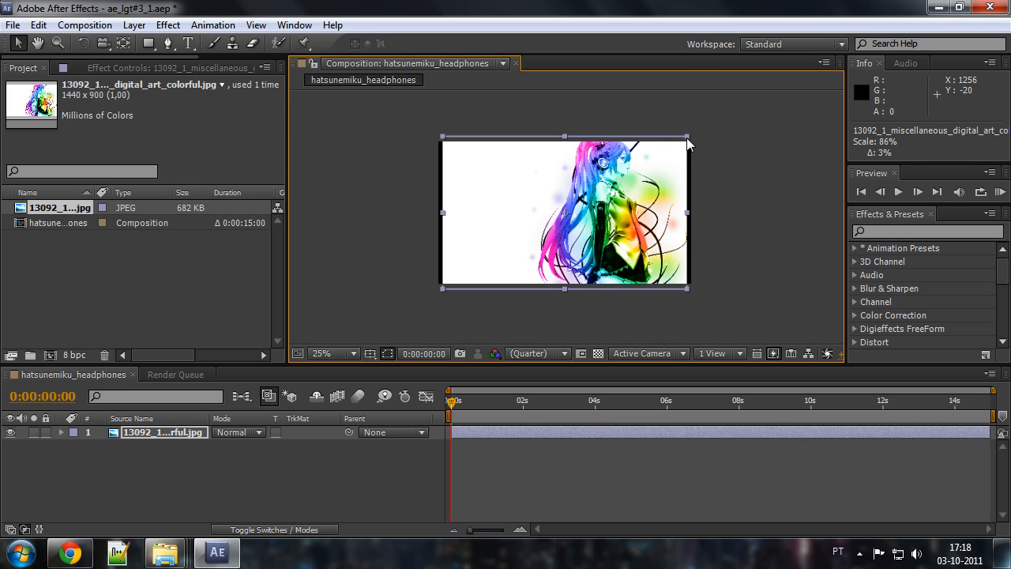
{"action": "left_click_drag", "start_coordinate": [685, 139], "coordinate": [694, 133]}
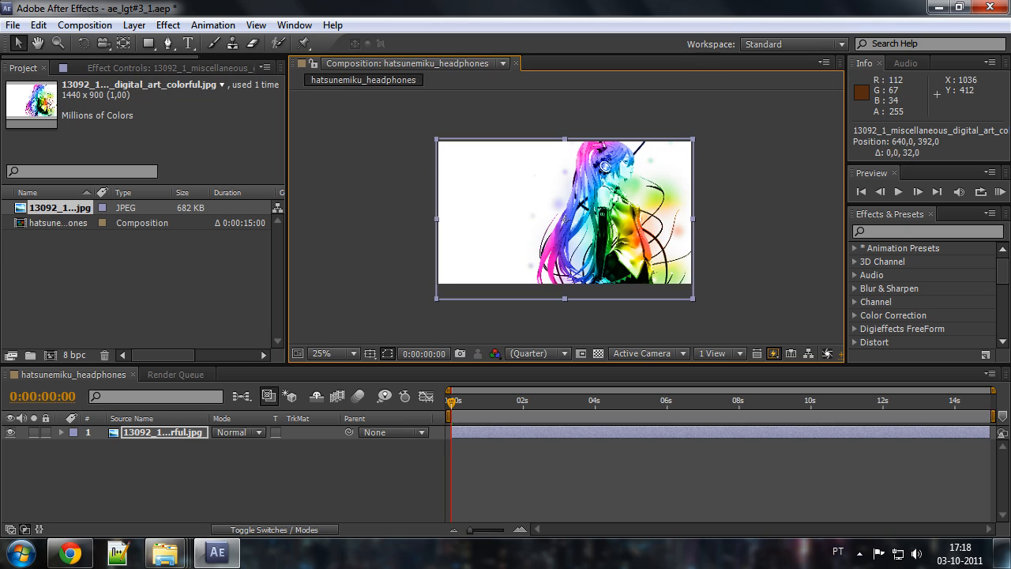
{"action": "left_click_drag", "start_coordinate": [569, 221], "coordinate": [566, 218]}
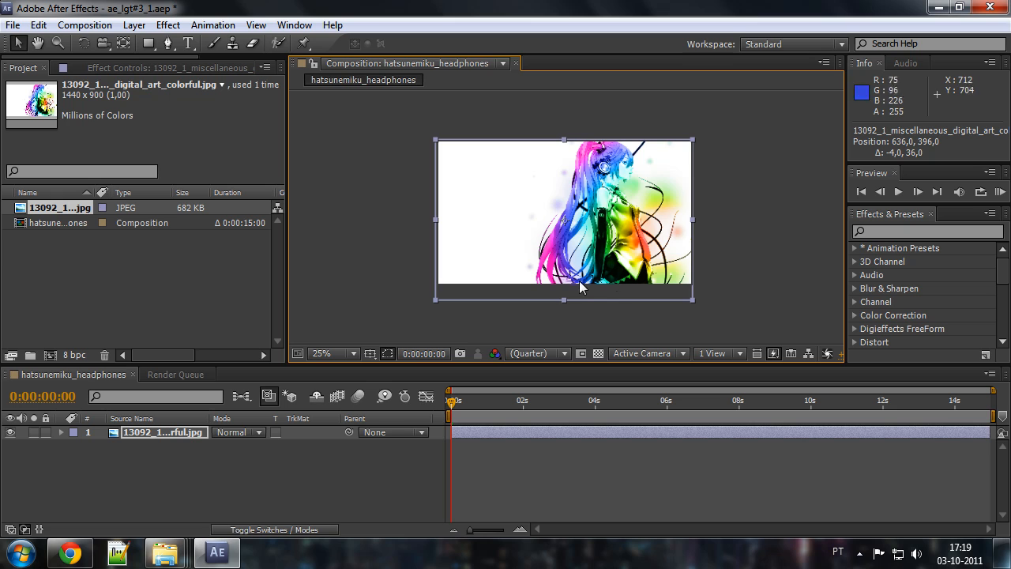
{"action": "mouse_move", "coordinate": [638, 252]}
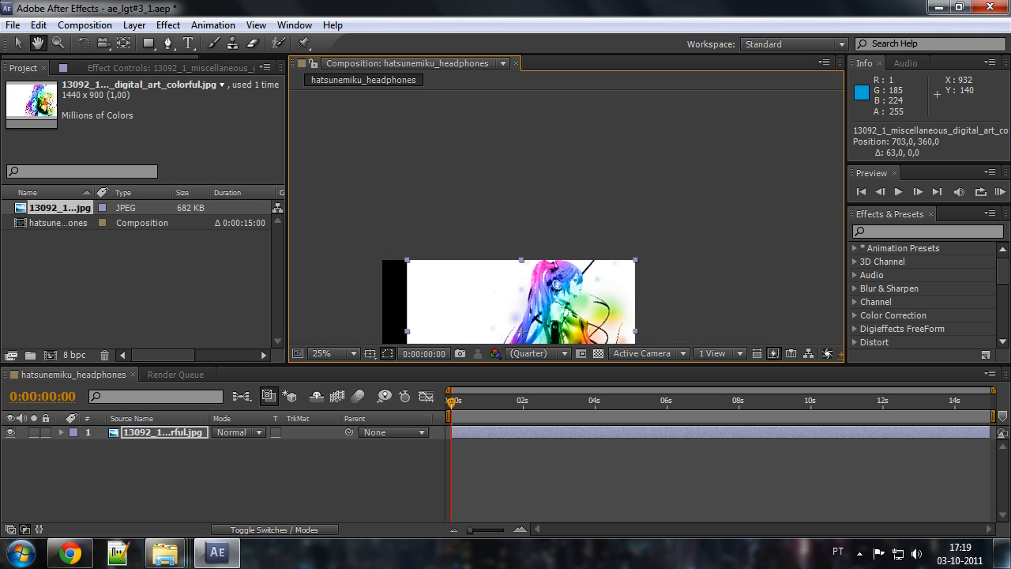
{"action": "left_click", "coordinate": [322, 354]}
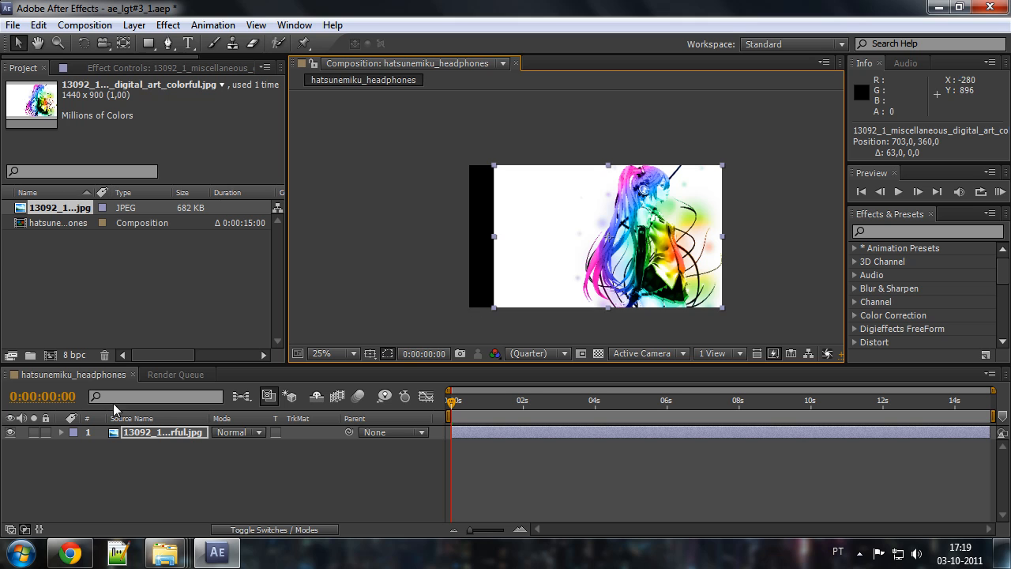
- Add a new white solid layer with default settings
{"action": "left_click", "coordinate": [168, 25]}
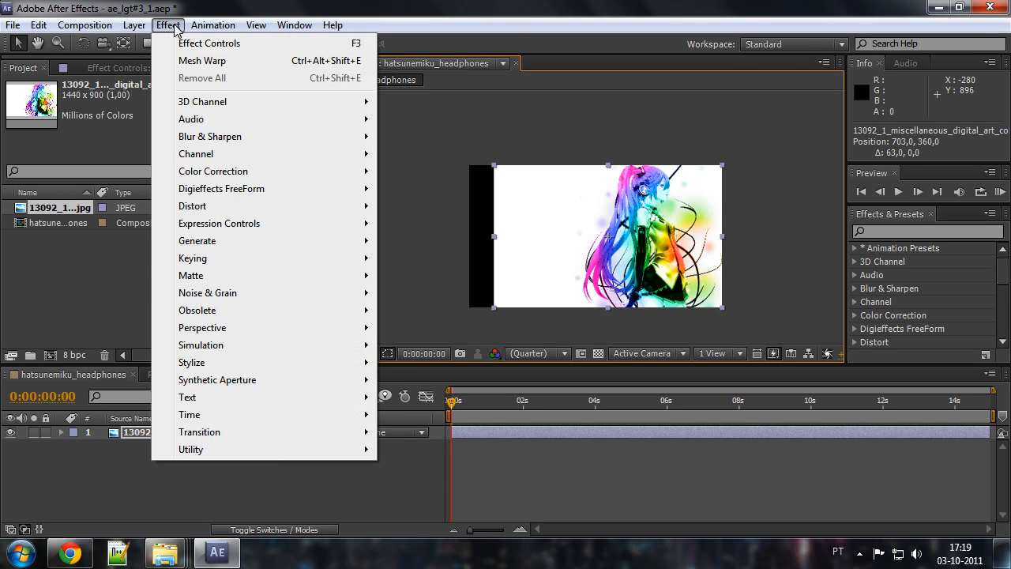
{"action": "left_click", "coordinate": [134, 25]}
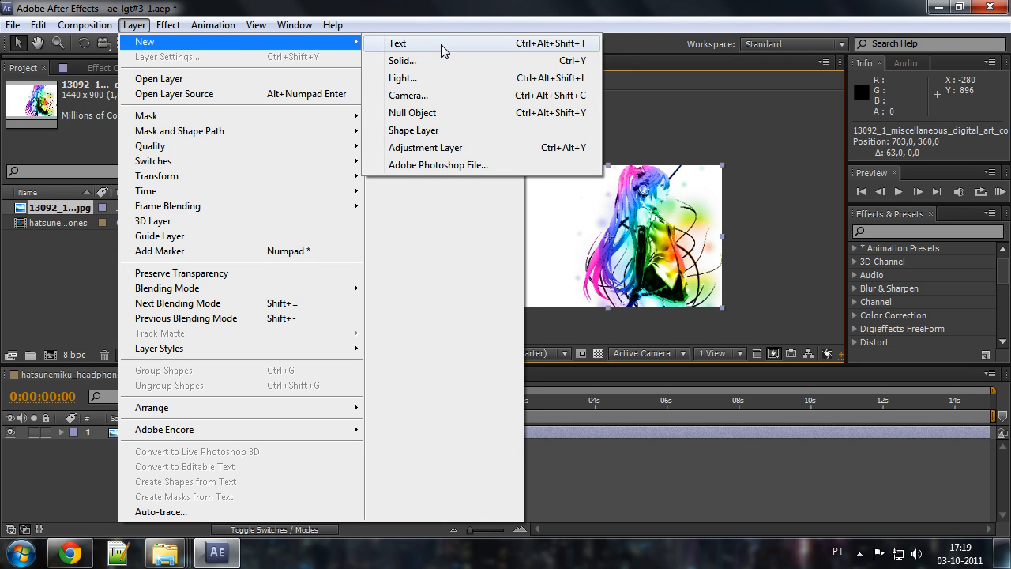
{"action": "left_click", "coordinate": [403, 60]}
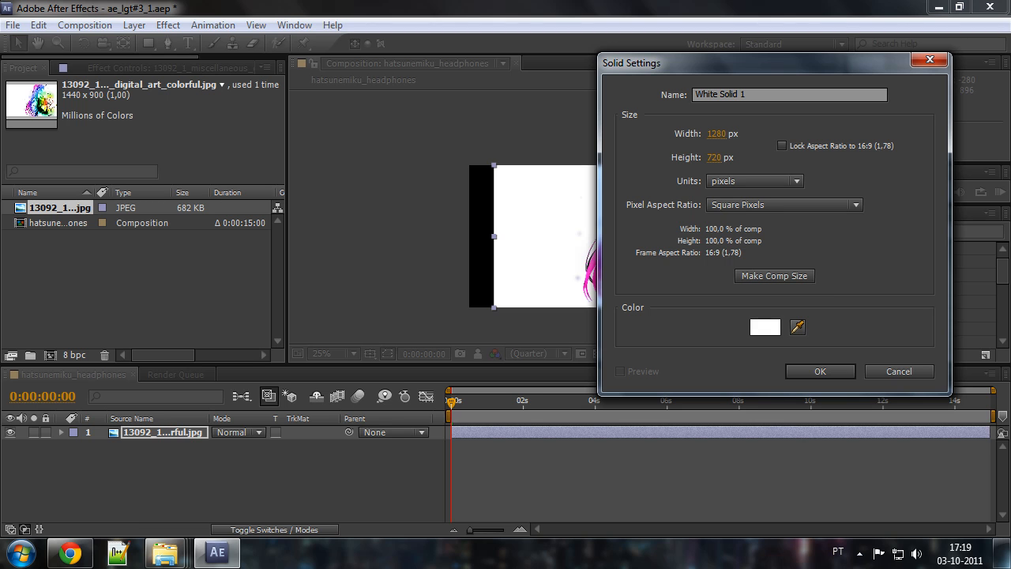
{"action": "left_click", "coordinate": [820, 371]}
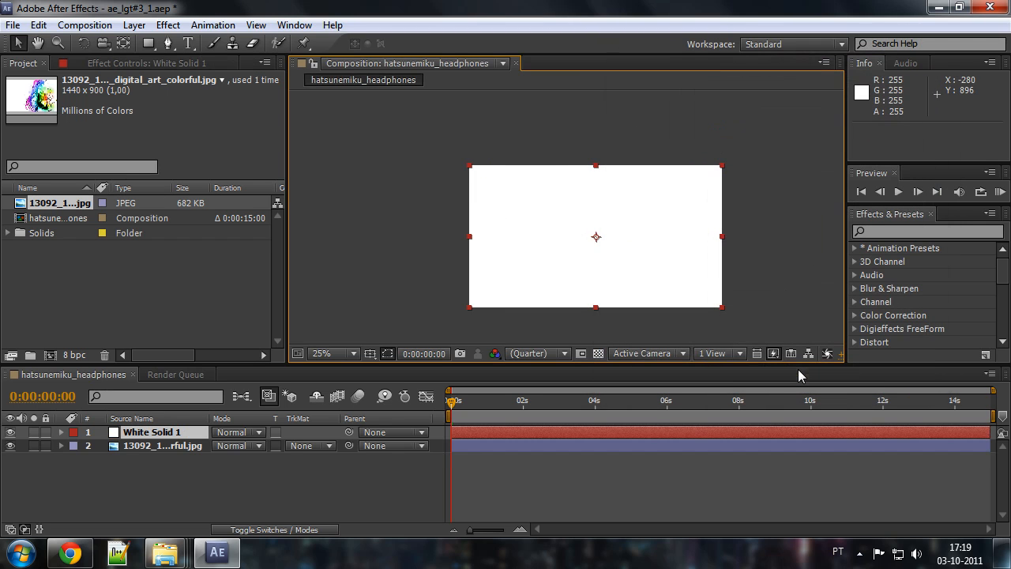
- Move the white solid left and place it beneath the image layer as background
{"action": "left_click_drag", "start_coordinate": [720, 235], "coordinate": [703, 236]}
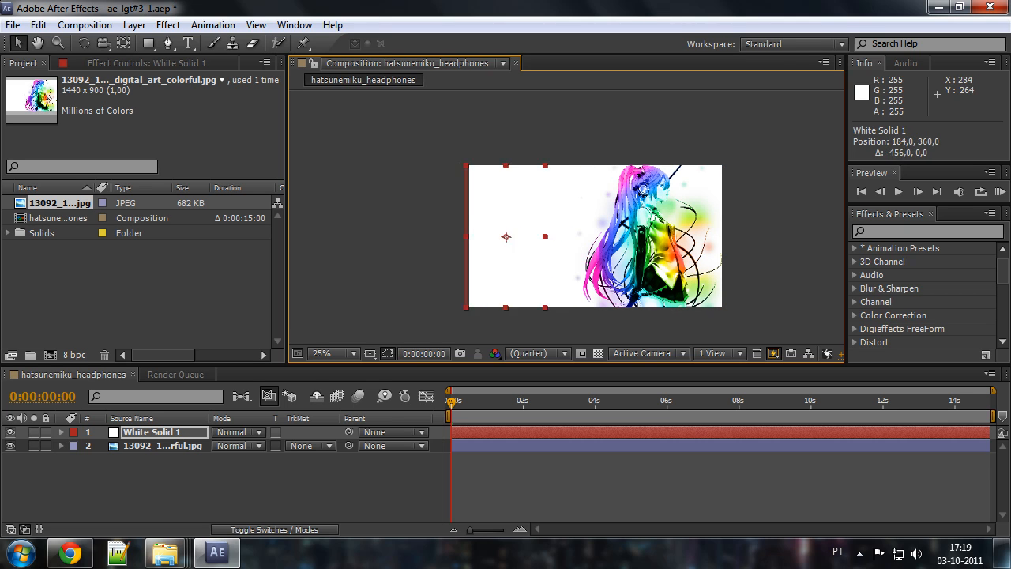
{"action": "left_click_drag", "start_coordinate": [545, 237], "coordinate": [455, 237]}
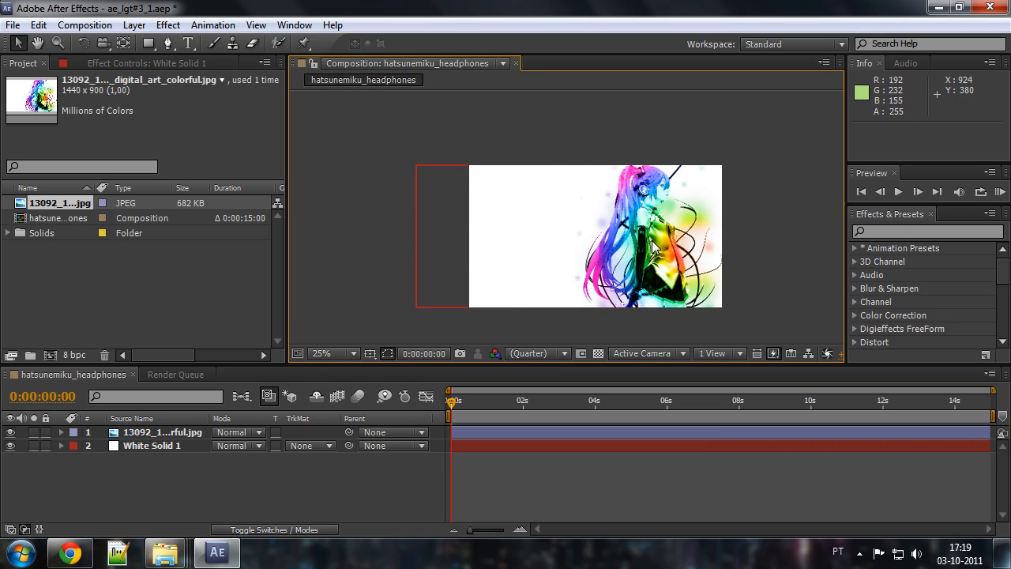
{"action": "left_click", "coordinate": [322, 354]}
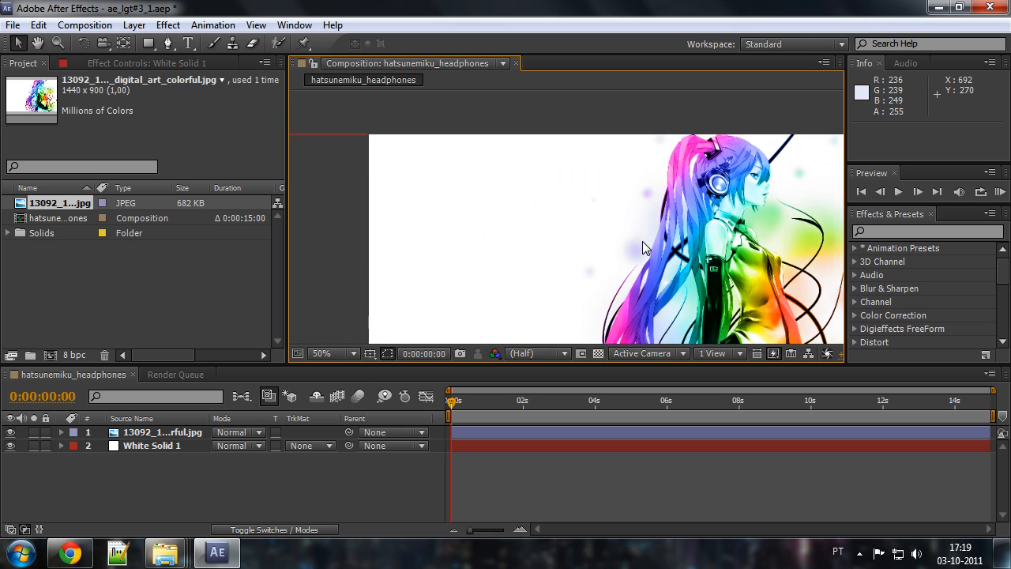
{"action": "left_click", "coordinate": [322, 354]}
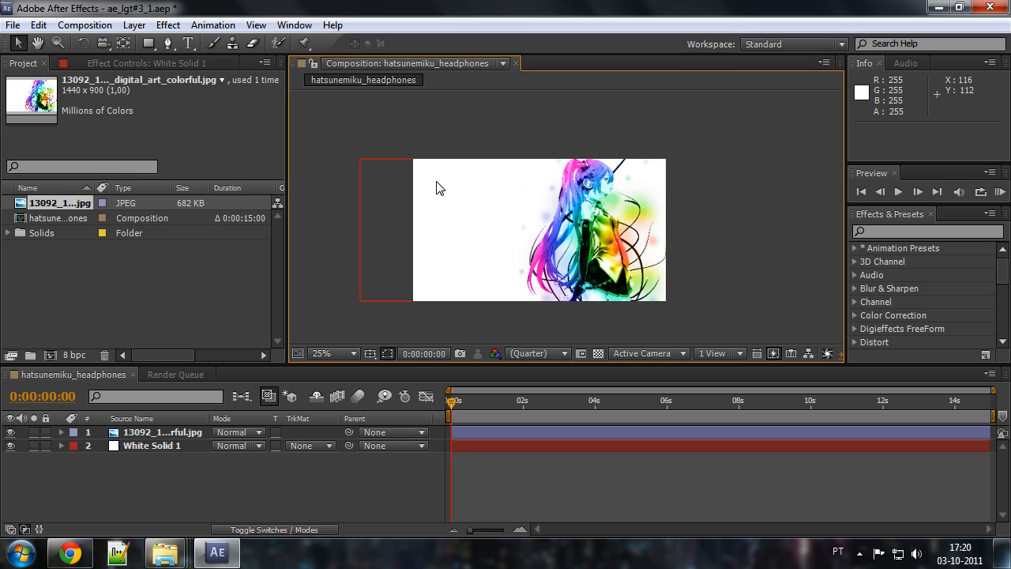
{"action": "mouse_move", "coordinate": [678, 319]}
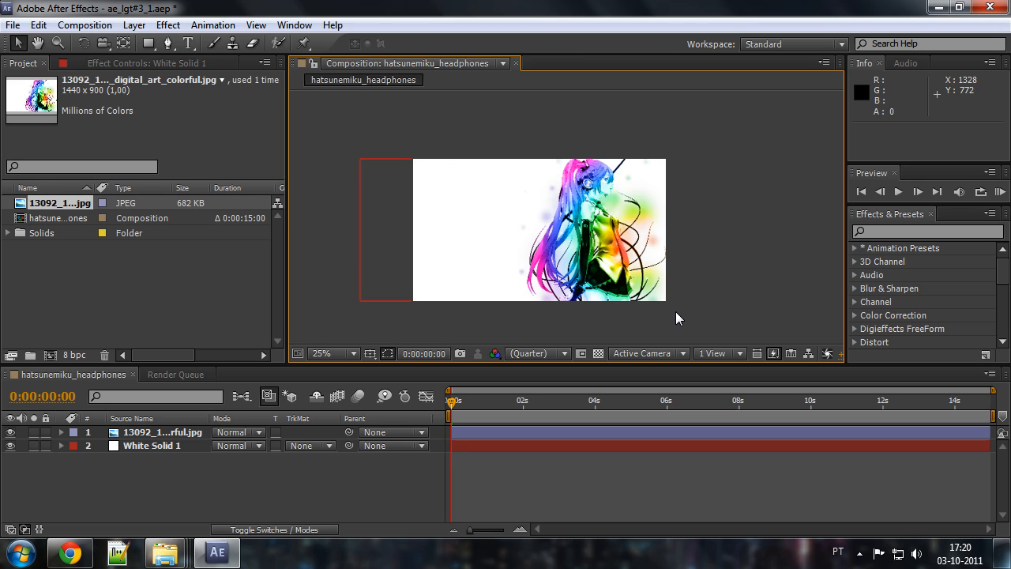
- Bring the Animated Wallpaper > soundwave folder window up over After Effects
{"action": "left_click", "coordinate": [319, 354]}
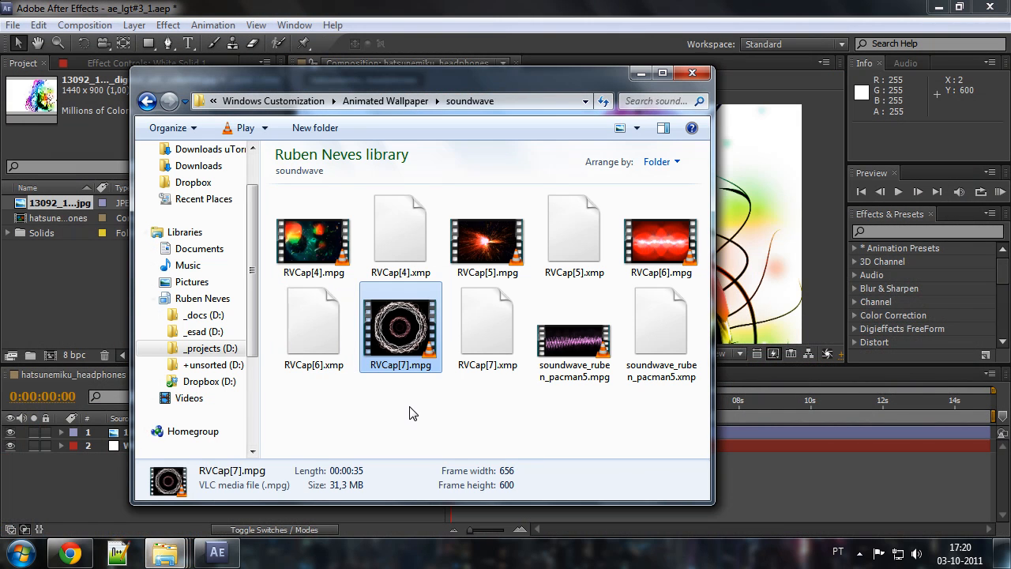
- Preview the RVCap[4].mpg and RVCap[6].mpg captures in VLC and close the player
{"action": "left_click", "coordinate": [313, 237]}
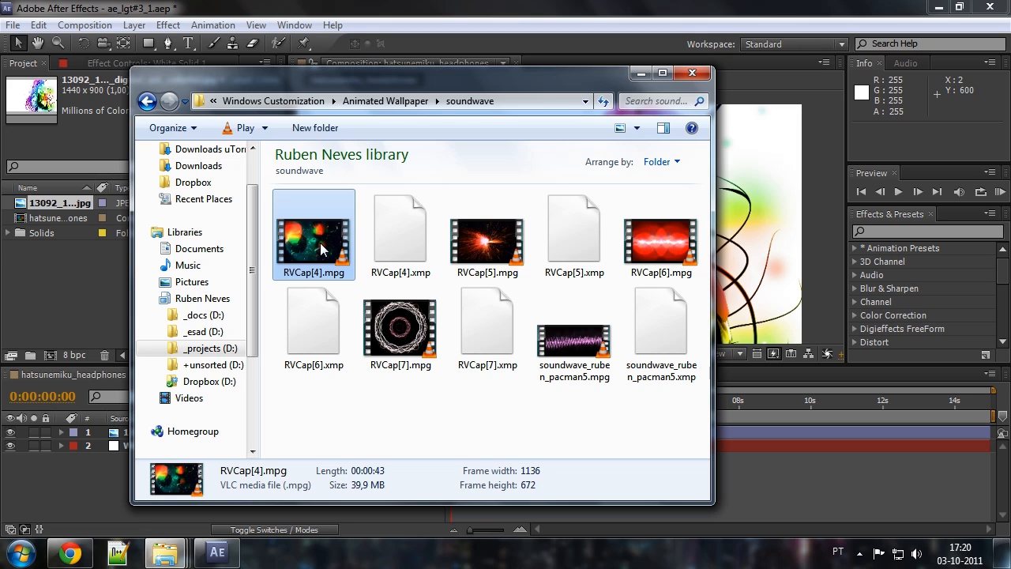
{"action": "mouse_move", "coordinate": [332, 243]}
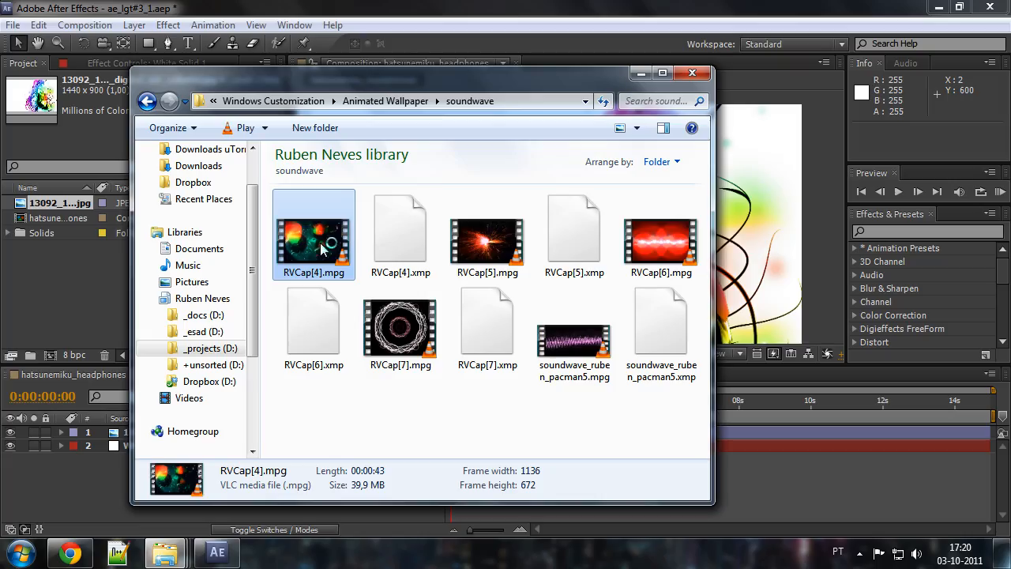
{"action": "double_click", "coordinate": [313, 234]}
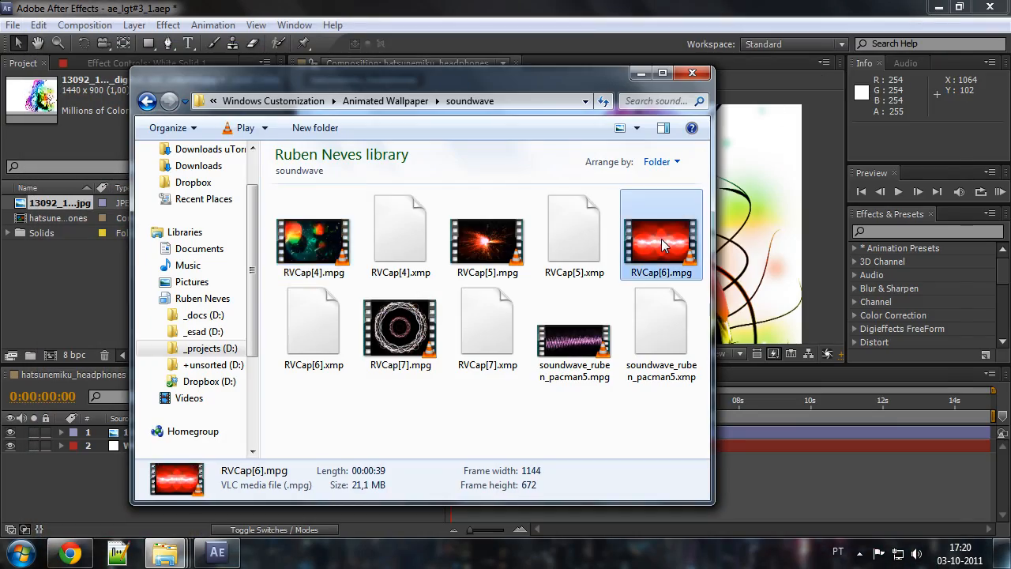
{"action": "double_click", "coordinate": [660, 237]}
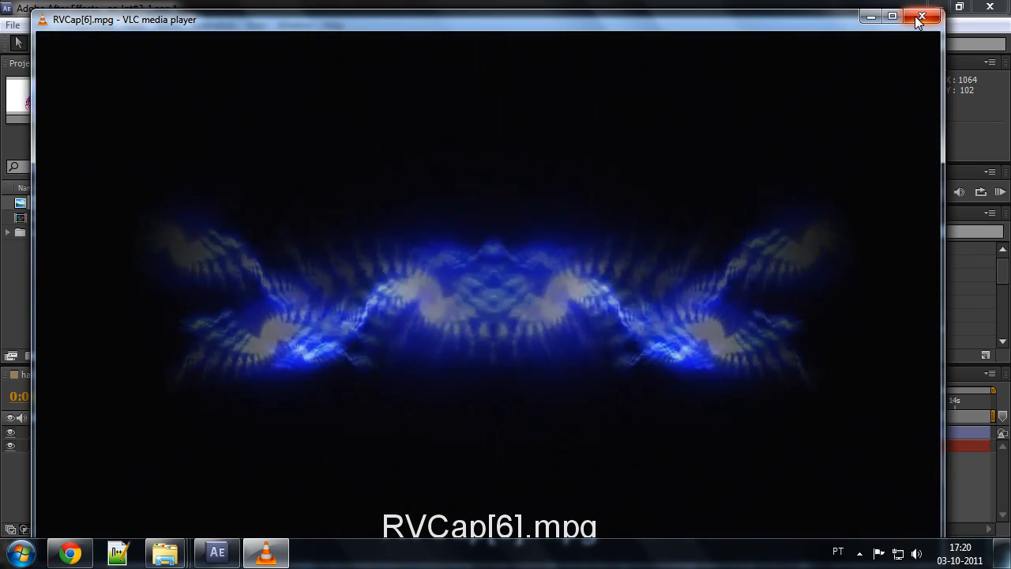
{"action": "mouse_move", "coordinate": [922, 16]}
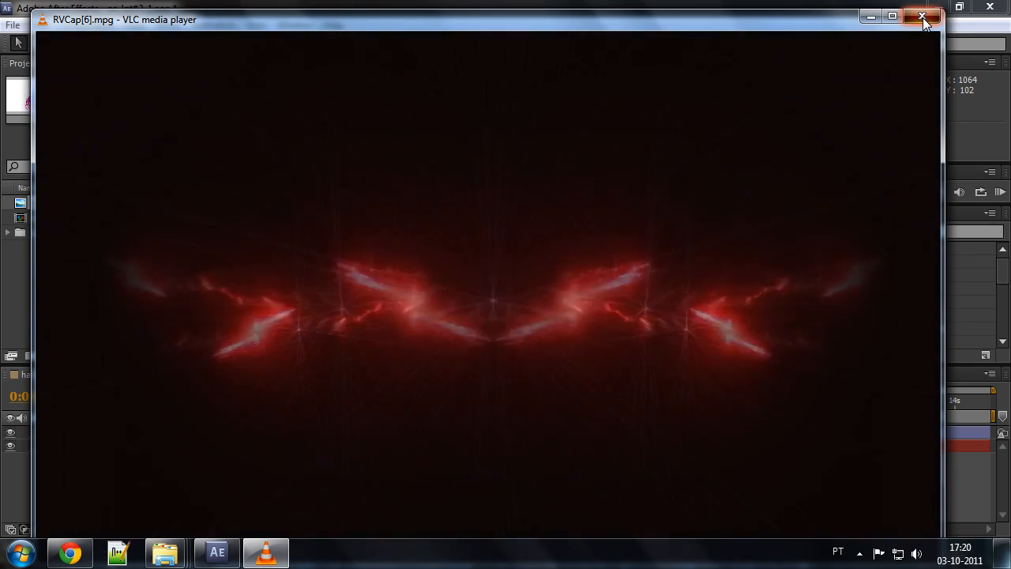
{"action": "left_click", "coordinate": [923, 18]}
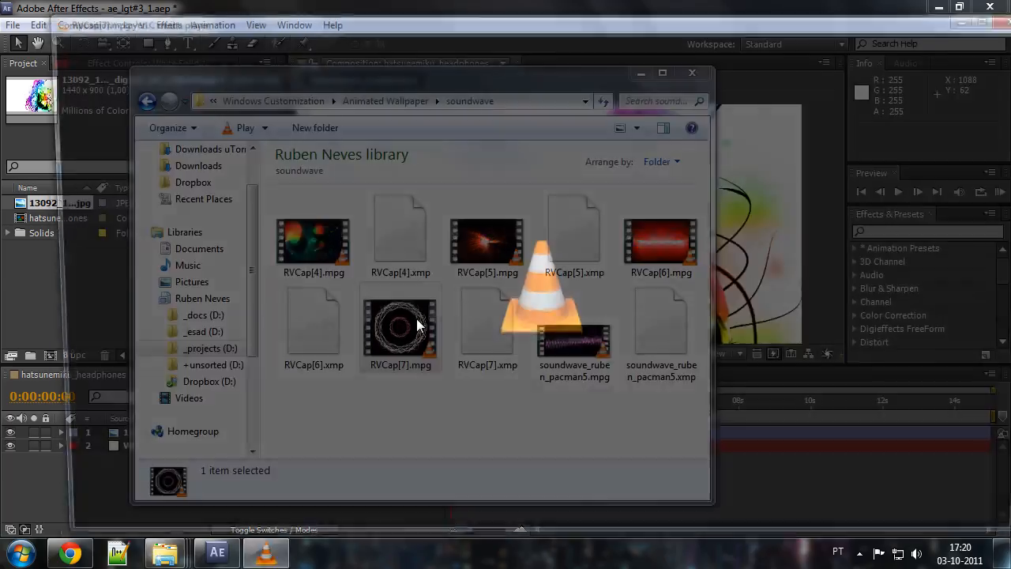
- Preview the RVCap[7].mpg ring clip and select it in the soundwave folder
{"action": "double_click", "coordinate": [400, 324]}
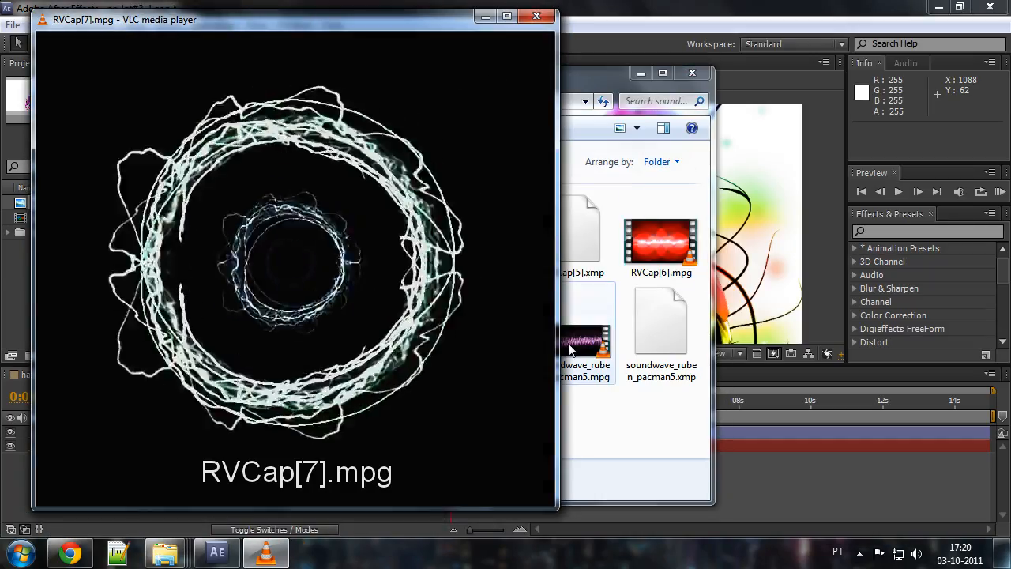
{"action": "double_click", "coordinate": [585, 339]}
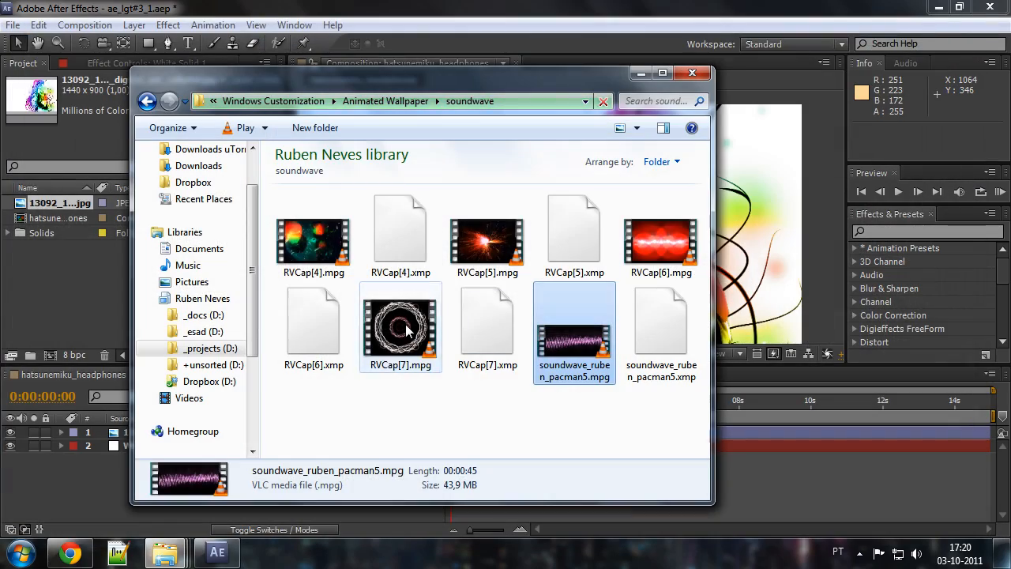
{"action": "left_click", "coordinate": [401, 326]}
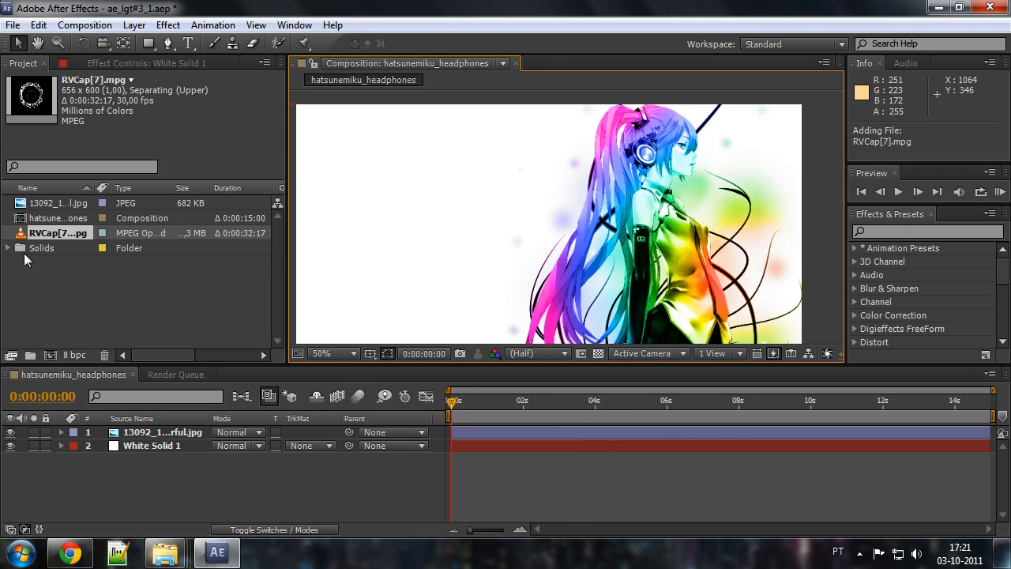
- Add RVCap[7].mpg as the top layer of hatsunemiku_headphones and shift it rightward
{"action": "left_click_drag", "start_coordinate": [59, 233], "coordinate": [553, 458]}
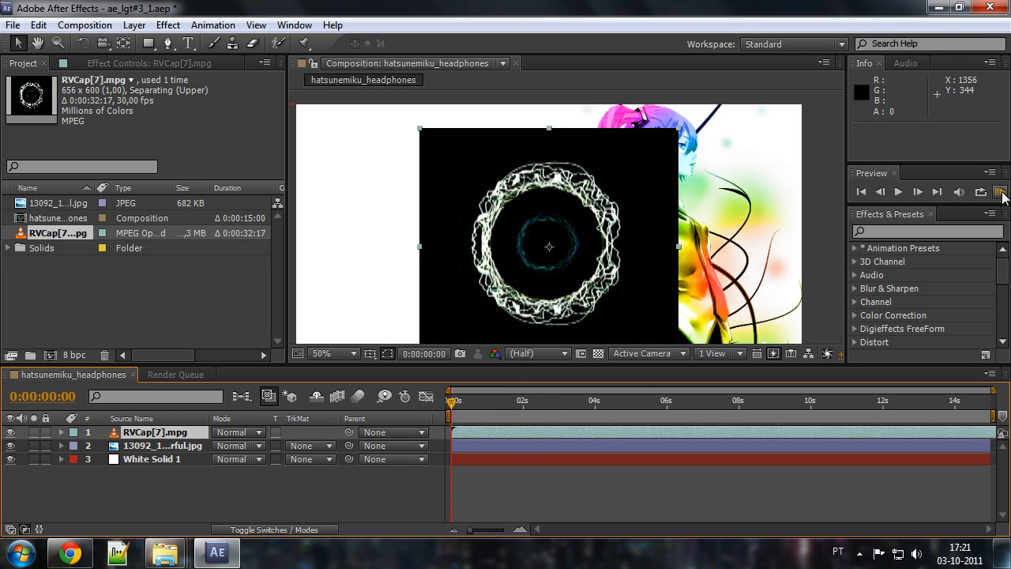
{"action": "left_click", "coordinate": [898, 191]}
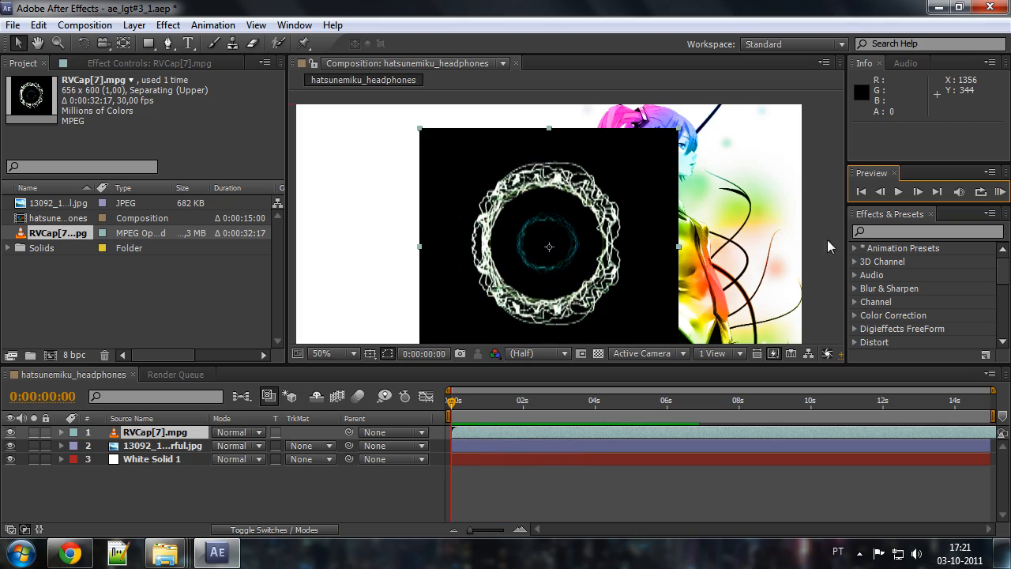
{"action": "left_click_drag", "start_coordinate": [549, 247], "coordinate": [613, 230]}
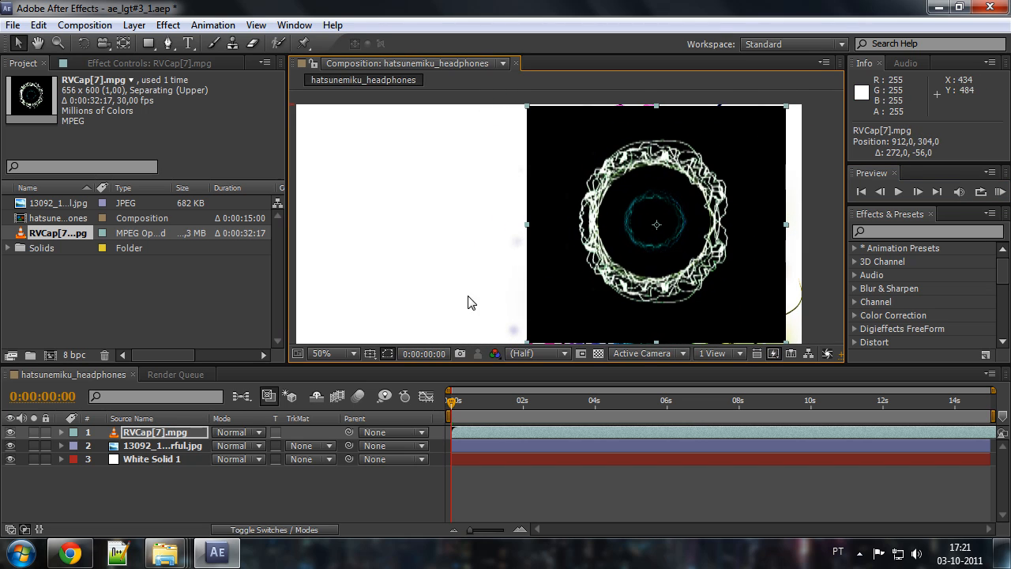
{"action": "mouse_move", "coordinate": [288, 537]}
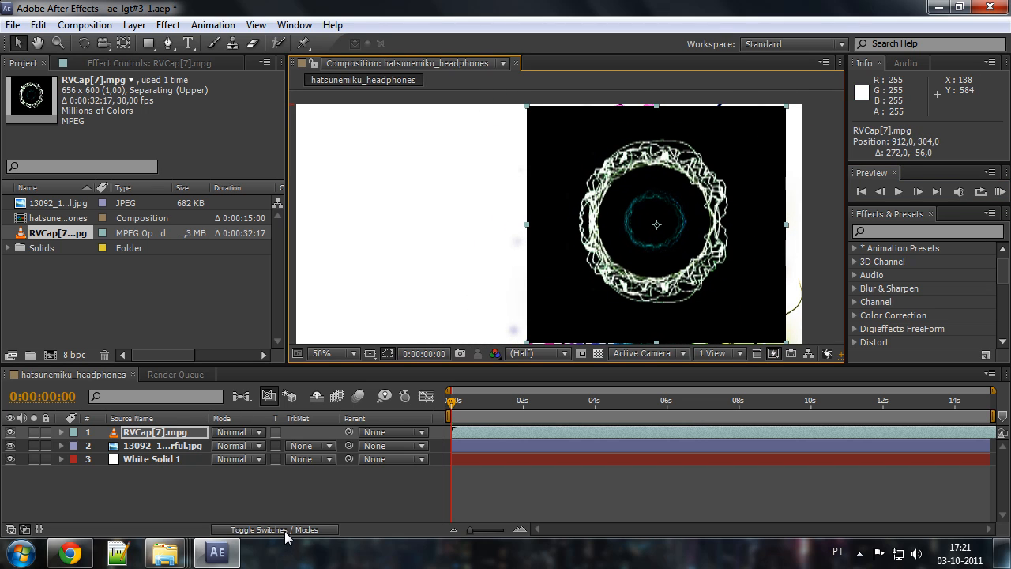
- Set the RVCap[7].mpg ring layer's blending mode to Screen via the Modes columns
{"action": "left_click", "coordinate": [275, 530]}
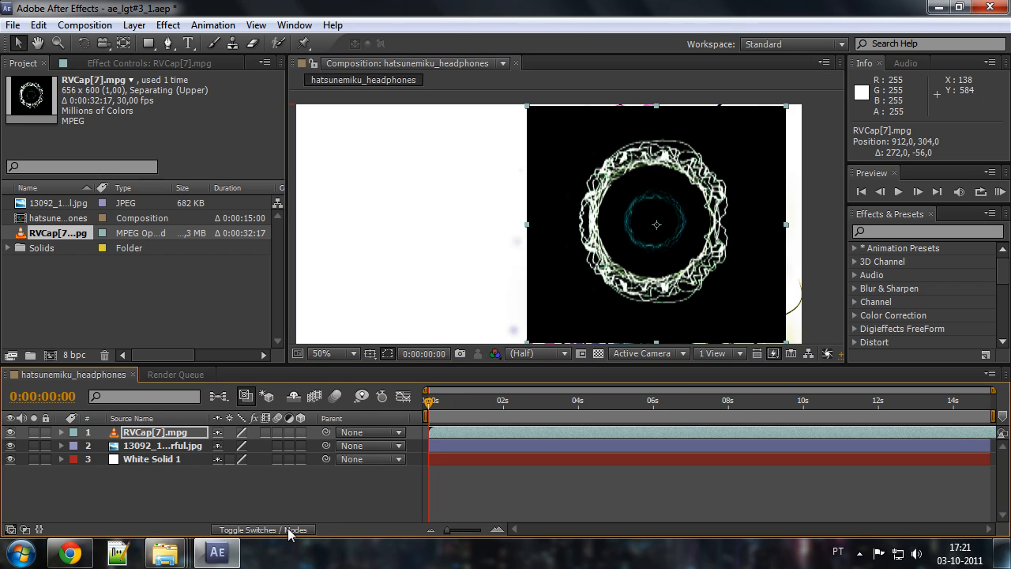
{"action": "mouse_move", "coordinate": [272, 534]}
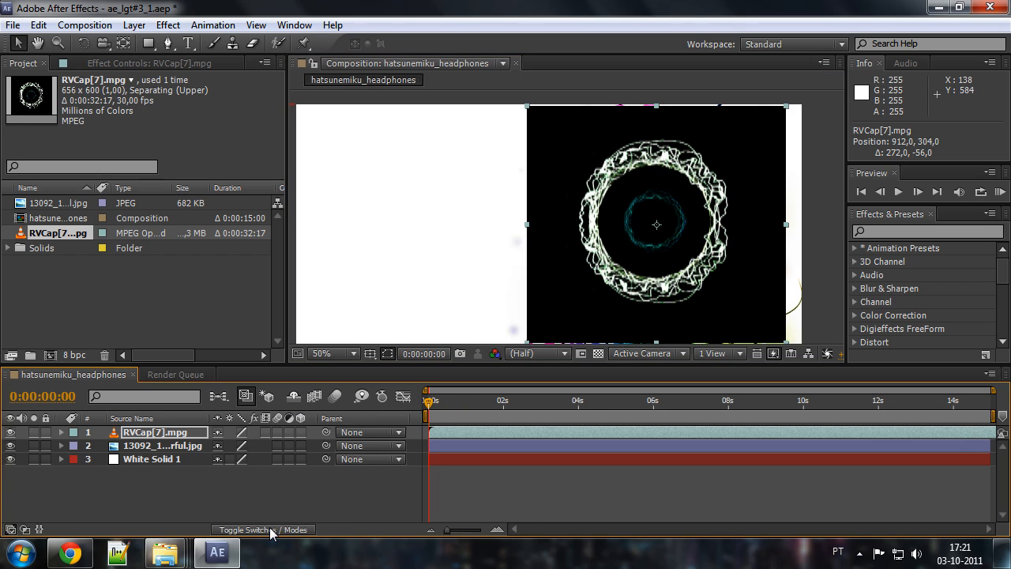
{"action": "left_click", "coordinate": [262, 529]}
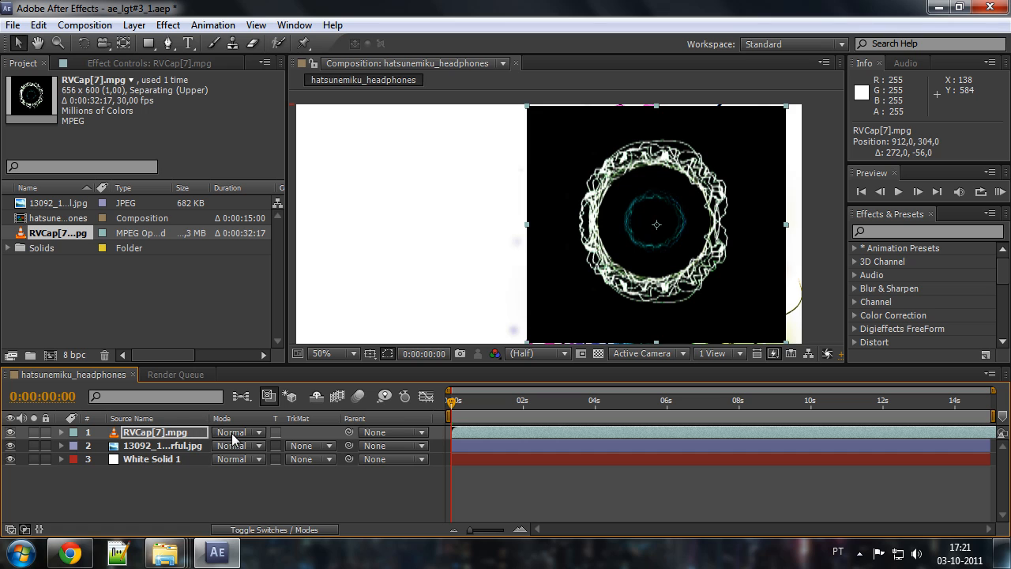
{"action": "left_click", "coordinate": [237, 433]}
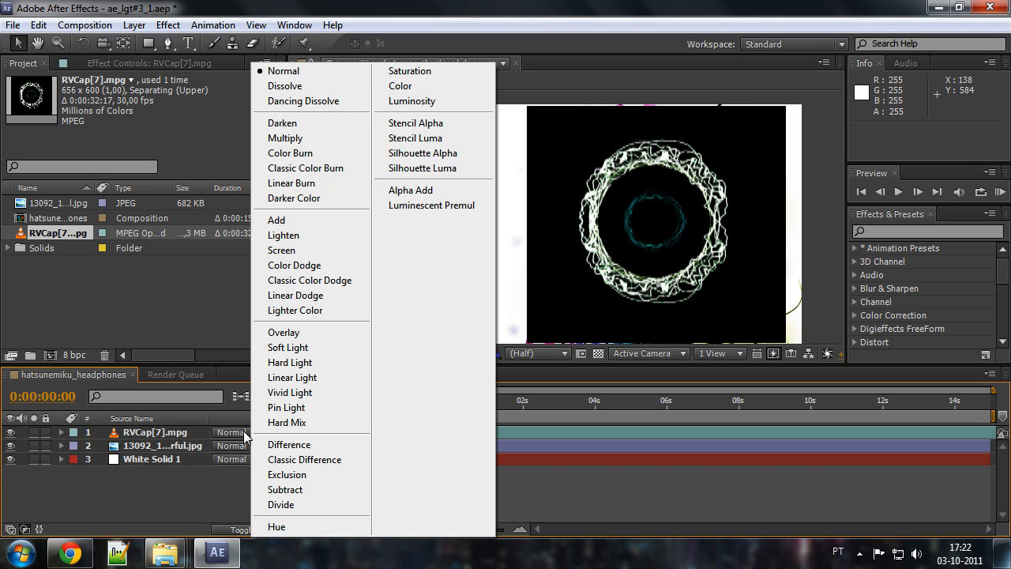
{"action": "mouse_move", "coordinate": [297, 250]}
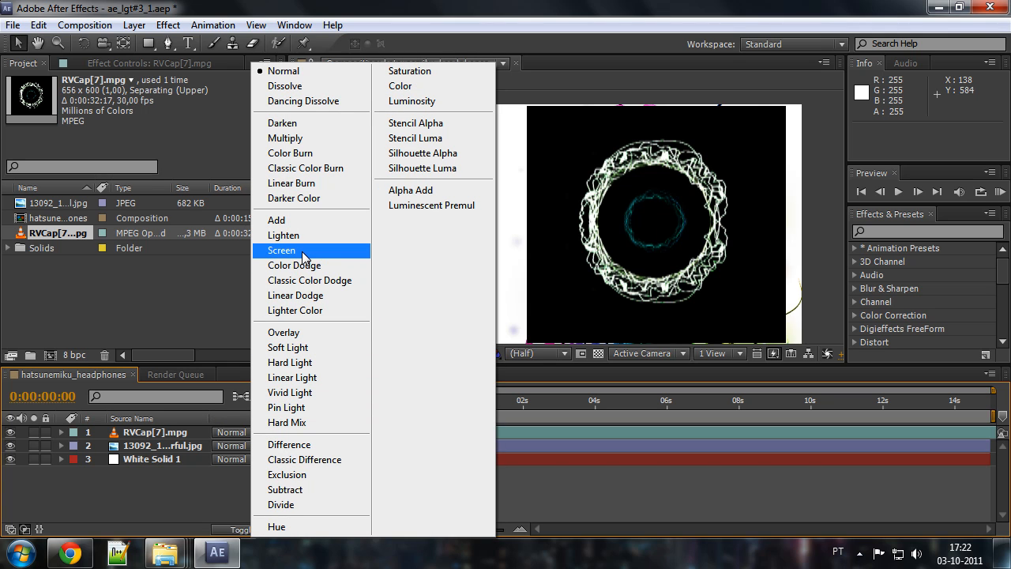
{"action": "left_click", "coordinate": [281, 250]}
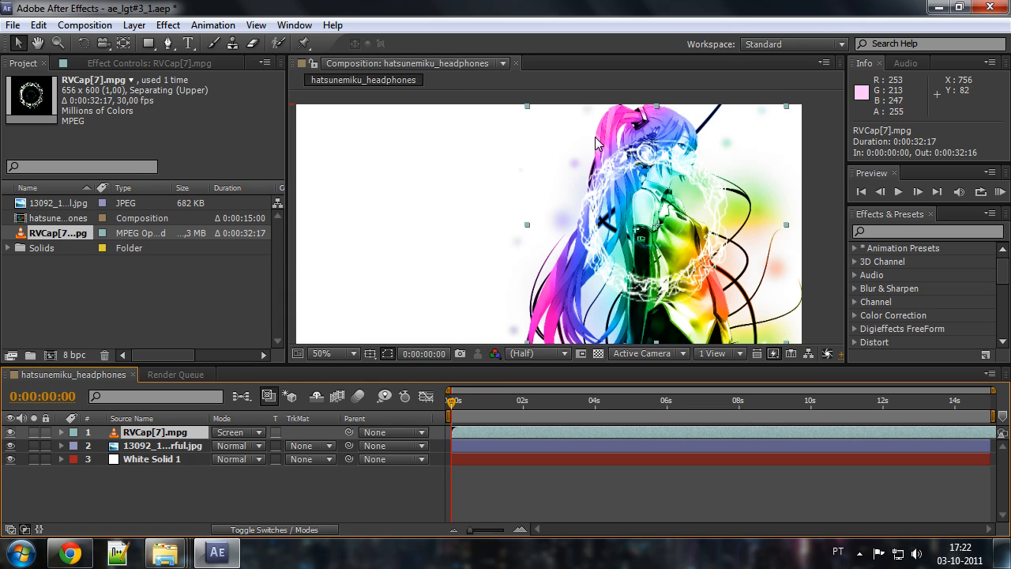
{"action": "mouse_move", "coordinate": [629, 166]}
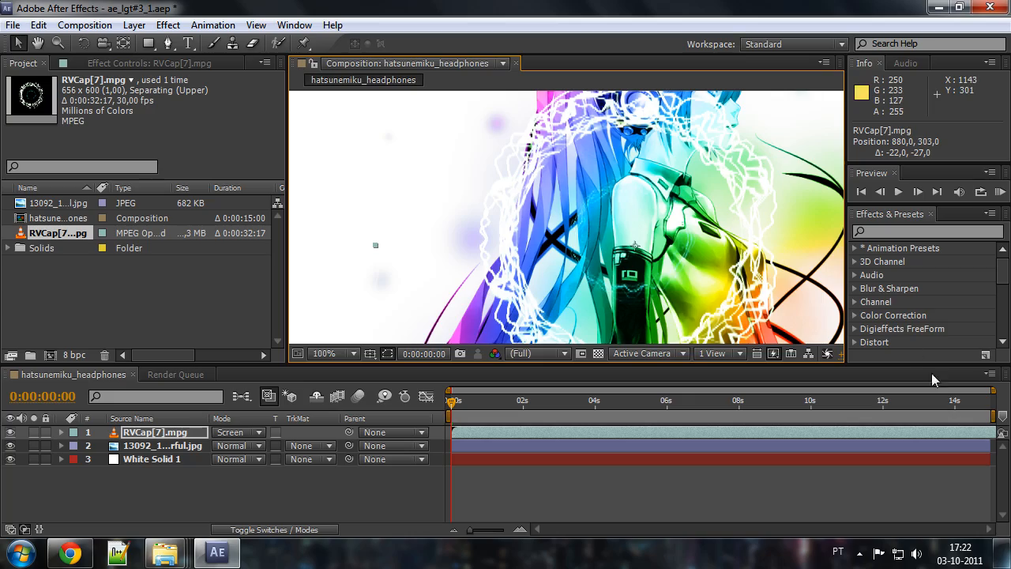
- Preview the composition while fitting the ring over the character's headphones
{"action": "left_click", "coordinate": [897, 191]}
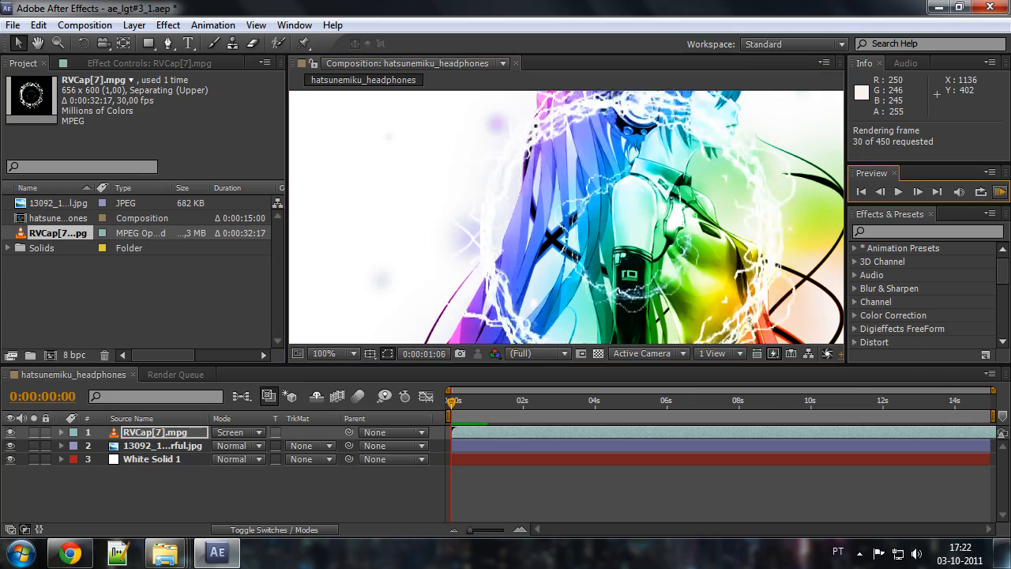
{"action": "left_click", "coordinate": [898, 191]}
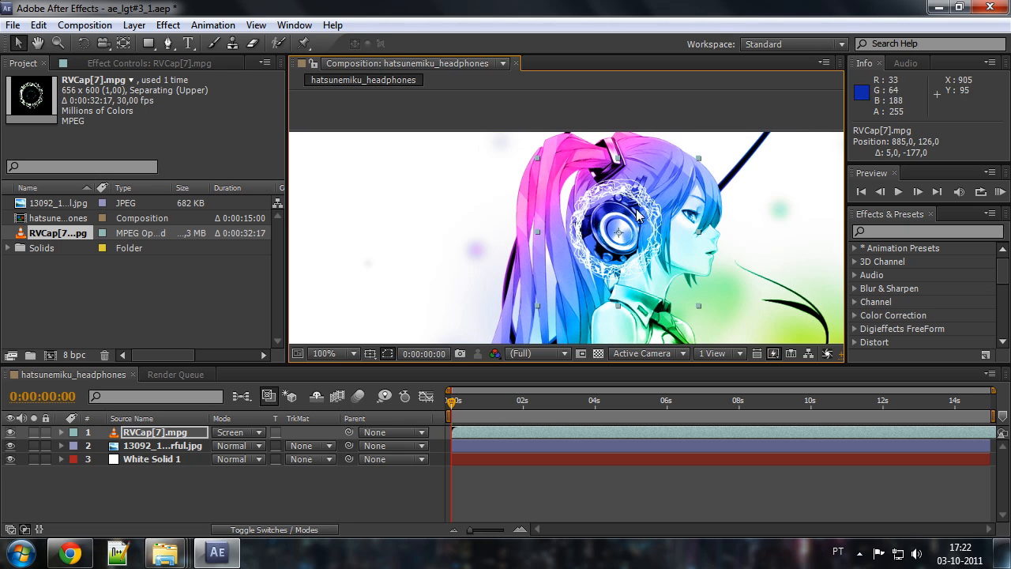
{"action": "mouse_move", "coordinate": [640, 193]}
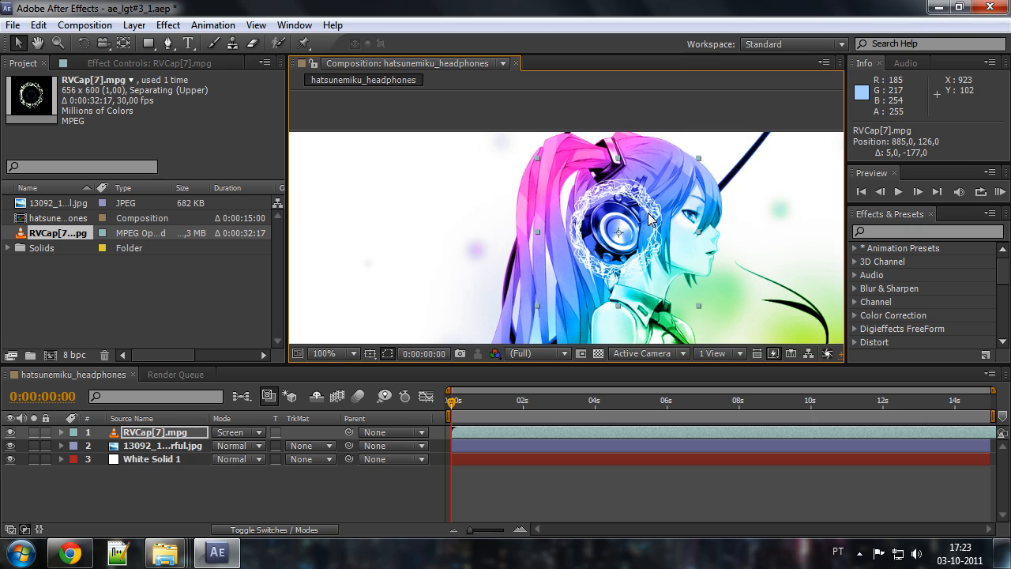
{"action": "mouse_move", "coordinate": [167, 25]}
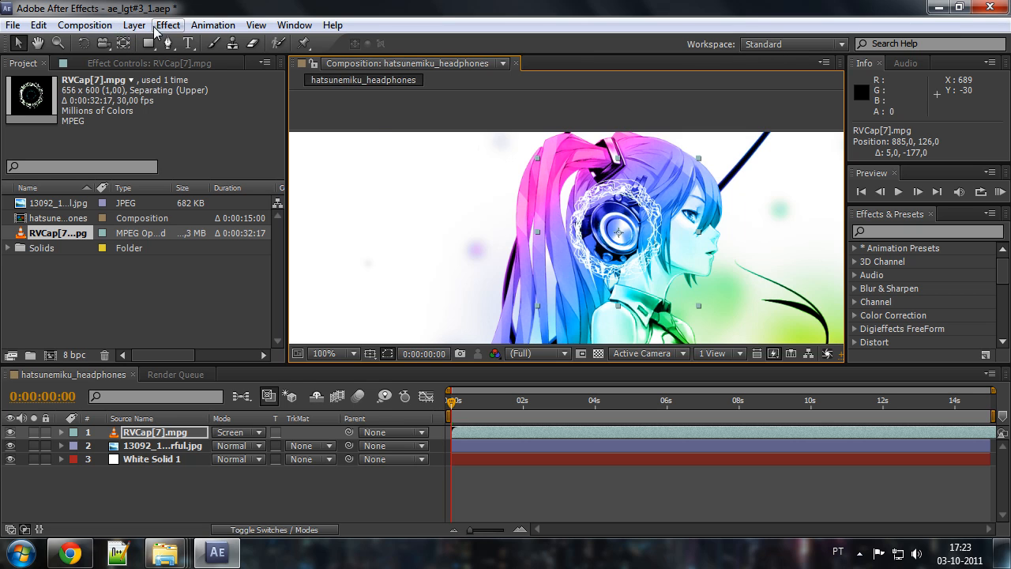
- Apply Effect > Distort > Mesh Warp to the RVCap[7] ring layer
{"action": "left_click", "coordinate": [168, 25]}
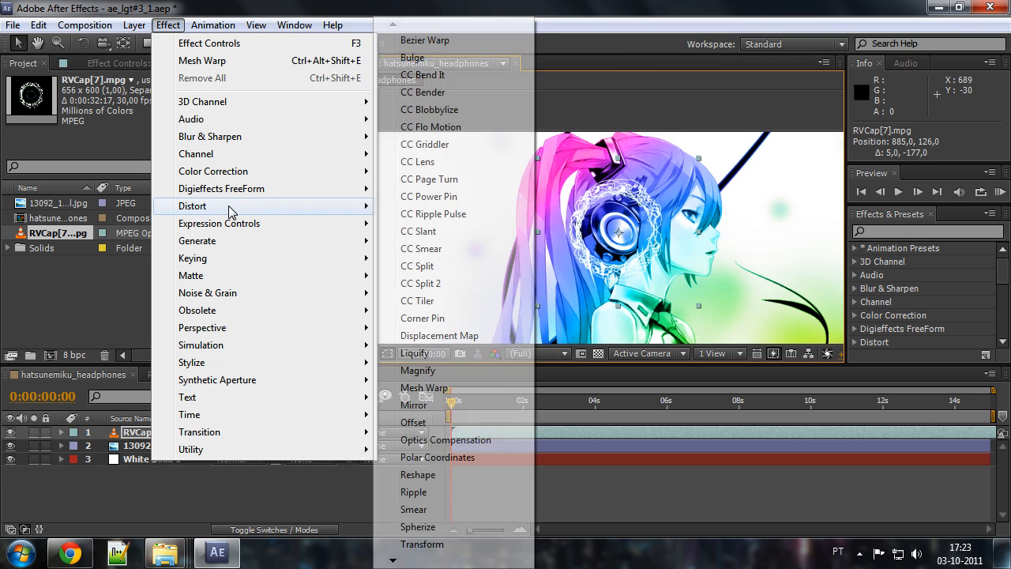
{"action": "left_click", "coordinate": [424, 387]}
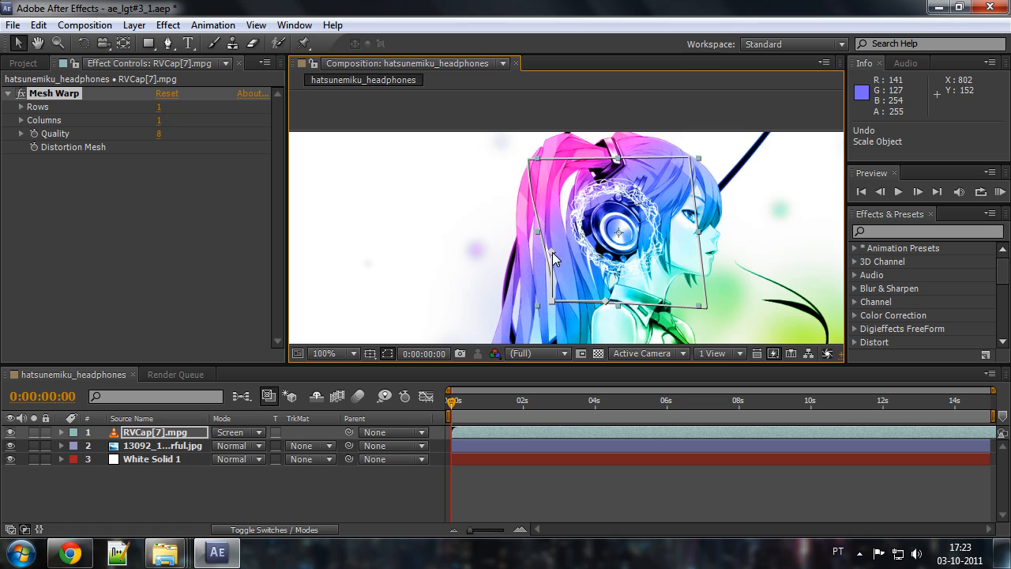
- Drag the ring's mesh handles so it hugs the headphone earpiece
{"action": "left_click_drag", "start_coordinate": [553, 259], "coordinate": [603, 306]}
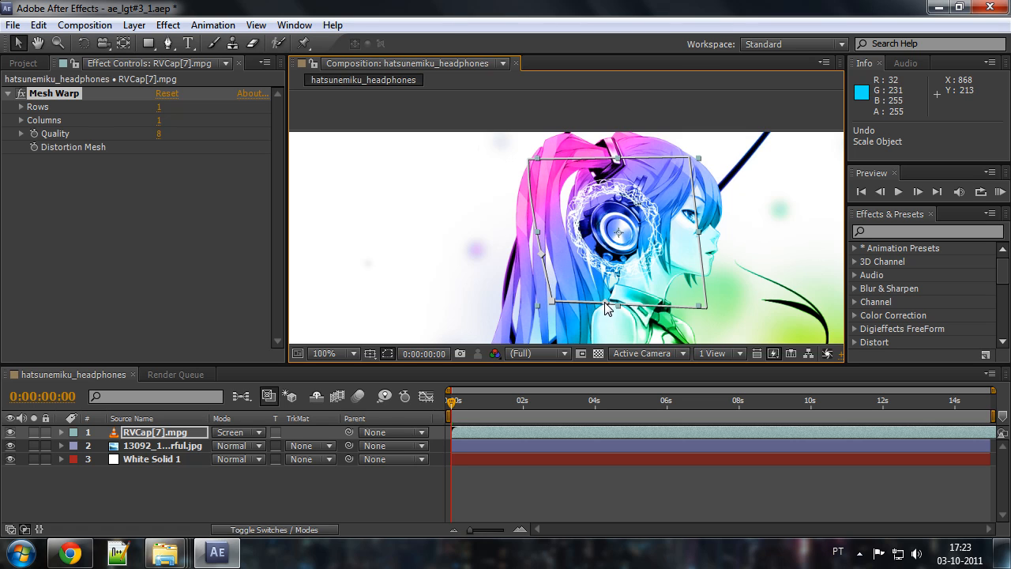
{"action": "mouse_move", "coordinate": [550, 265]}
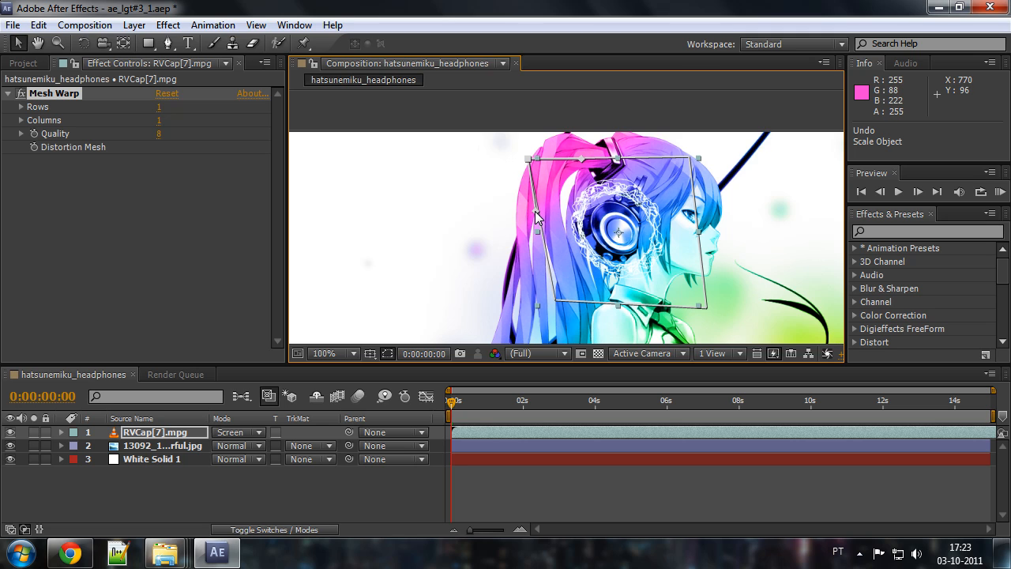
{"action": "mouse_move", "coordinate": [687, 186]}
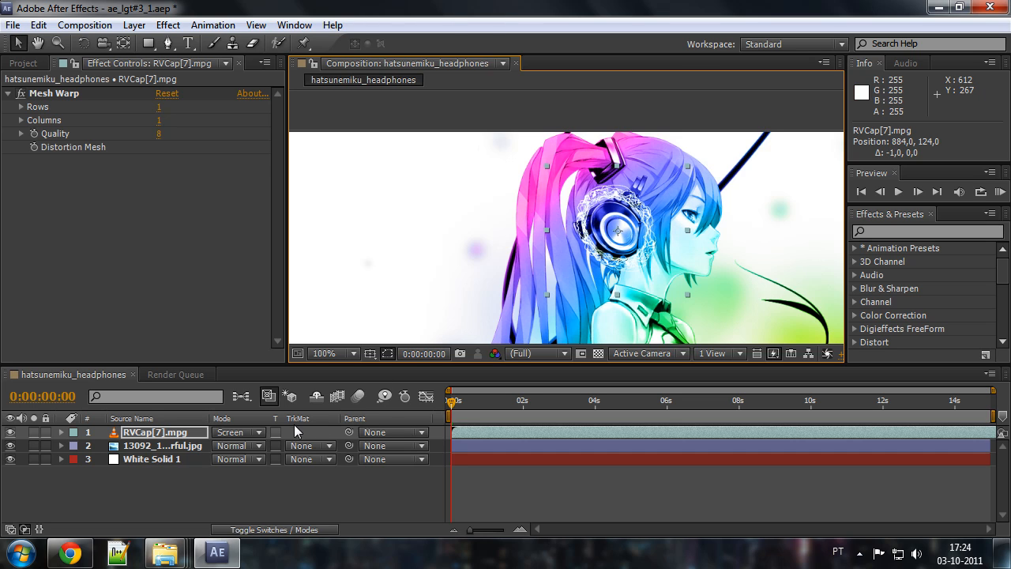
- Reveal the ring layer's Transform properties showing 27.1% scale and 60% opacity
{"action": "left_click", "coordinate": [60, 433]}
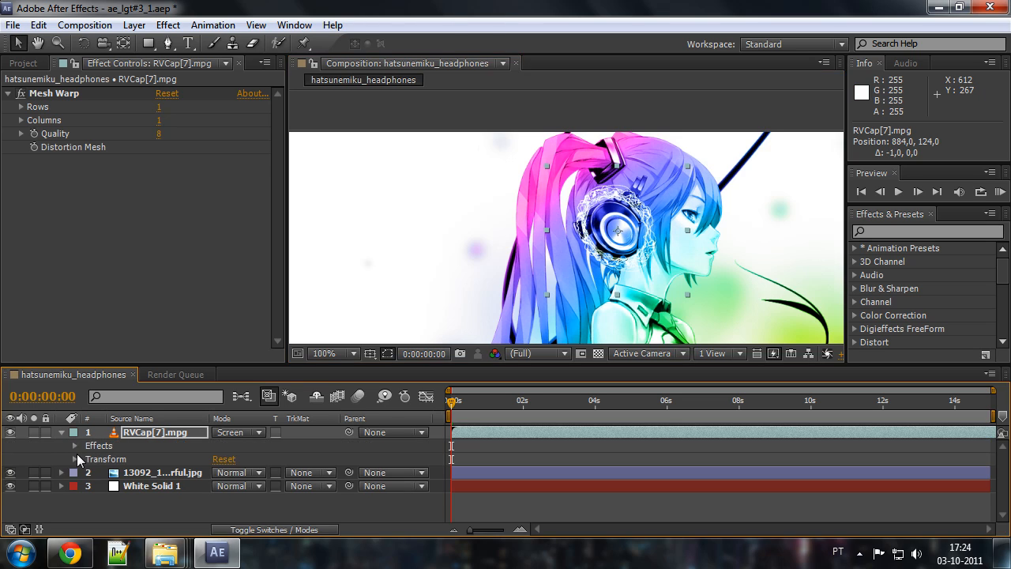
{"action": "left_click", "coordinate": [76, 458]}
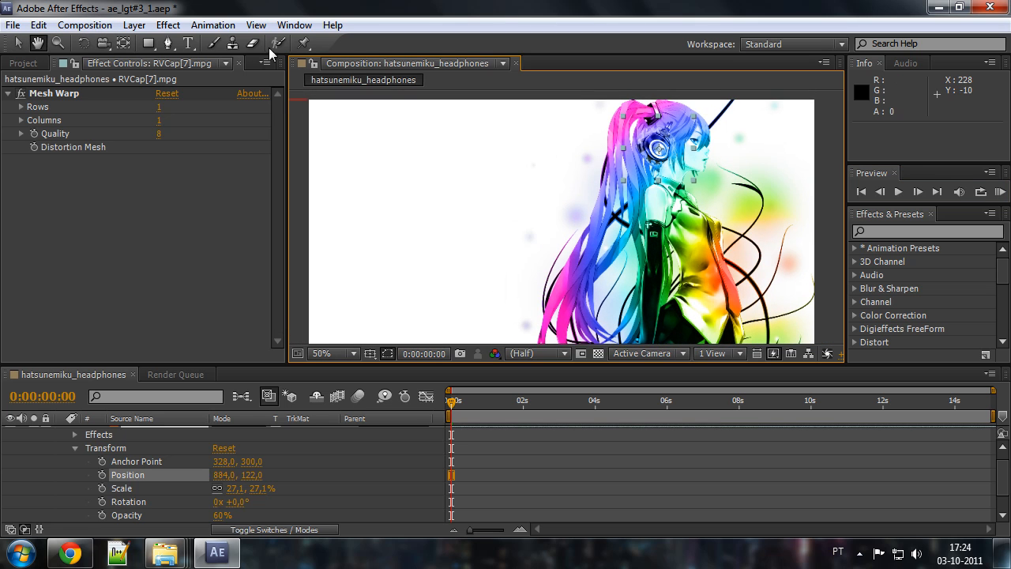
- Add hatsunemiku_headphones to the Render Queue and set its output module format to Windows Media
{"action": "left_click", "coordinate": [85, 26]}
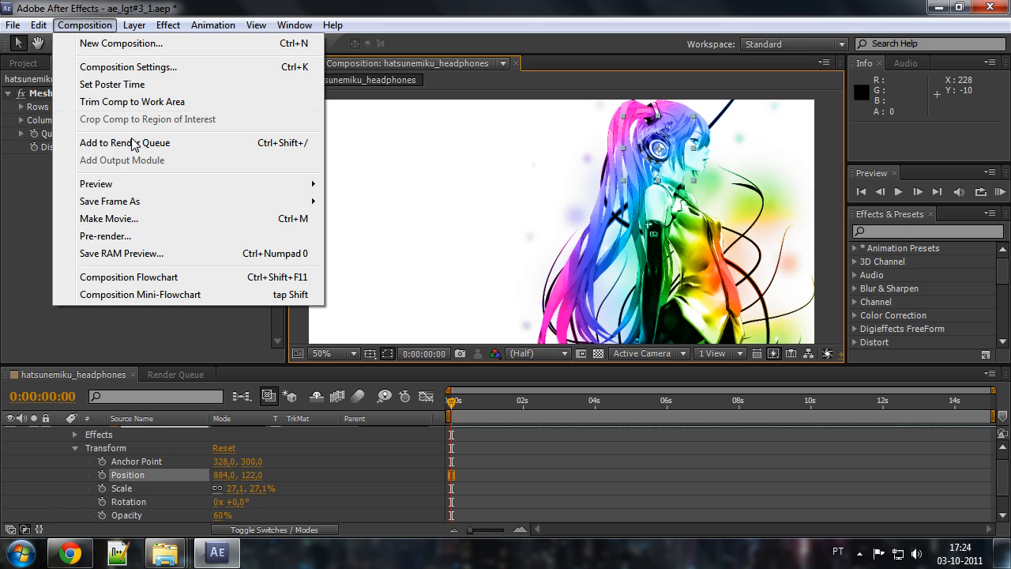
{"action": "left_click", "coordinate": [124, 142]}
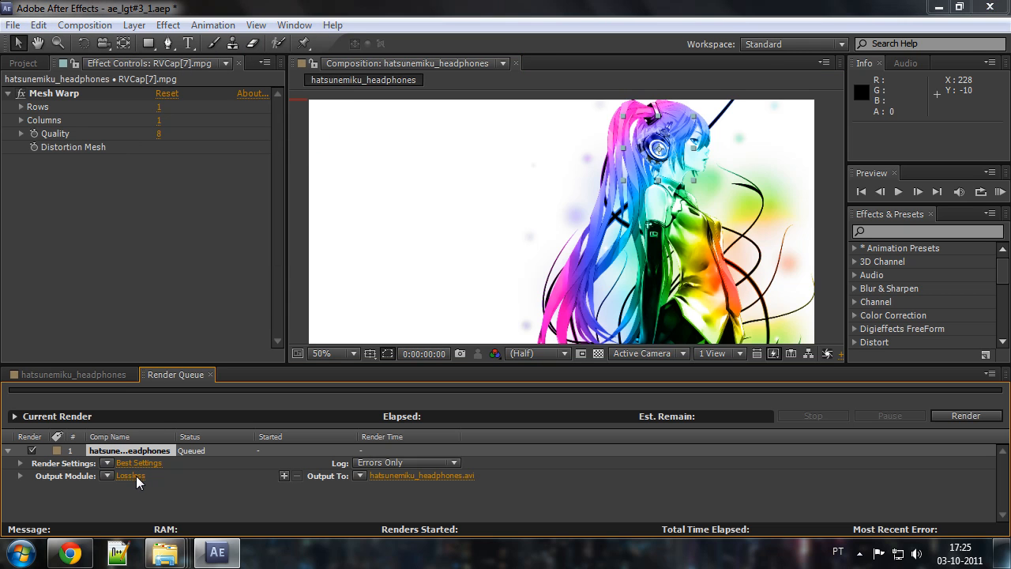
{"action": "left_click", "coordinate": [130, 476]}
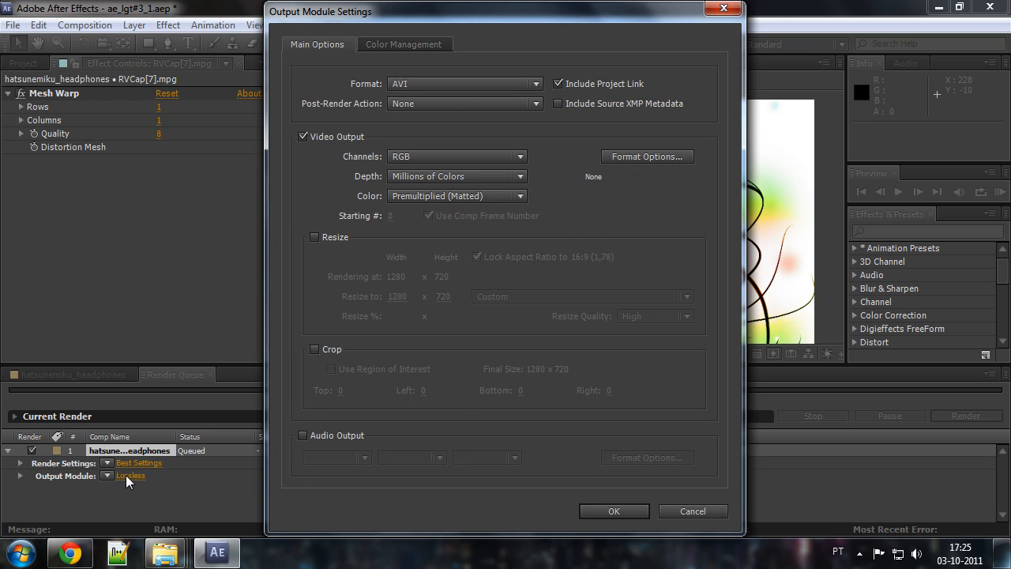
{"action": "left_click", "coordinate": [464, 82]}
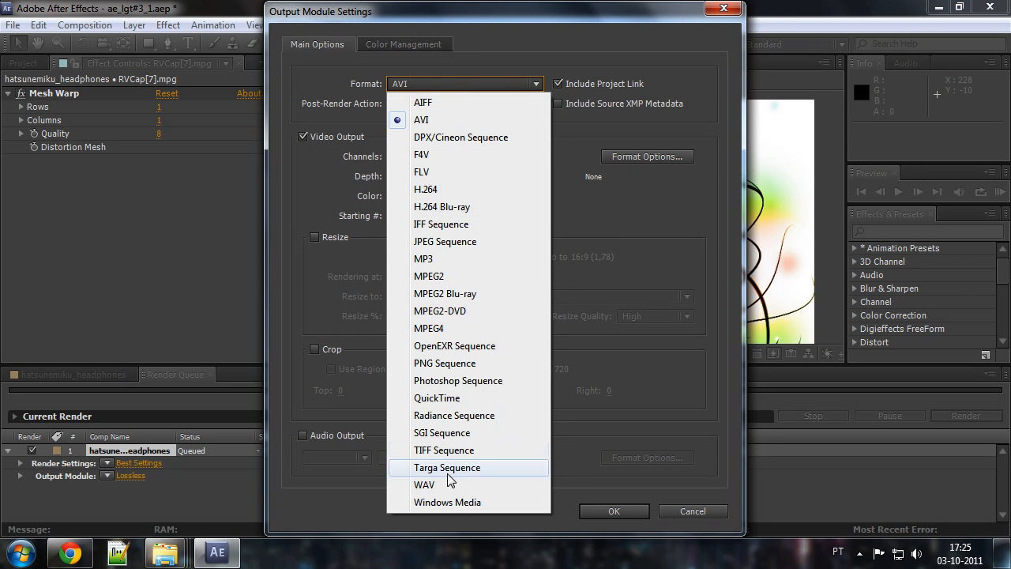
{"action": "left_click", "coordinate": [447, 502]}
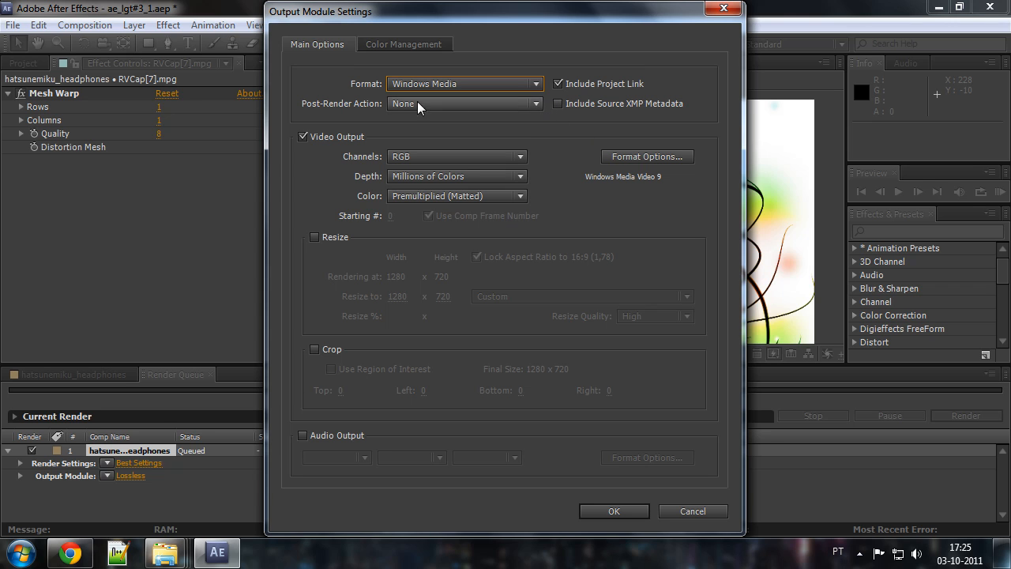
{"action": "mouse_move", "coordinate": [467, 98]}
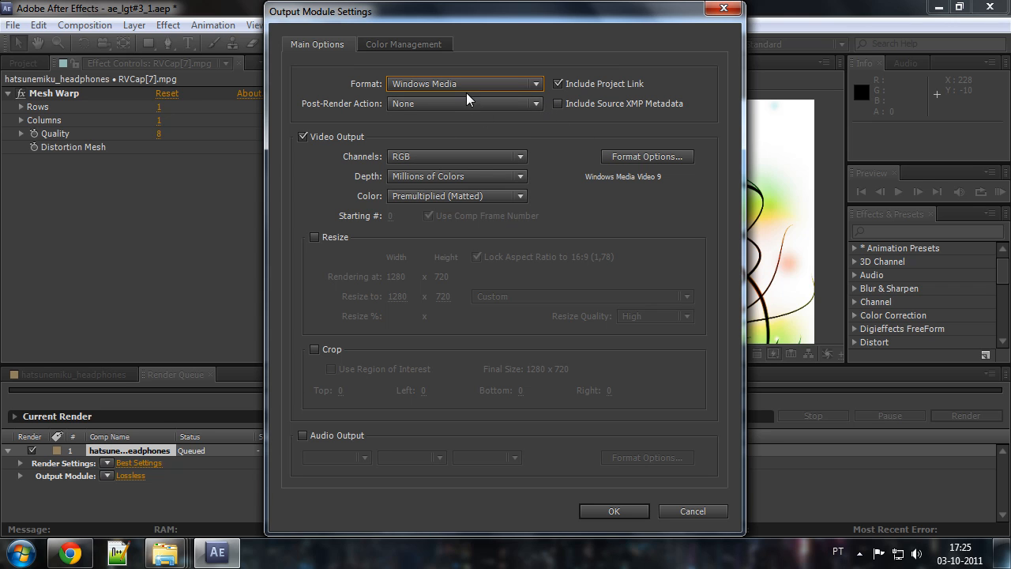
- Set Windows Media image quality to 100 and confirm the format options
{"action": "left_click", "coordinate": [646, 157]}
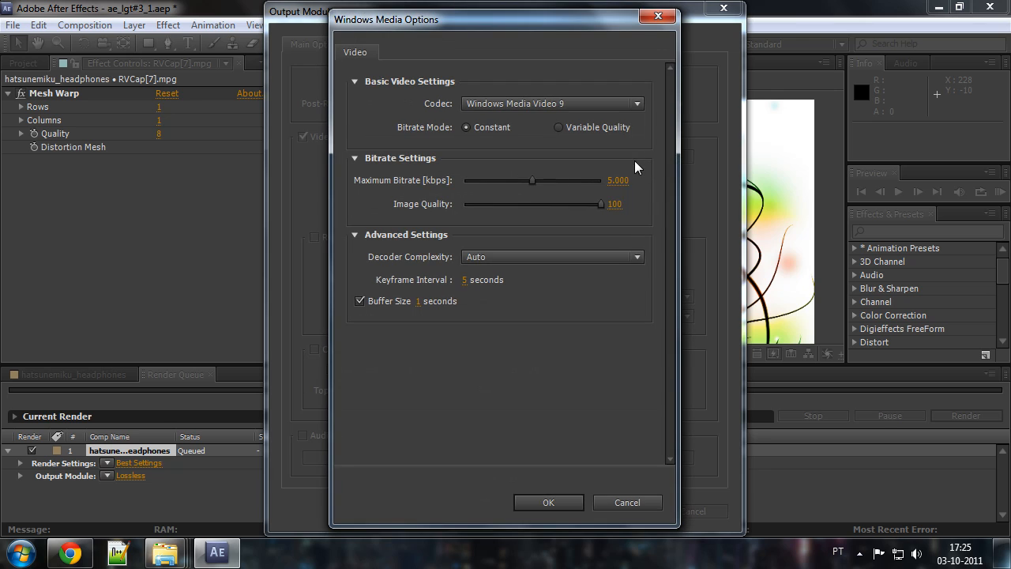
{"action": "mouse_move", "coordinate": [419, 189]}
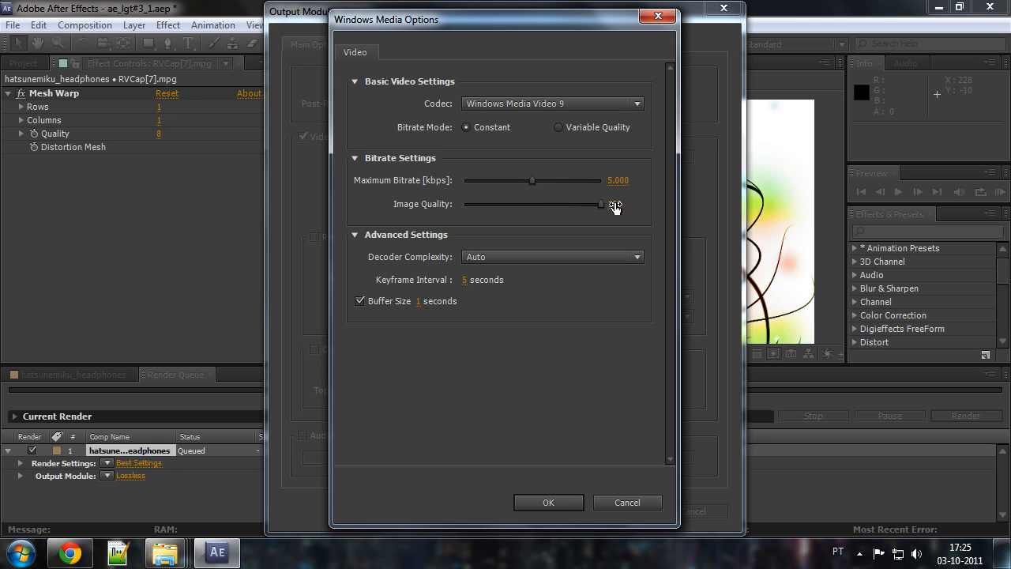
{"action": "left_click_drag", "start_coordinate": [600, 203], "coordinate": [600, 204]}
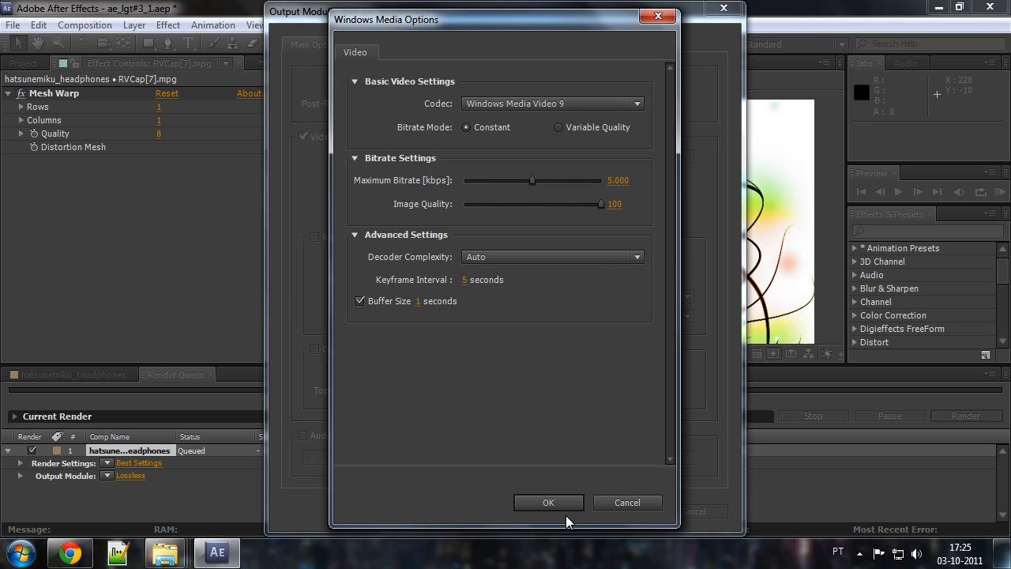
{"action": "left_click", "coordinate": [549, 502]}
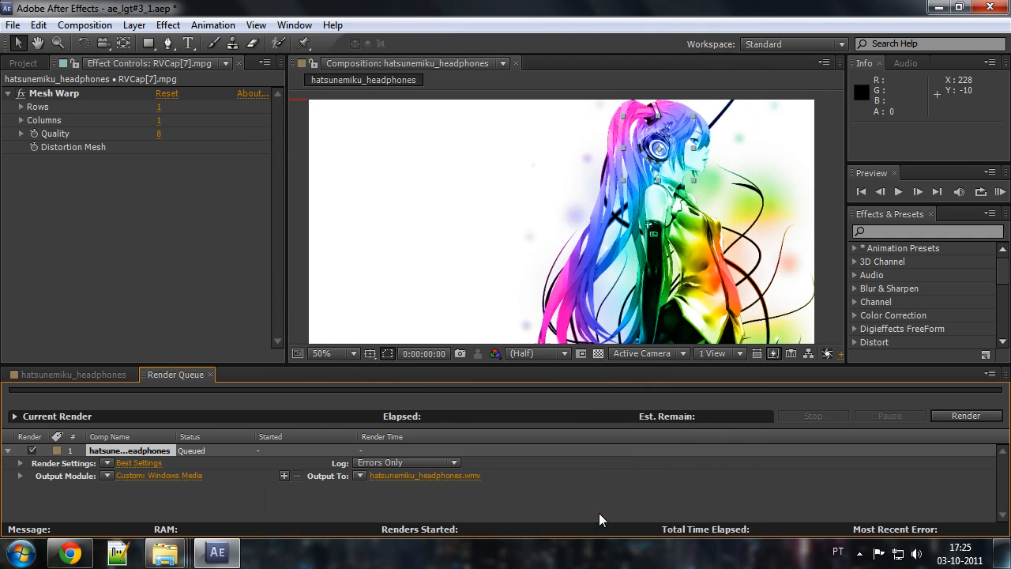
- Point Output To at miku_headphones.wmv in the After Effects folder, replace it, and start the render
{"action": "left_click", "coordinate": [425, 474]}
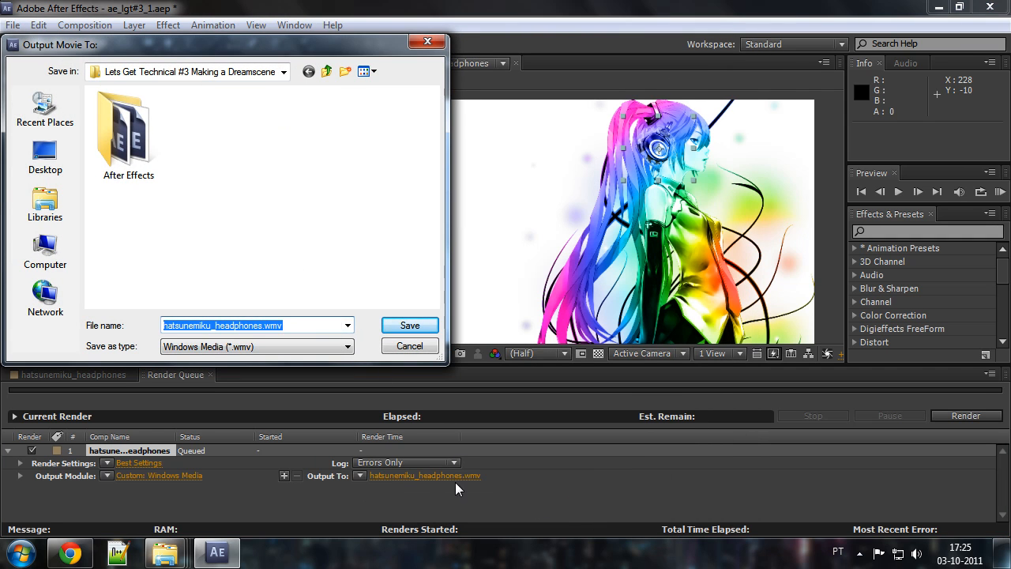
{"action": "left_click", "coordinate": [128, 129]}
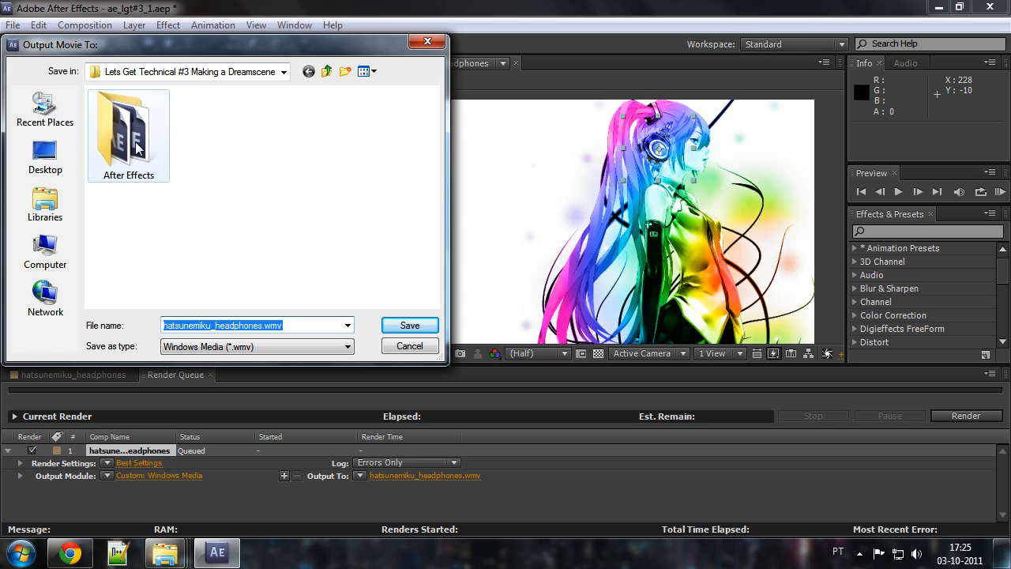
{"action": "double_click", "coordinate": [128, 134]}
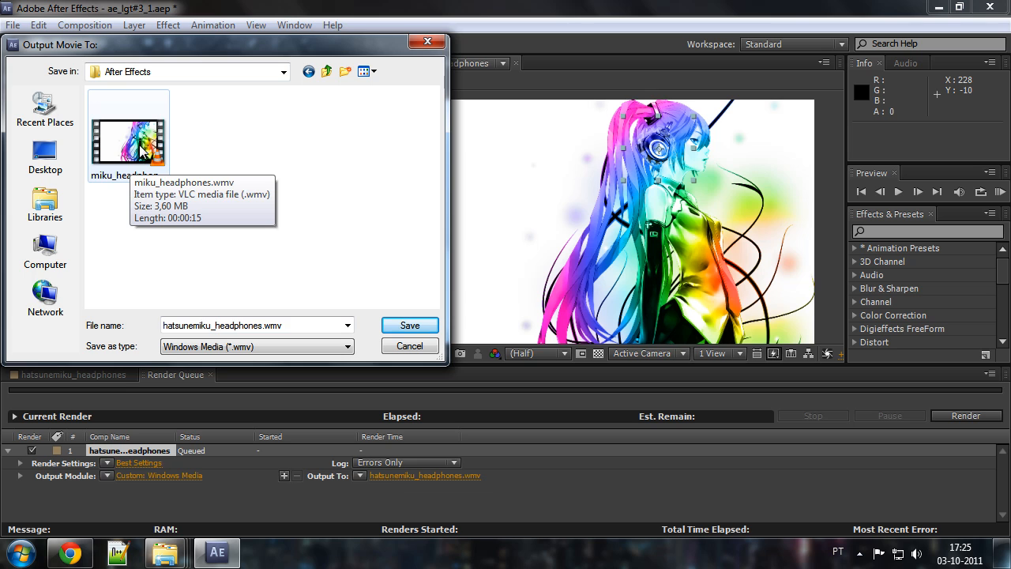
{"action": "left_click", "coordinate": [128, 139]}
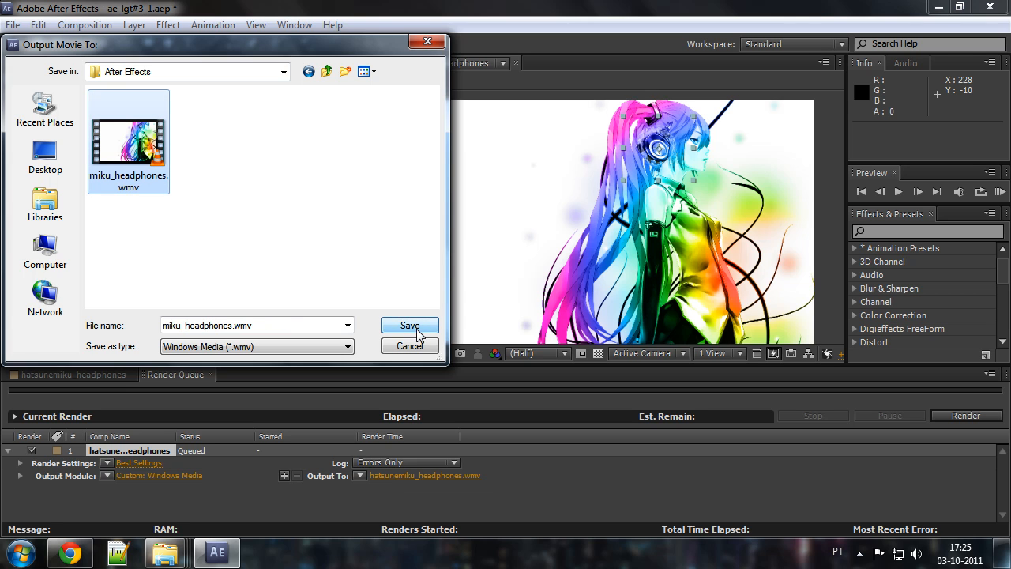
{"action": "left_click", "coordinate": [409, 326]}
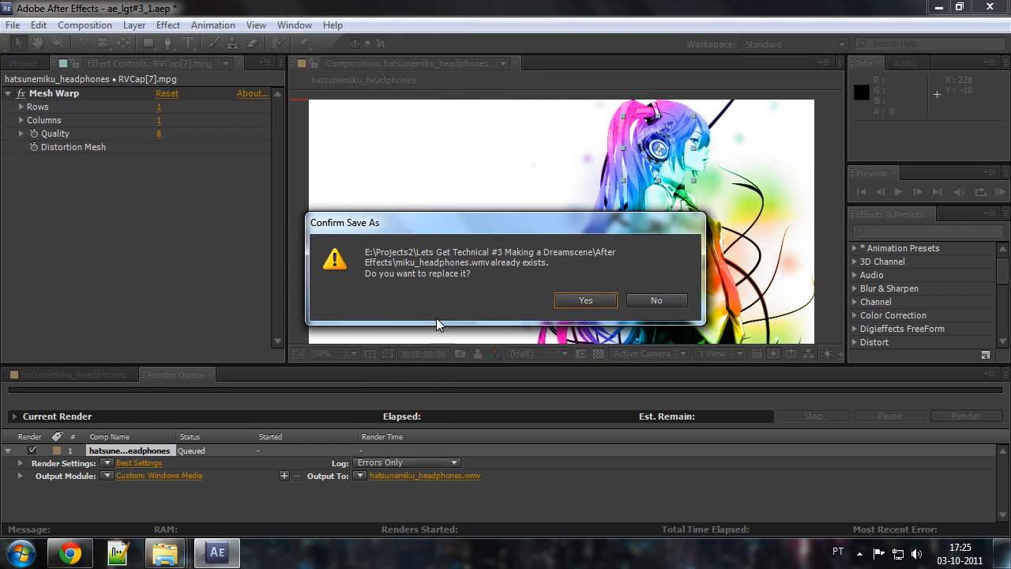
{"action": "mouse_move", "coordinate": [427, 283]}
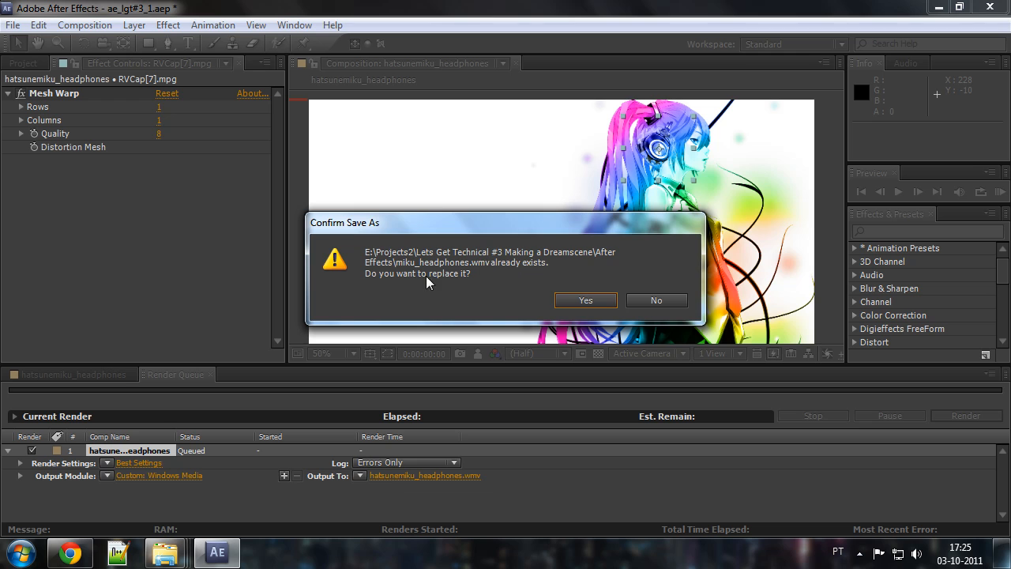
{"action": "left_click", "coordinate": [585, 300]}
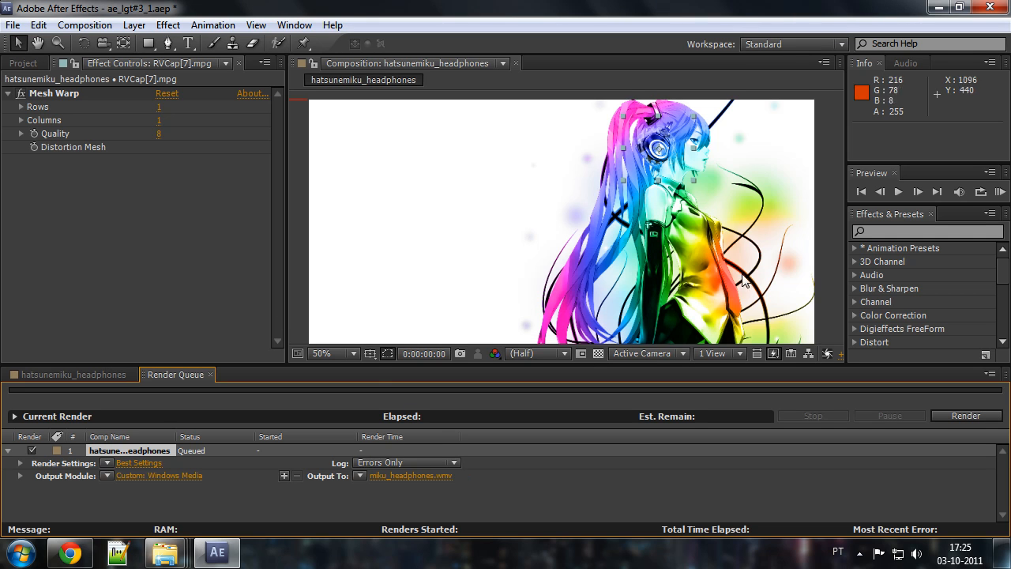
{"action": "left_click", "coordinate": [966, 415]}
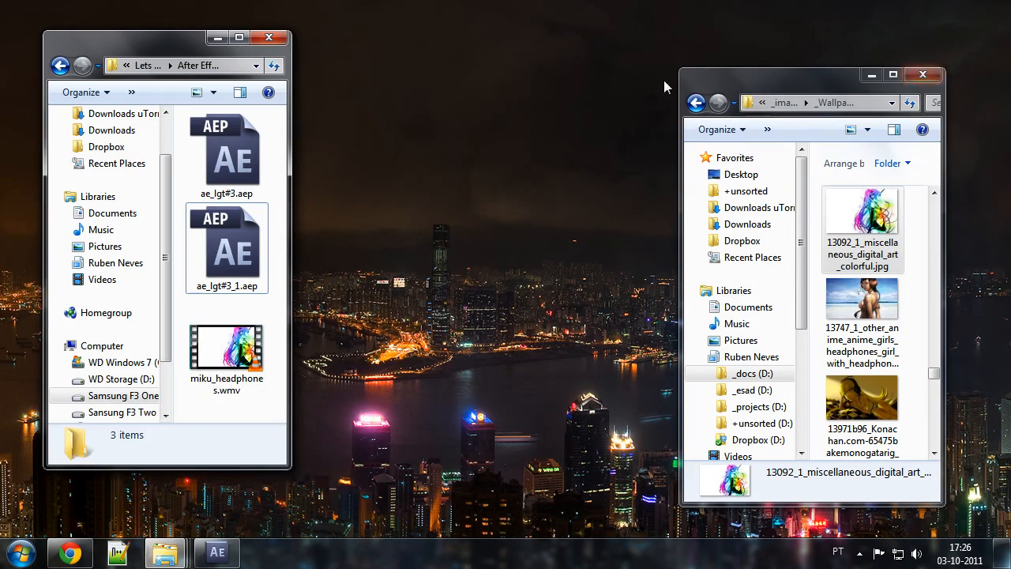
- Set miku_headphones.wmv as the desktop background from its right-click menu
{"action": "left_click_drag", "start_coordinate": [174, 38], "coordinate": [166, 46]}
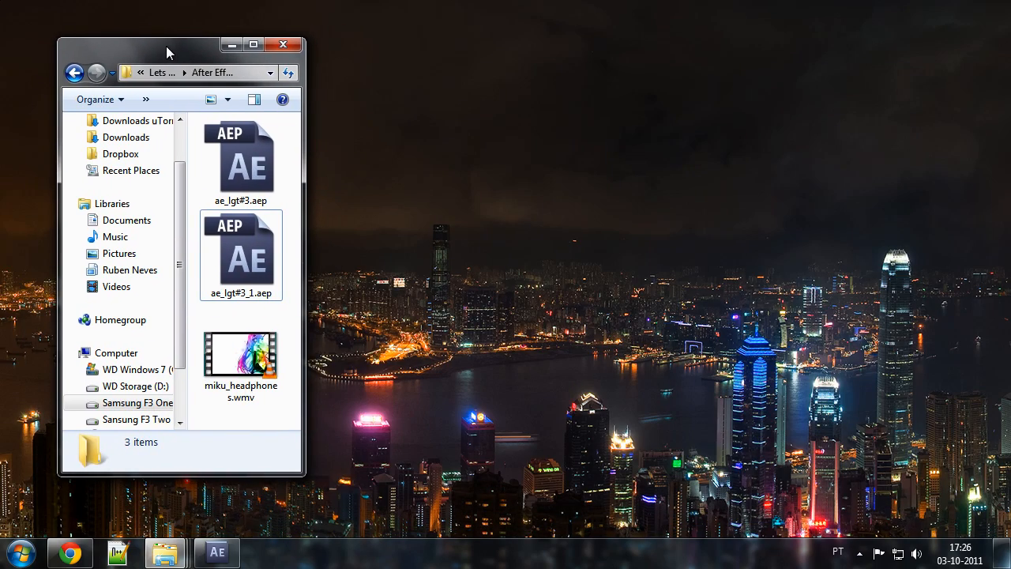
{"action": "left_click", "coordinate": [240, 356]}
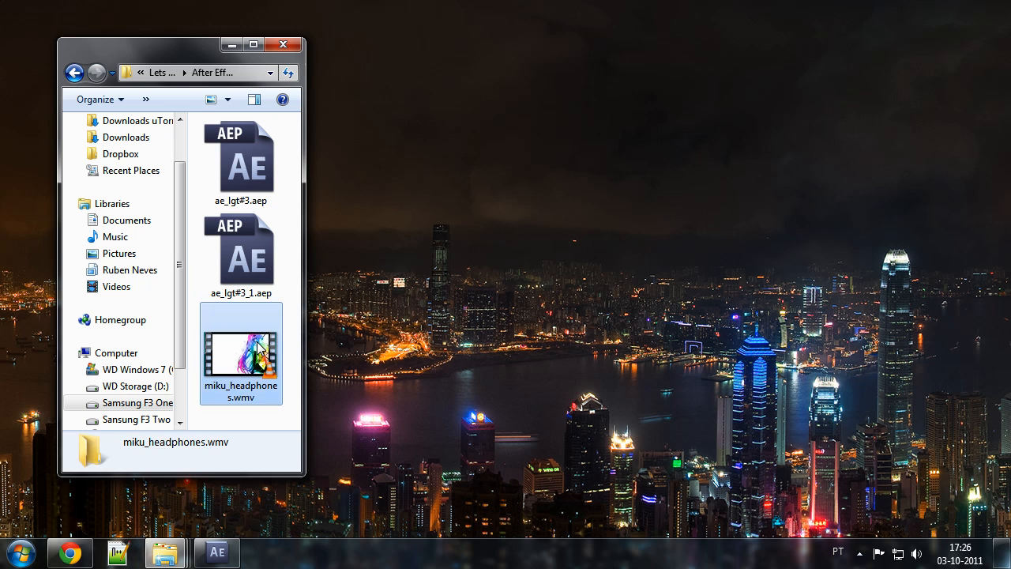
{"action": "right_click", "coordinate": [240, 350]}
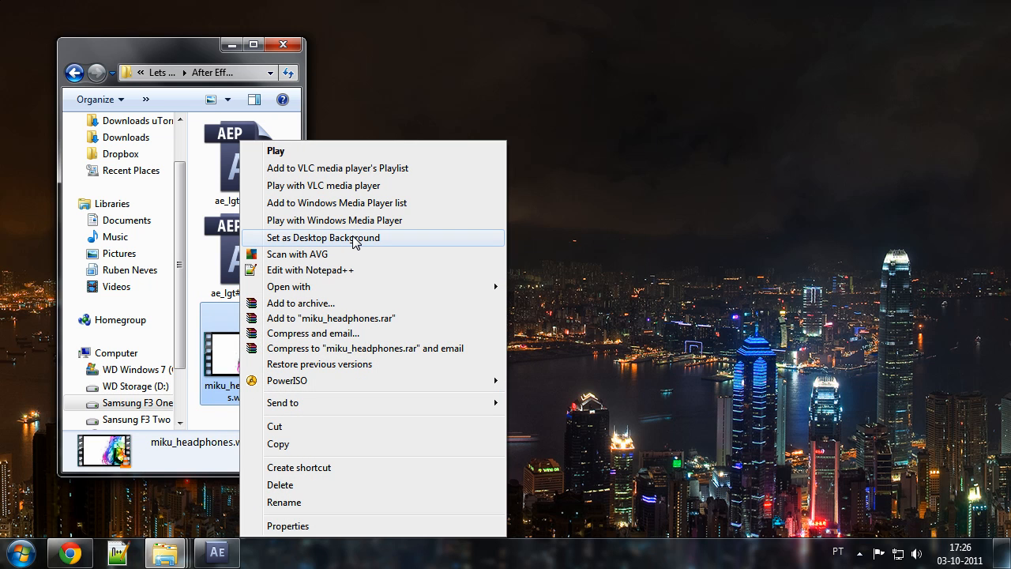
{"action": "left_click", "coordinate": [322, 237]}
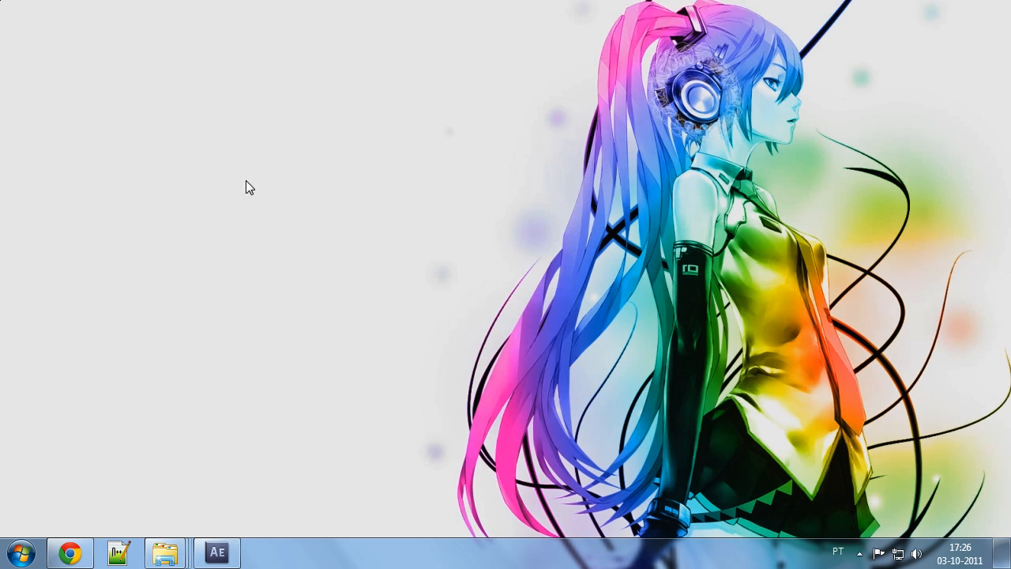
{"action": "mouse_move", "coordinate": [275, 458]}
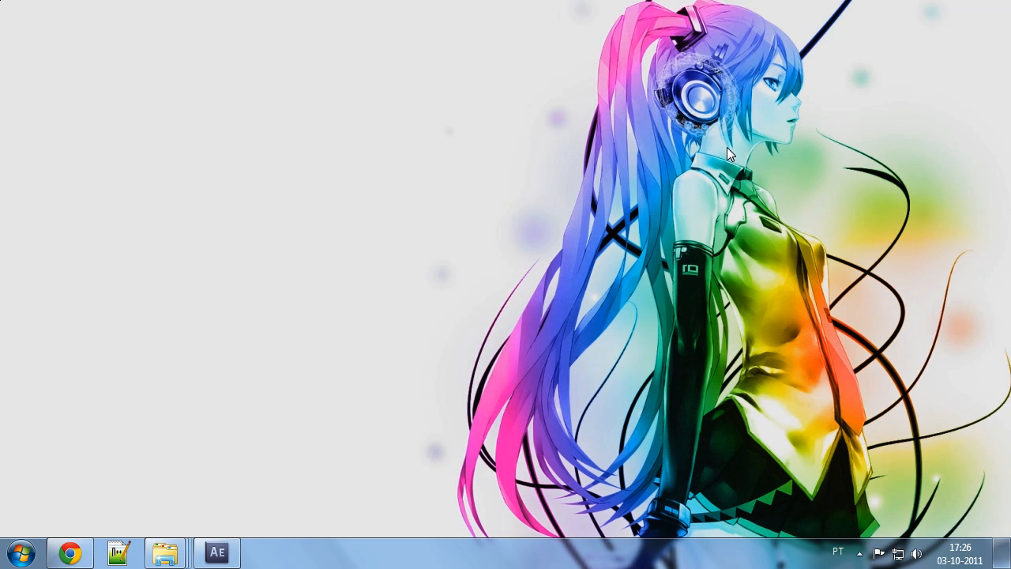
{"action": "mouse_move", "coordinate": [727, 145]}
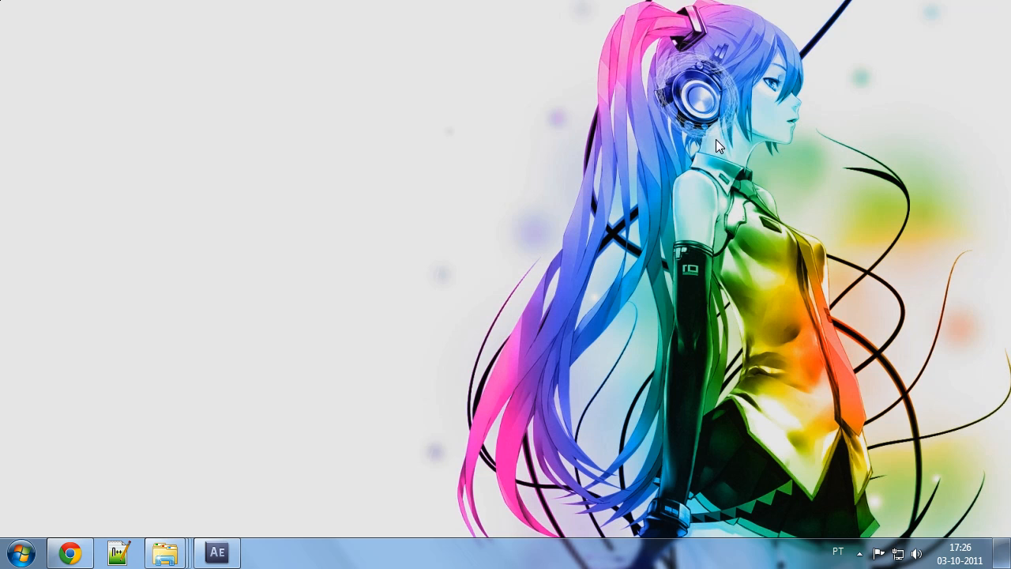
{"action": "mouse_move", "coordinate": [488, 240]}
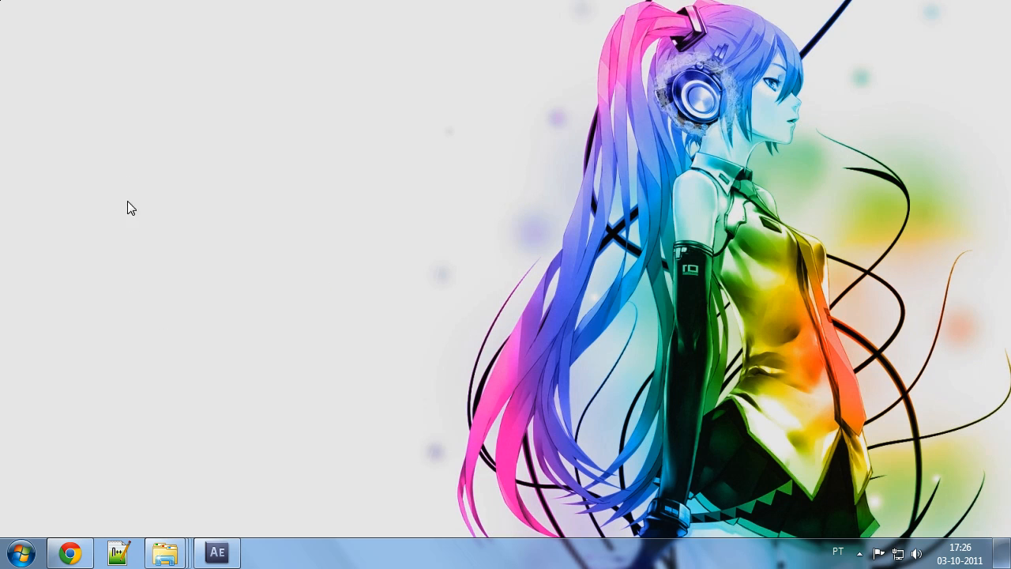
{"action": "mouse_move", "coordinate": [294, 136]}
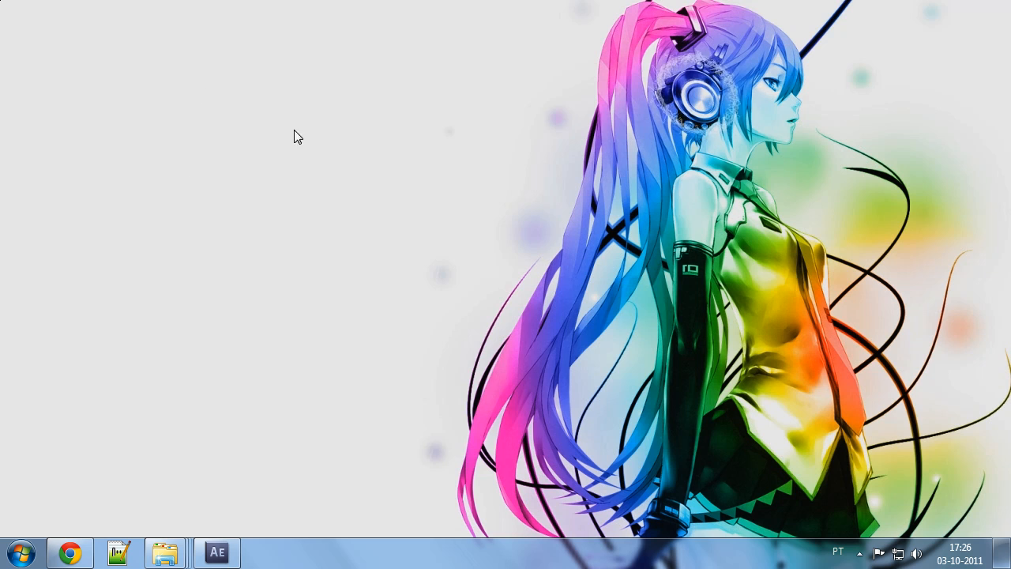
{"action": "mouse_move", "coordinate": [294, 171]}
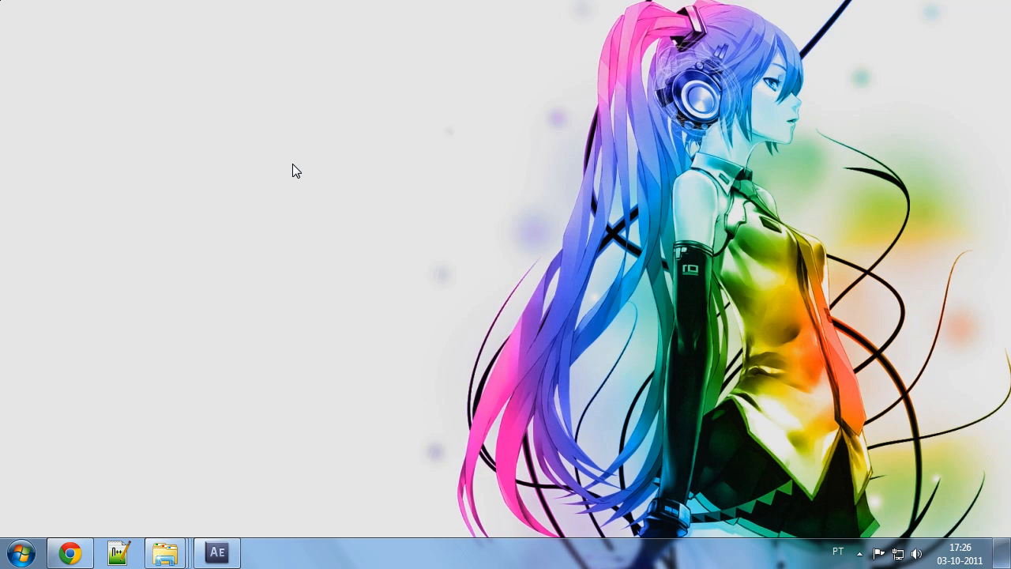